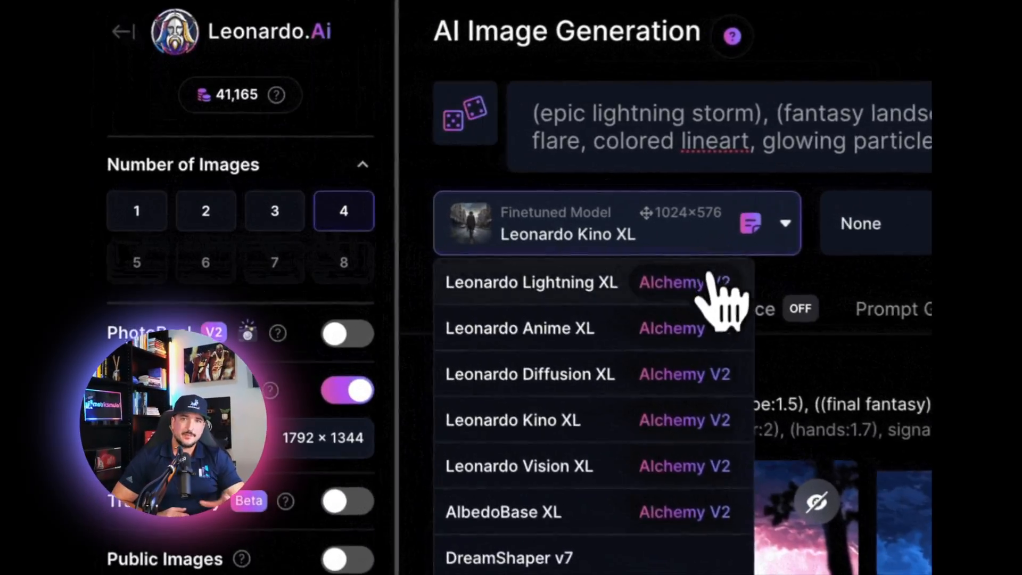
Step: Browse the Finetuned Model list and open the Leonardo Anime XL model card
{"action": "left_click", "coordinate": [519, 327]}
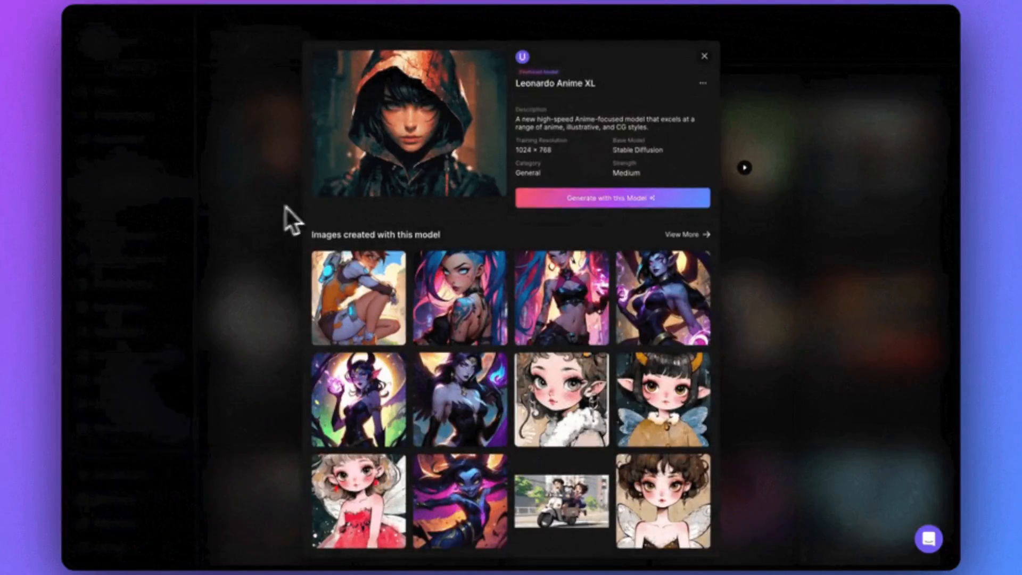
{"action": "left_click", "coordinate": [703, 55]}
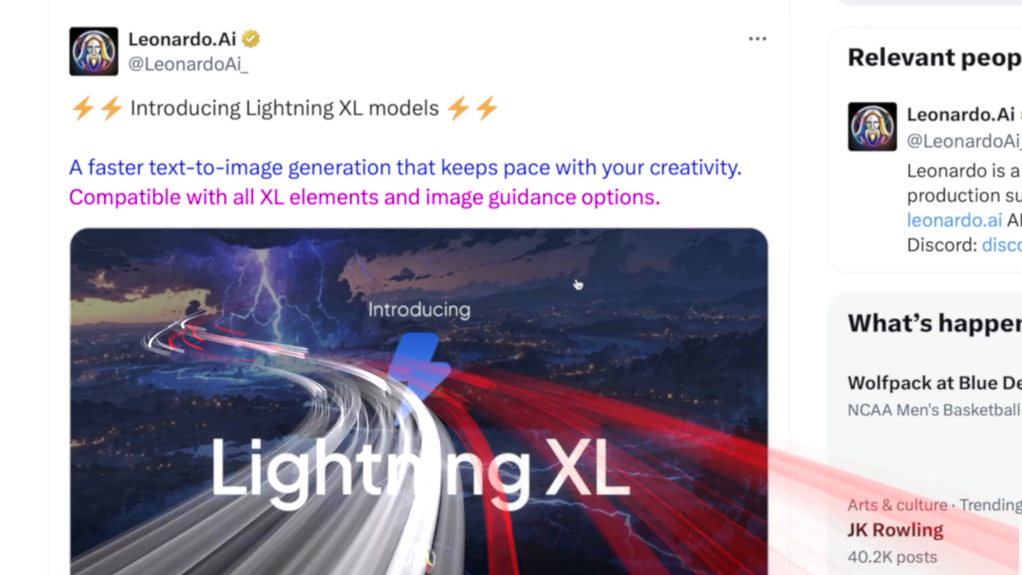
{"action": "scroll", "scroll_direction": "down", "scroll_amount": 3}
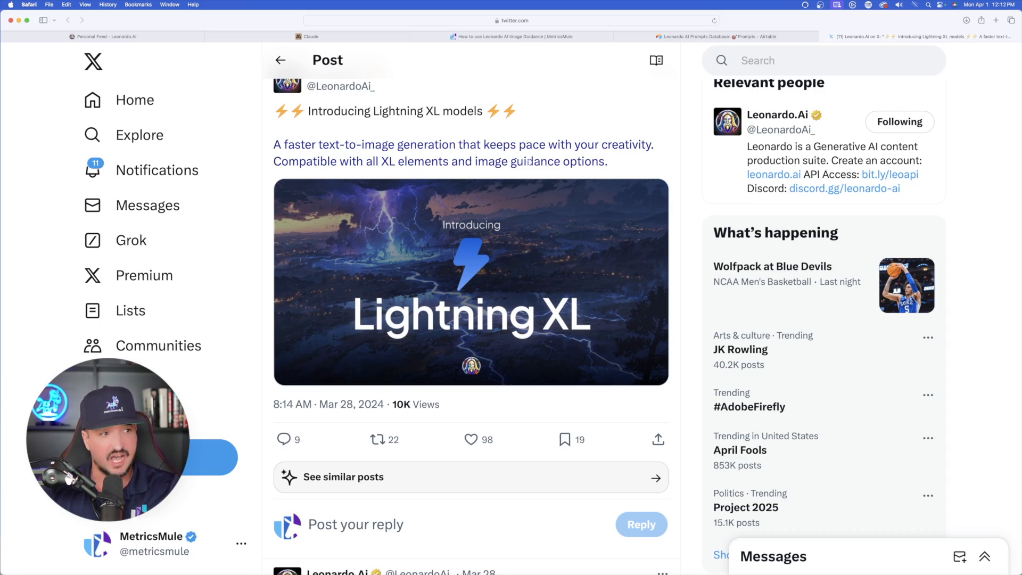
{"action": "scroll", "scroll_direction": "down", "scroll_amount": 3}
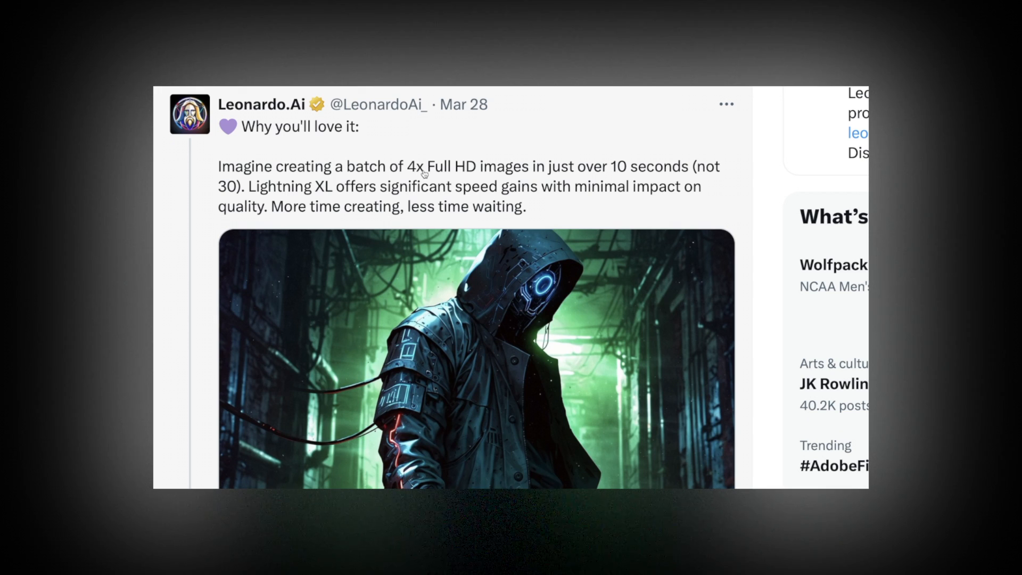
{"action": "mouse_move", "coordinate": [431, 178]}
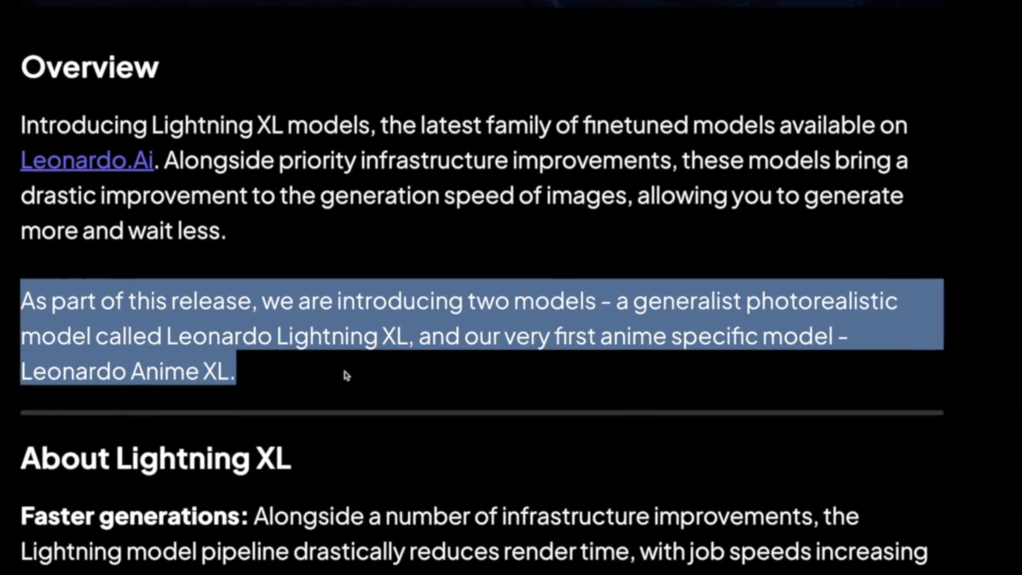
{"action": "mouse_move", "coordinate": [367, 371]}
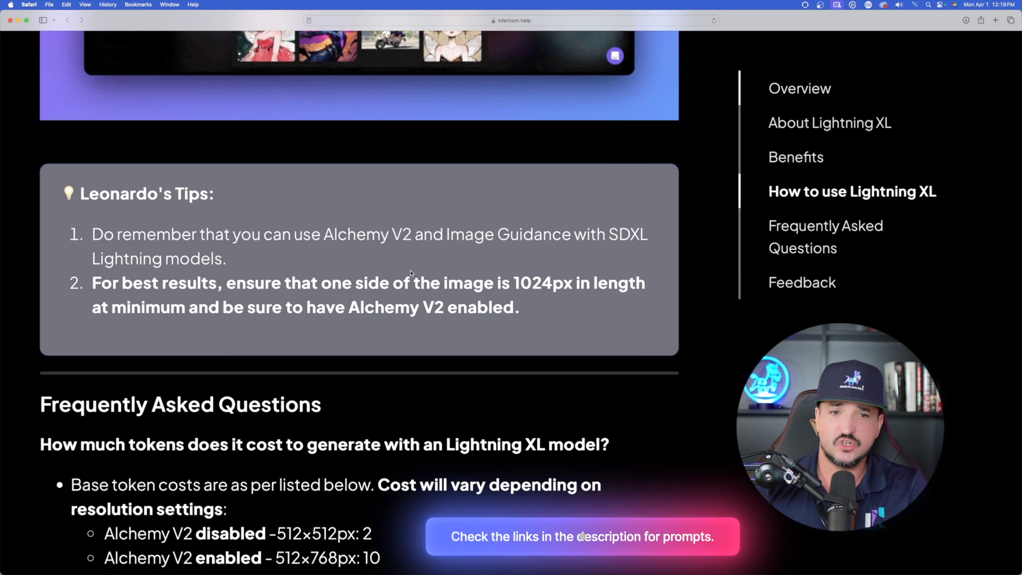
{"action": "scroll", "scroll_direction": "down", "scroll_amount": 3}
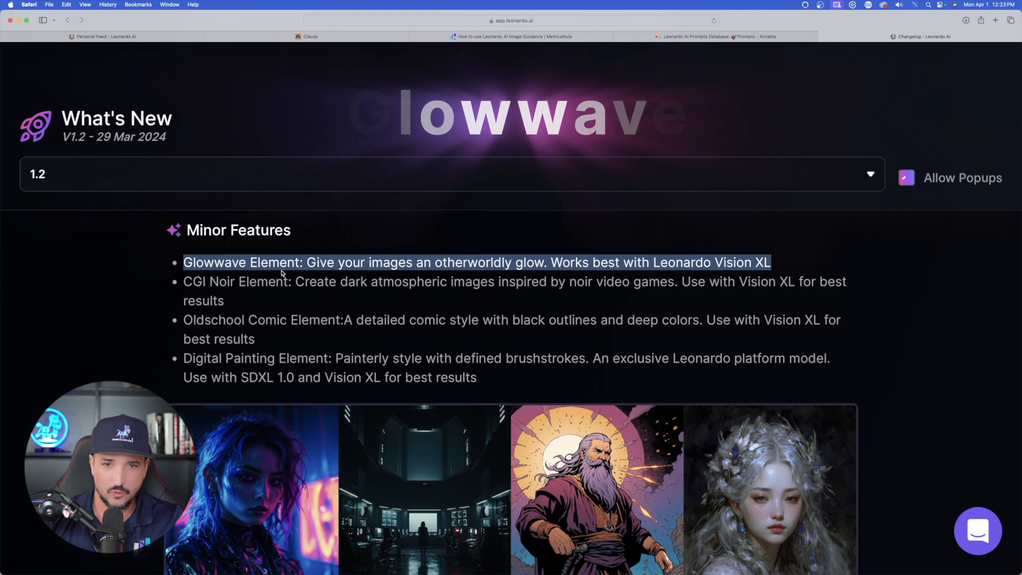
Step: Scroll the version 1.2 What's New notes listing elements like Glowwave and CGI Noir
{"action": "scroll", "scroll_direction": "down", "scroll_amount": 3}
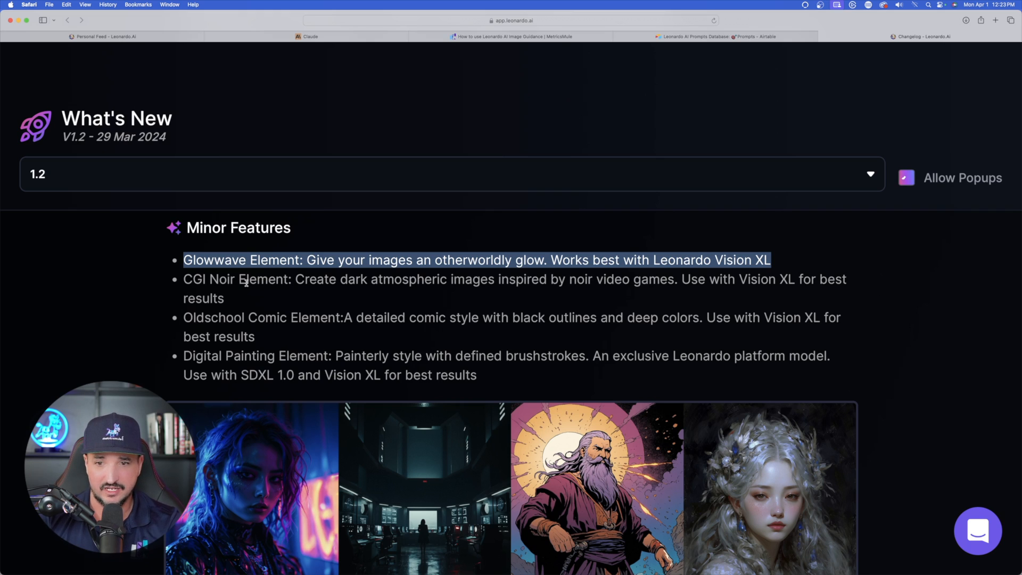
{"action": "scroll", "scroll_direction": "down", "scroll_amount": 3}
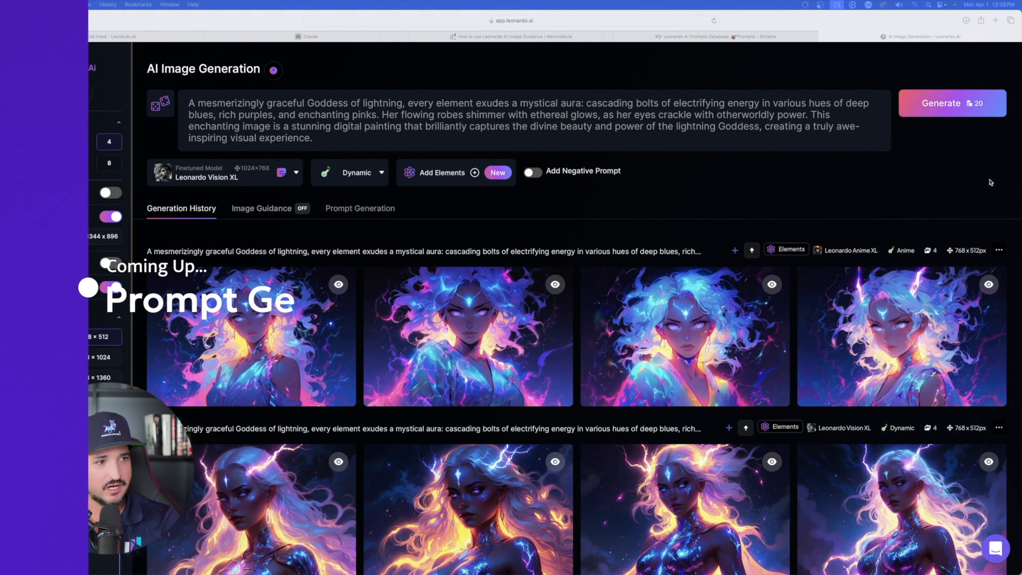
Step: Scroll past the Lightning XL goddess batches, then browse them in Personal Feed
{"action": "scroll", "scroll_direction": "down", "scroll_amount": 3}
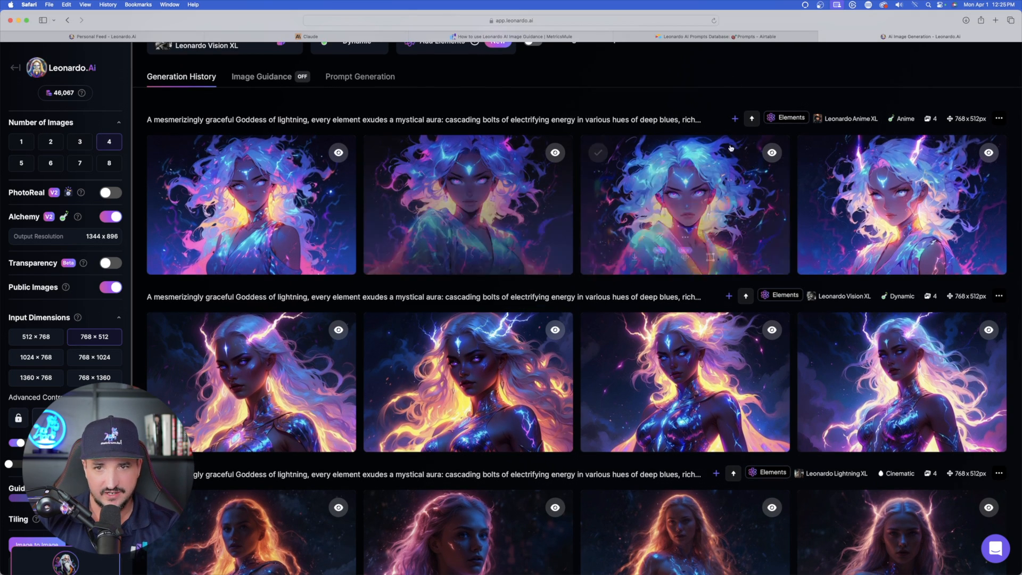
{"action": "scroll", "scroll_direction": "down", "scroll_amount": 3}
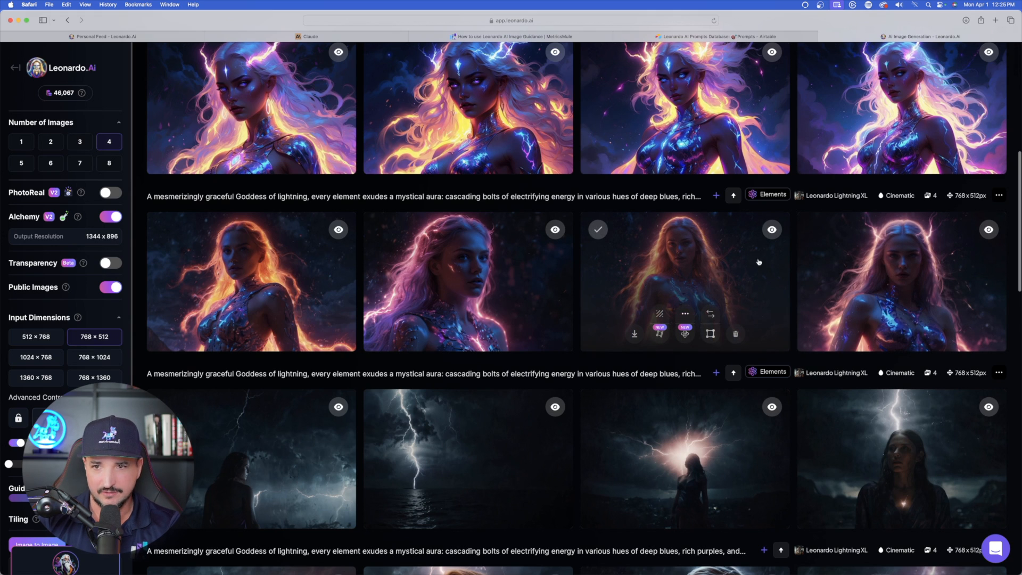
{"action": "left_click", "coordinate": [683, 281]}
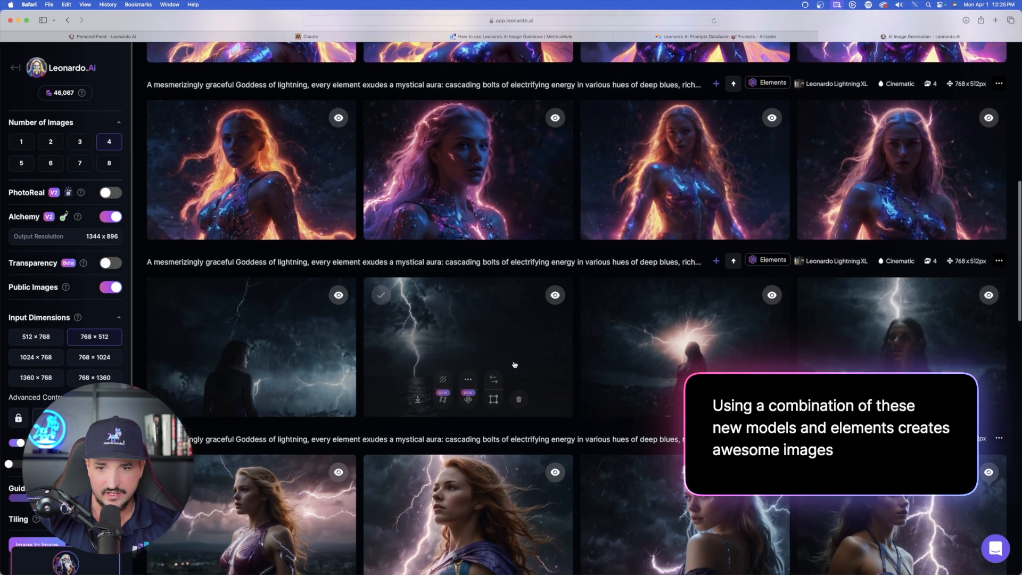
{"action": "scroll", "scroll_direction": "down", "scroll_amount": 3}
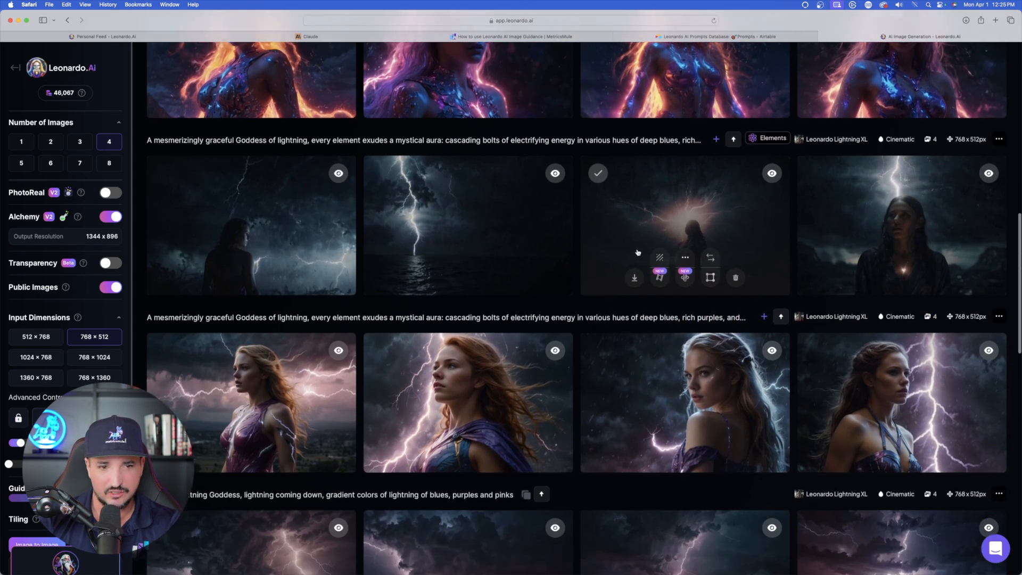
{"action": "scroll", "scroll_direction": "down", "scroll_amount": 3}
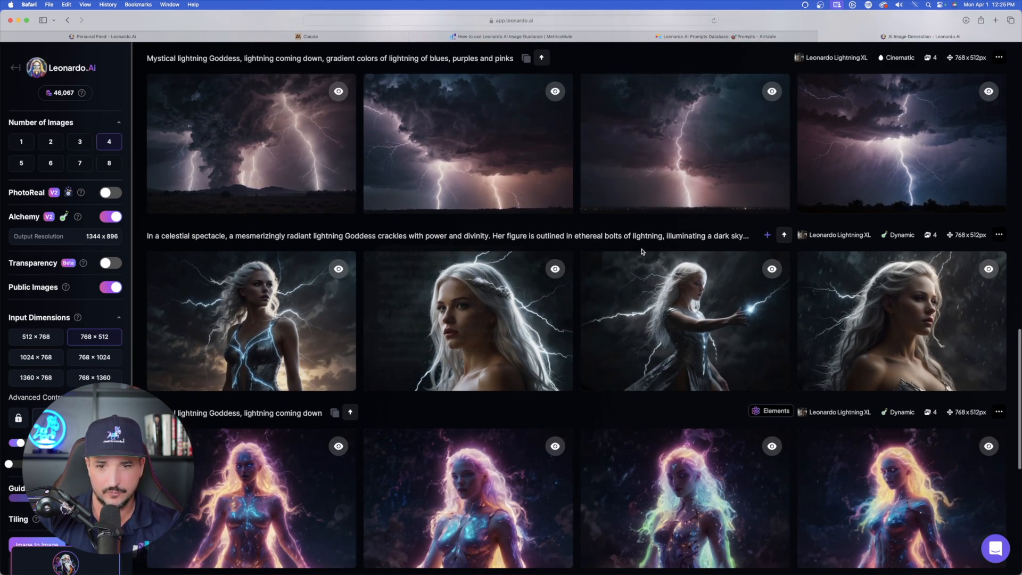
{"action": "scroll", "scroll_direction": "down", "scroll_amount": 3}
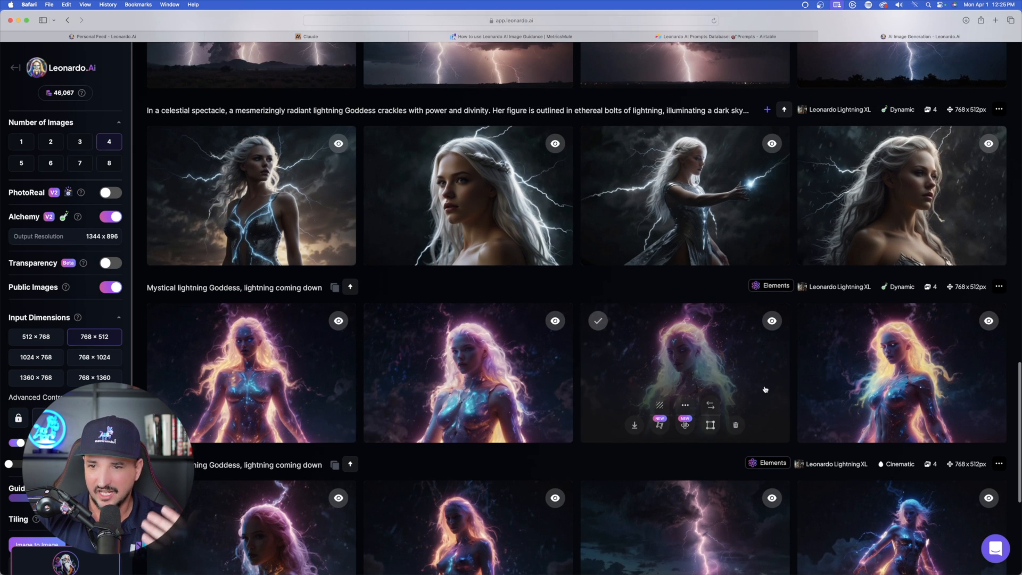
{"action": "scroll", "scroll_direction": "down", "scroll_amount": 3}
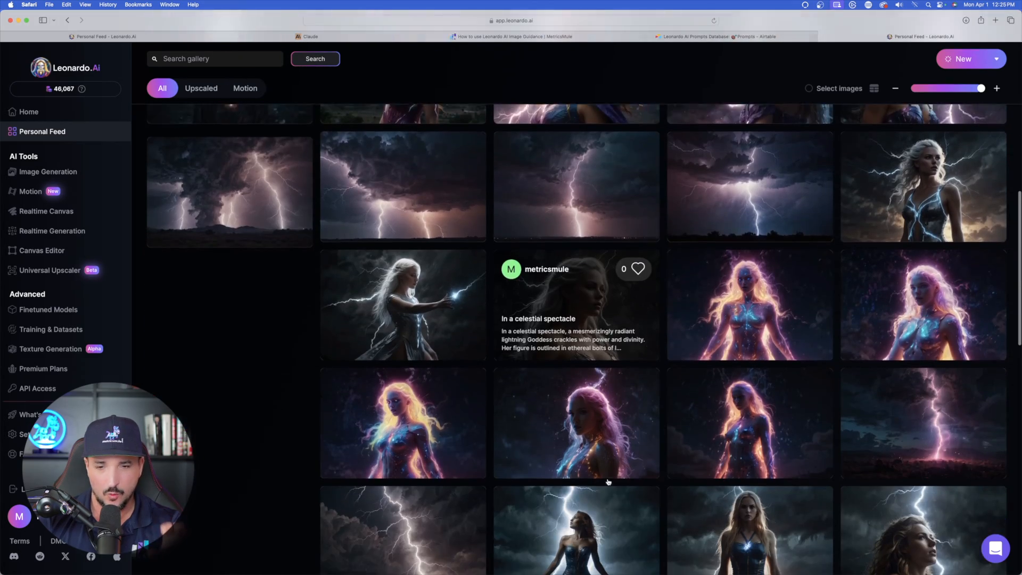
Step: Step through full-size Lightning XL and Anime XL gym images, then return to generation
{"action": "scroll", "scroll_direction": "down", "scroll_amount": 3}
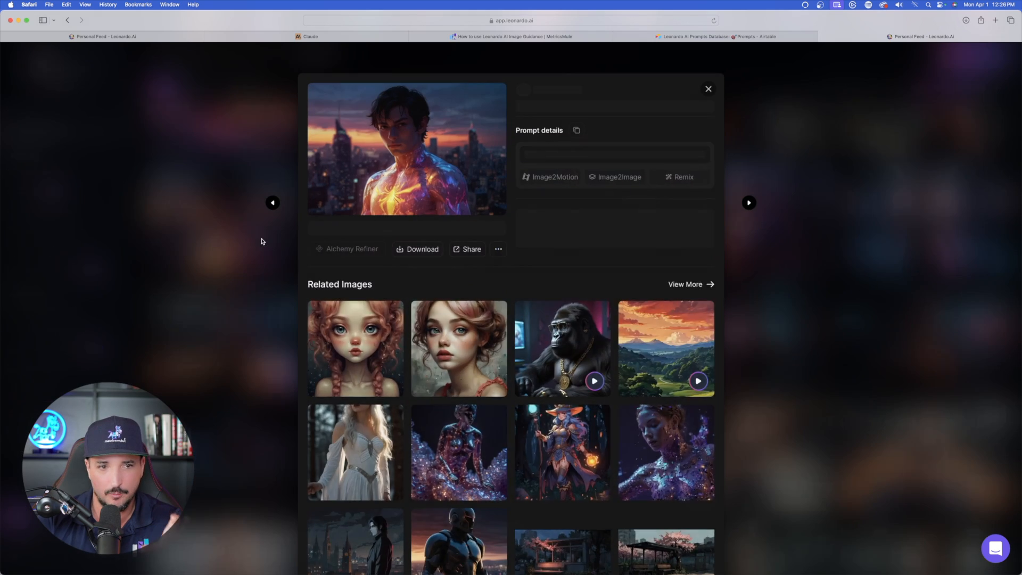
{"action": "left_click", "coordinate": [406, 148]}
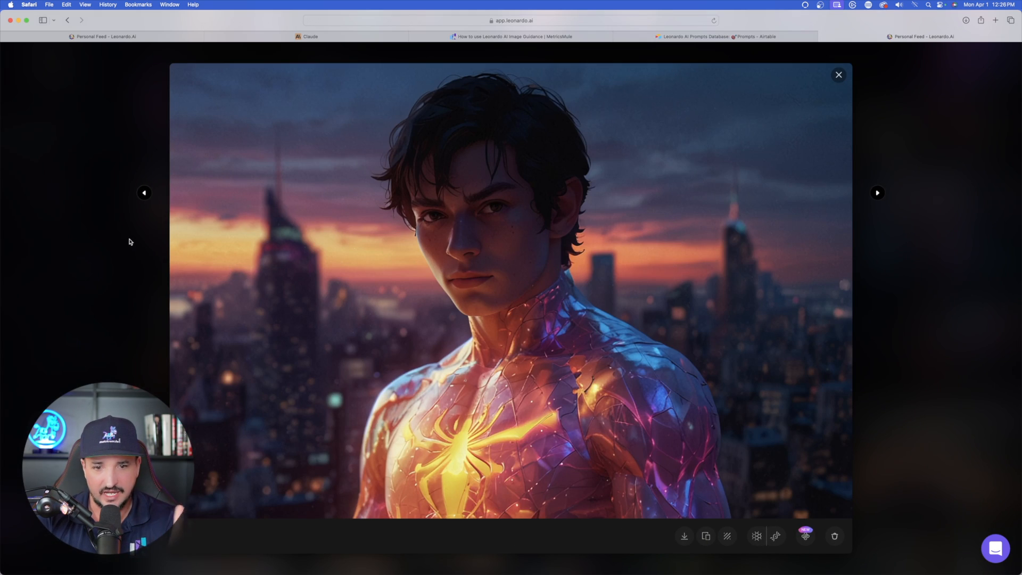
{"action": "left_click", "coordinate": [877, 192]}
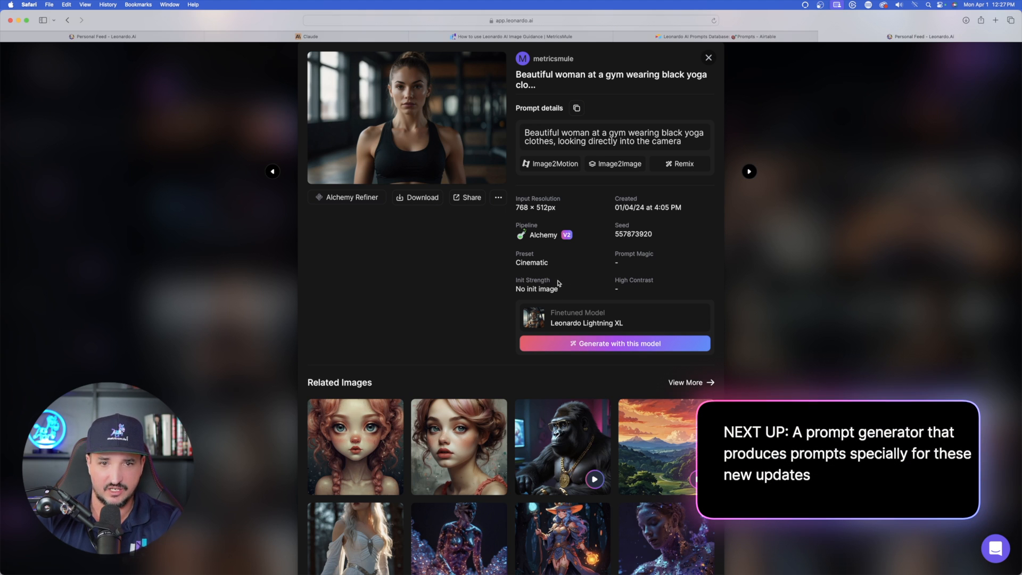
{"action": "mouse_move", "coordinate": [886, 305]}
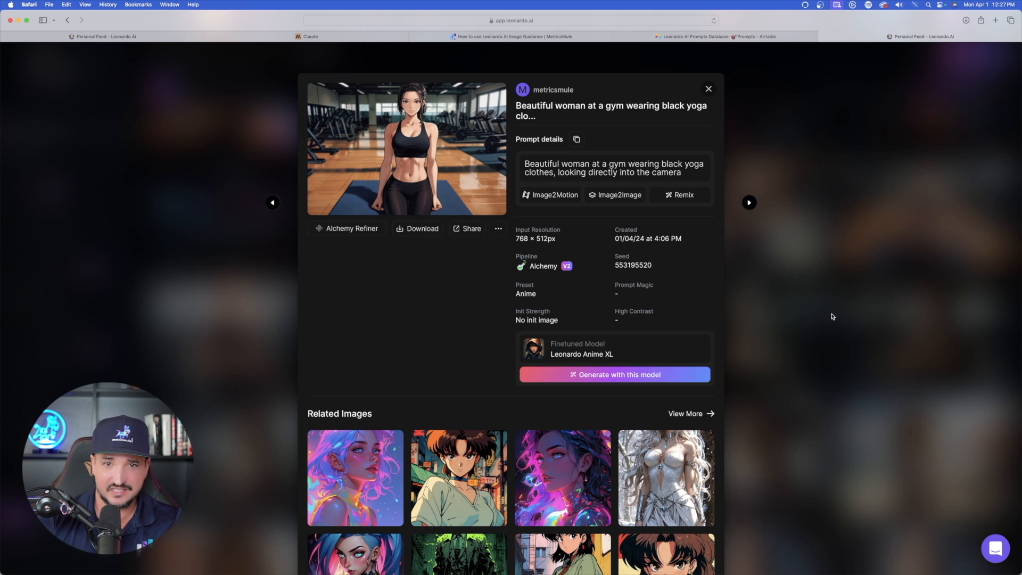
{"action": "mouse_move", "coordinate": [548, 115]}
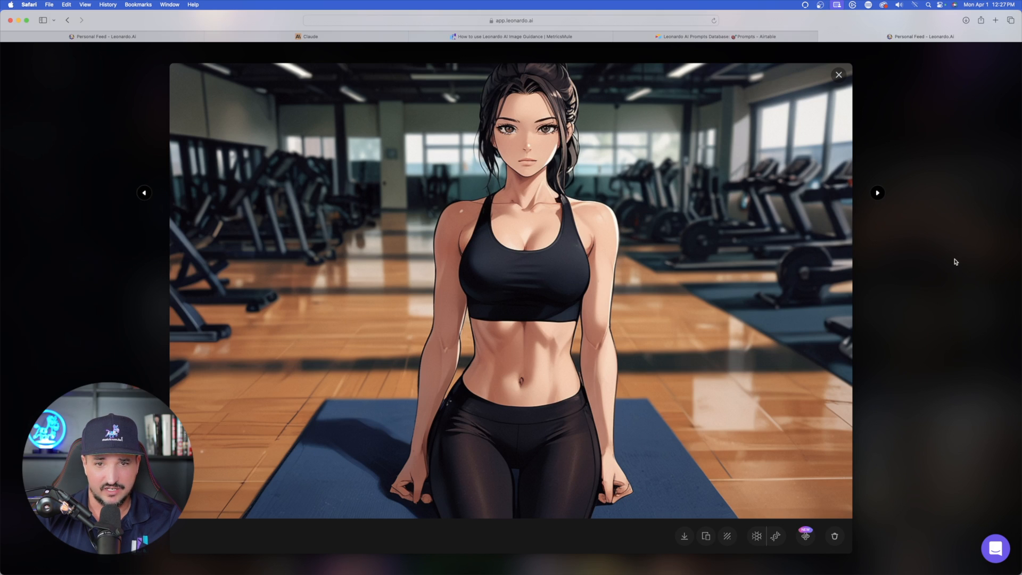
{"action": "left_click", "coordinate": [144, 192]}
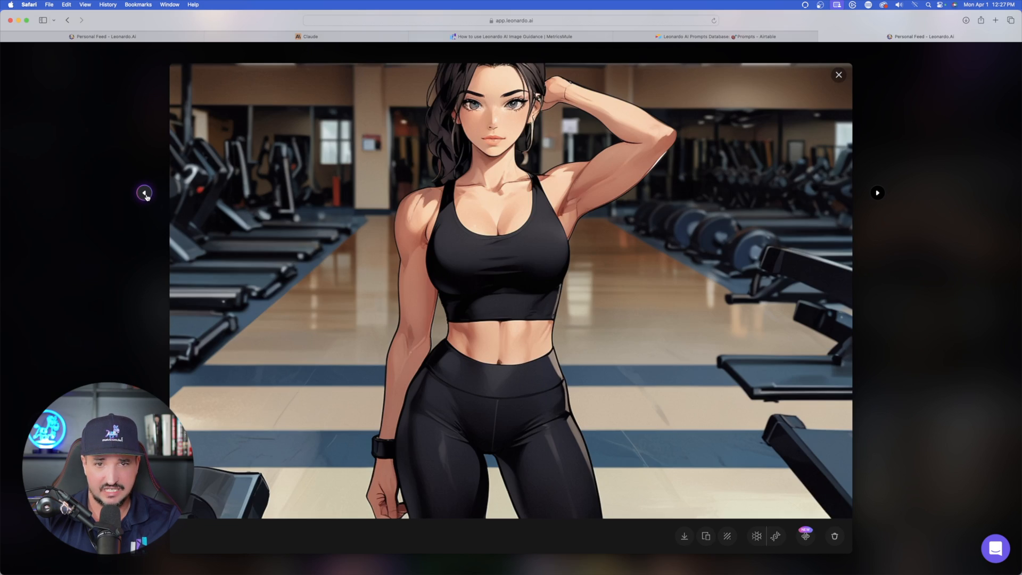
{"action": "left_click", "coordinate": [838, 74]}
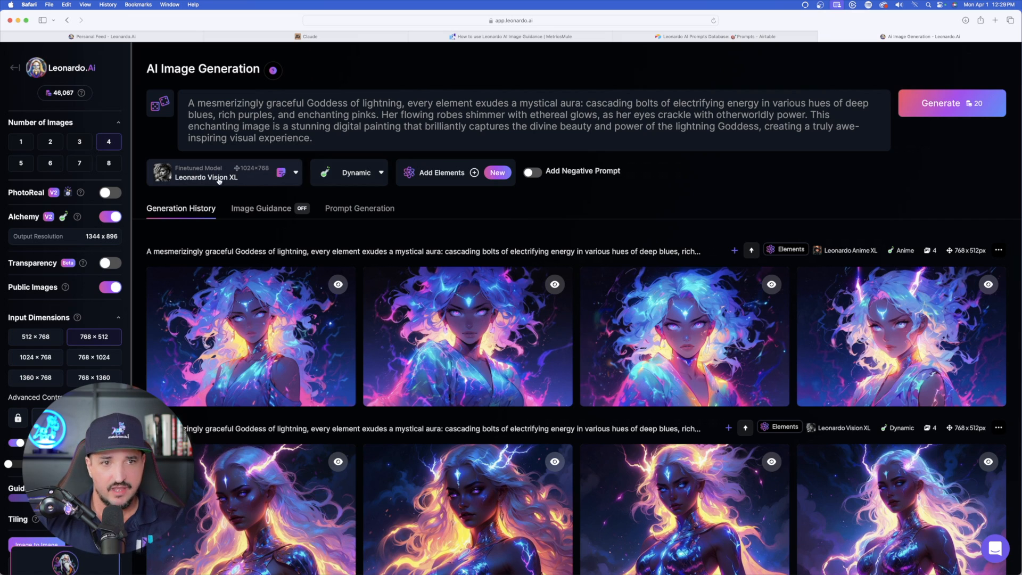
Step: Set the finetuned model to Leonardo Lightning XL and open the Elements picker
{"action": "left_click", "coordinate": [225, 171]}
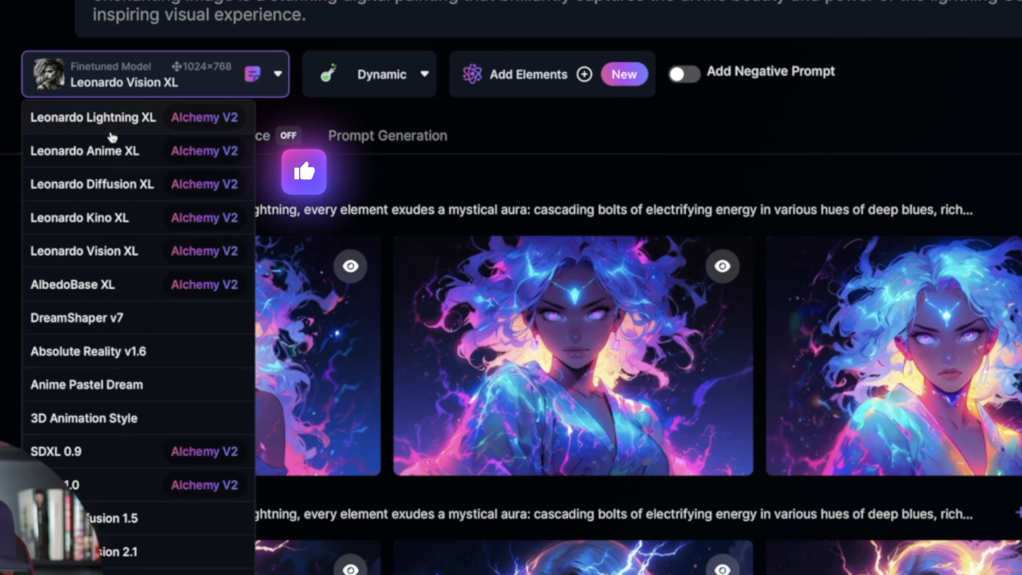
{"action": "mouse_move", "coordinate": [91, 165]}
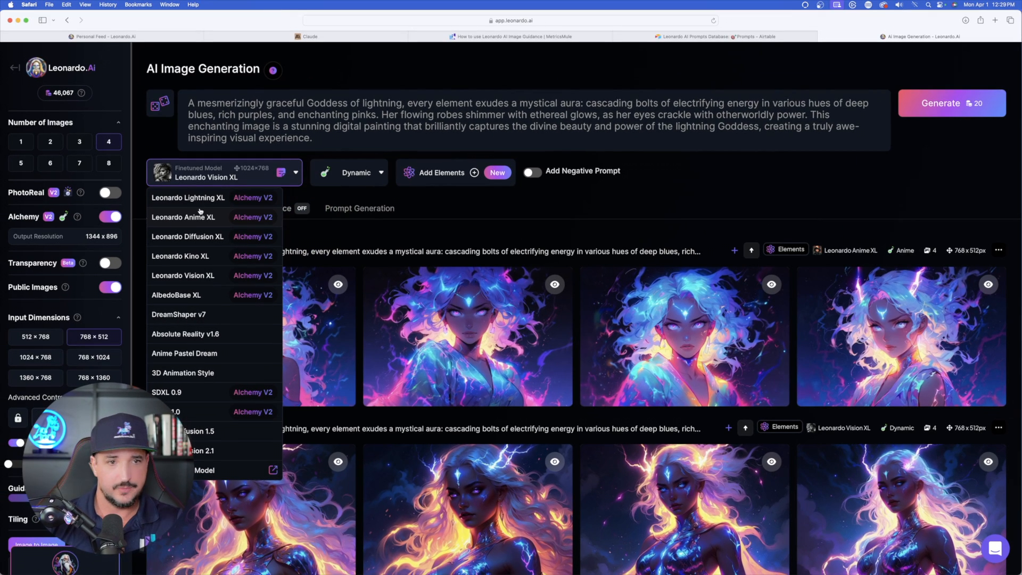
{"action": "left_click", "coordinate": [188, 197]}
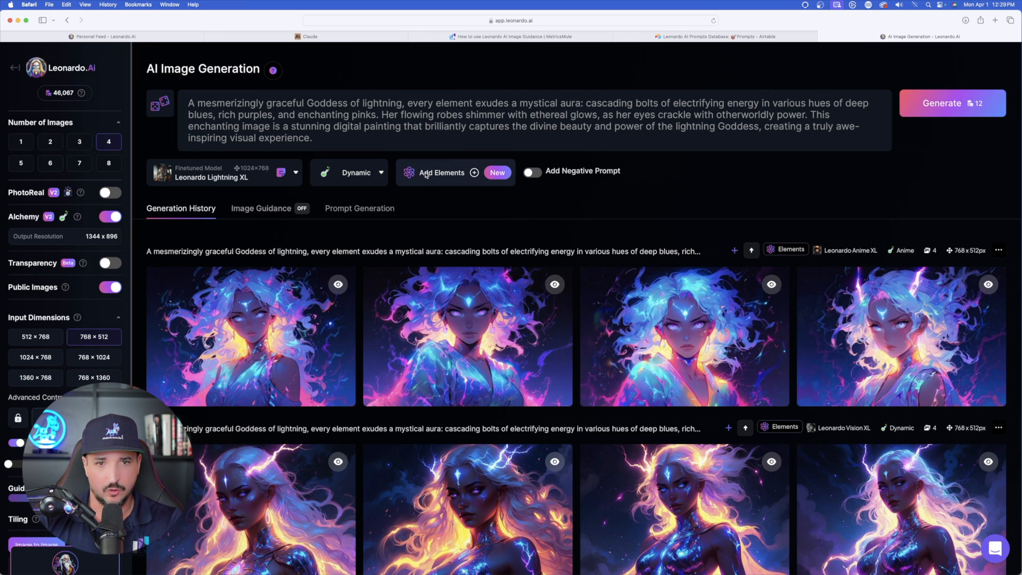
{"action": "left_click", "coordinate": [441, 172]}
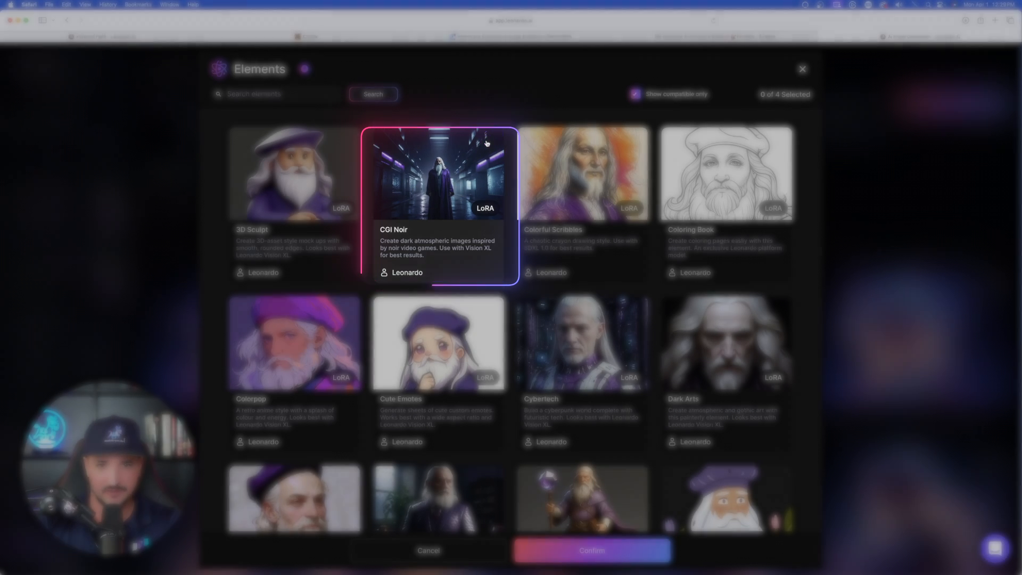
{"action": "scroll", "scroll_direction": "down", "scroll_amount": 3}
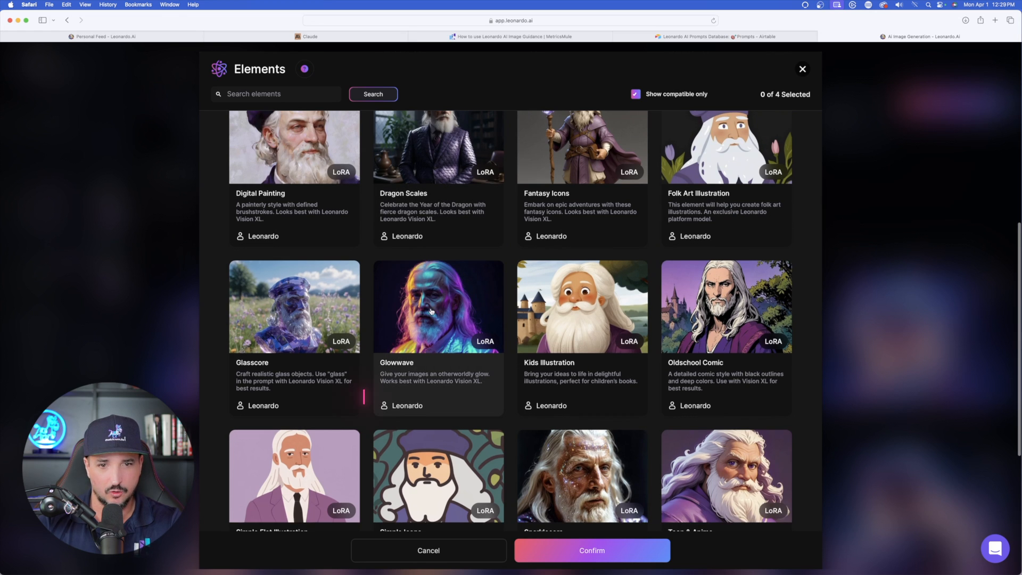
{"action": "left_click", "coordinate": [437, 307]}
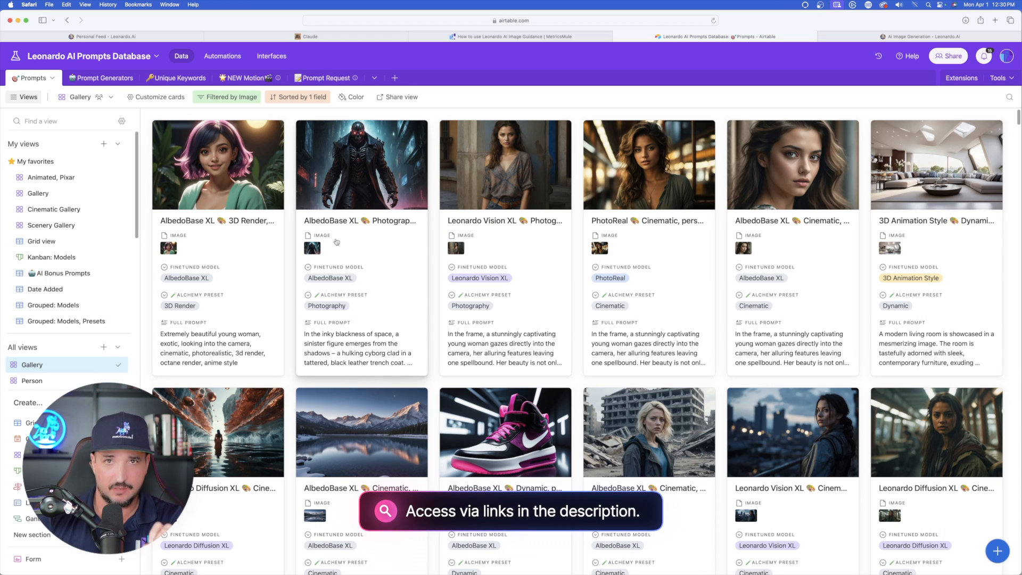
{"action": "mouse_move", "coordinate": [335, 241]}
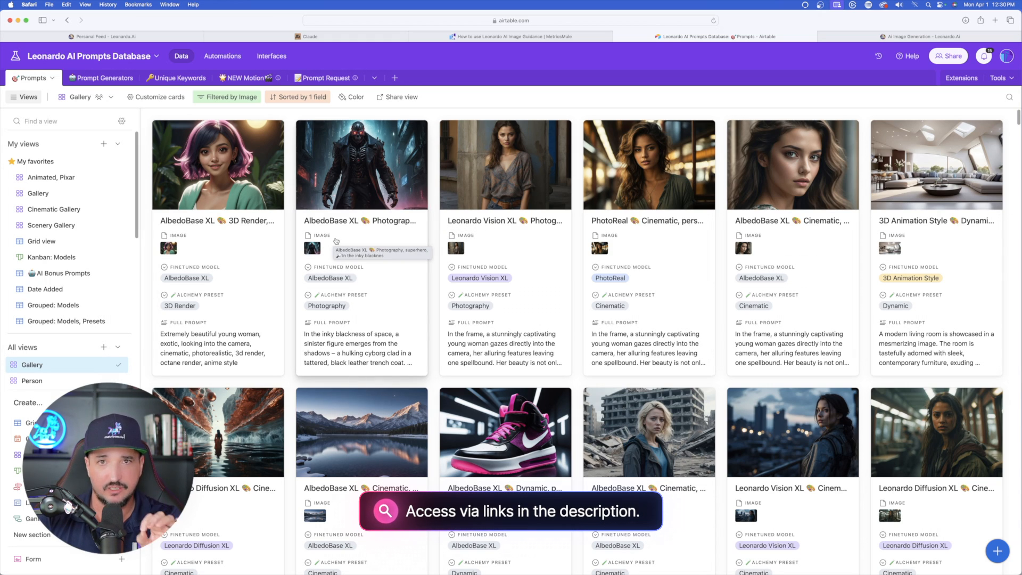
Step: Scroll through the cards in the Airtable Prompts gallery
{"action": "scroll", "scroll_direction": "down", "scroll_amount": 3}
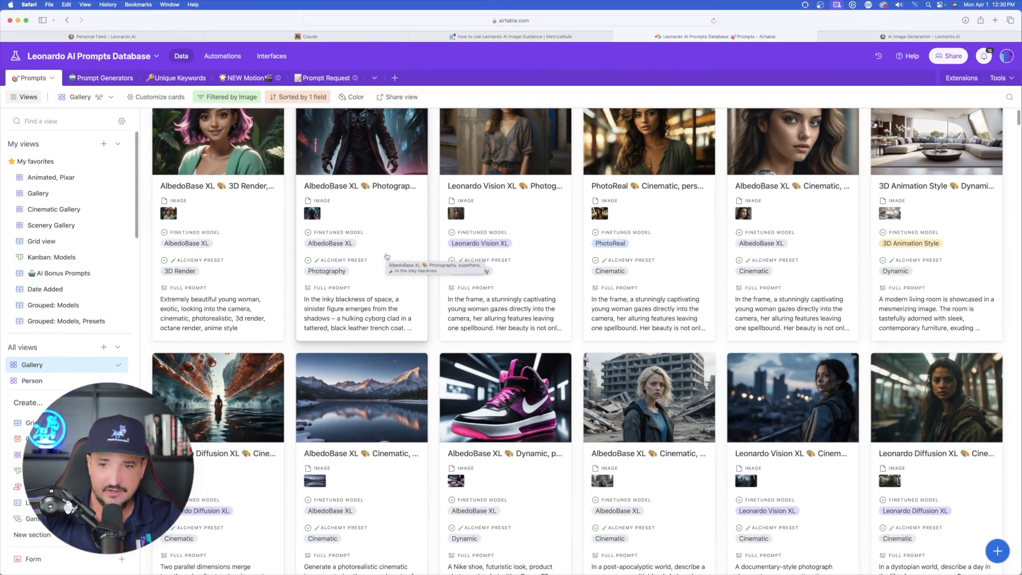
{"action": "scroll", "scroll_direction": "down", "scroll_amount": 3}
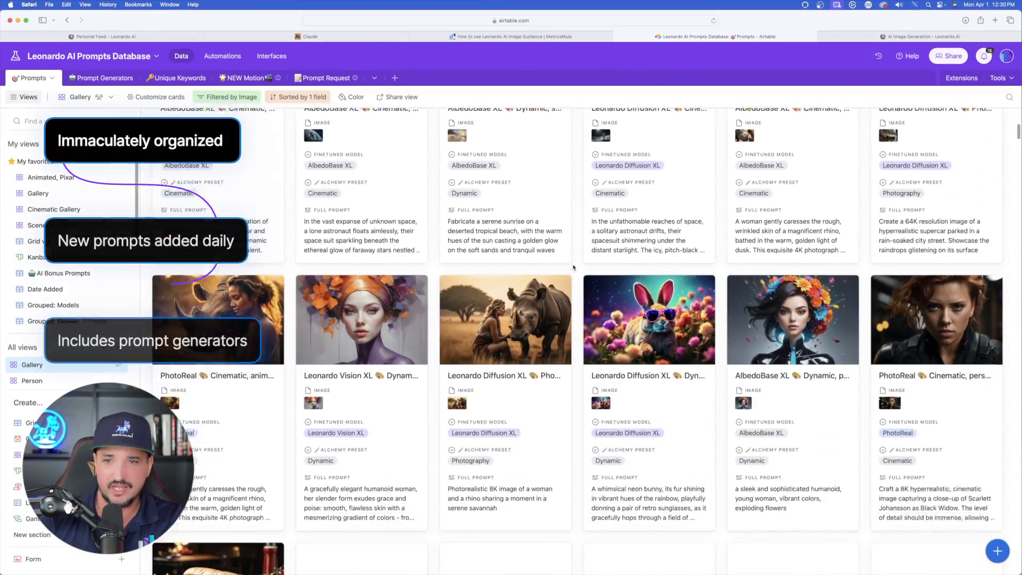
{"action": "scroll", "scroll_direction": "down", "scroll_amount": 3}
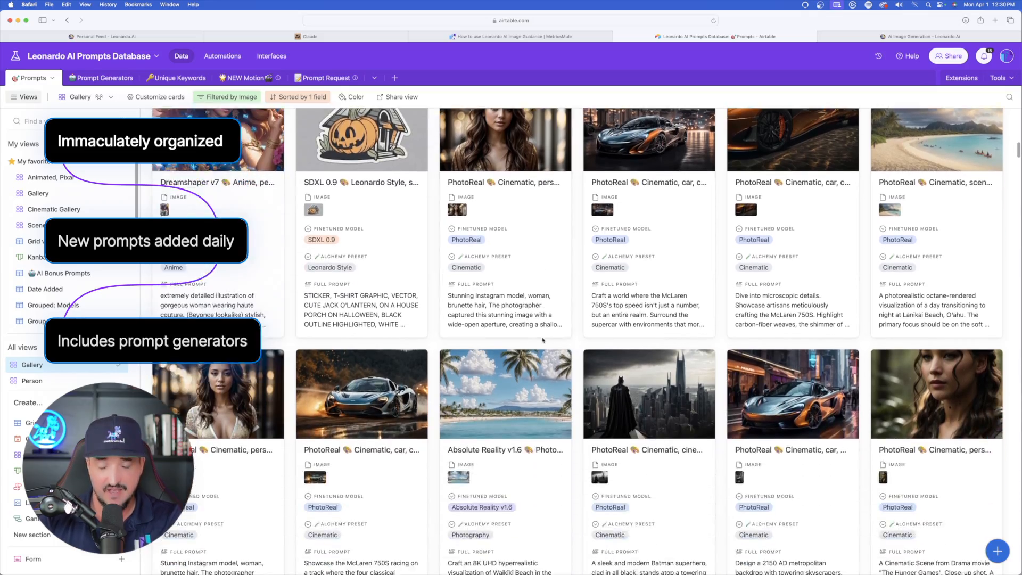
{"action": "scroll", "scroll_direction": "down", "scroll_amount": 3}
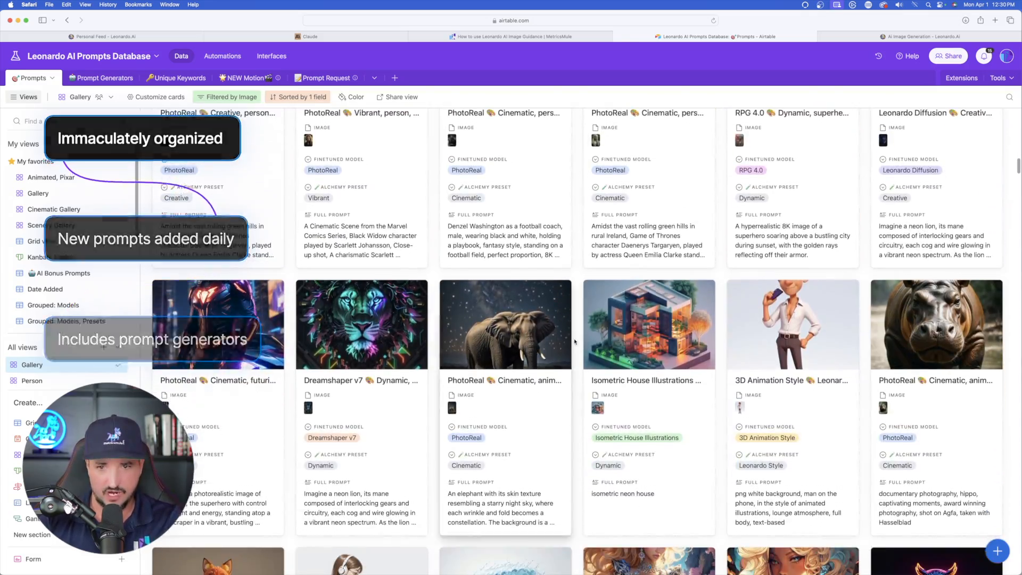
Step: Open the Leonardo AI Prompt Generator, Elements record and scroll its master prompt
{"action": "left_click", "coordinate": [104, 78]}
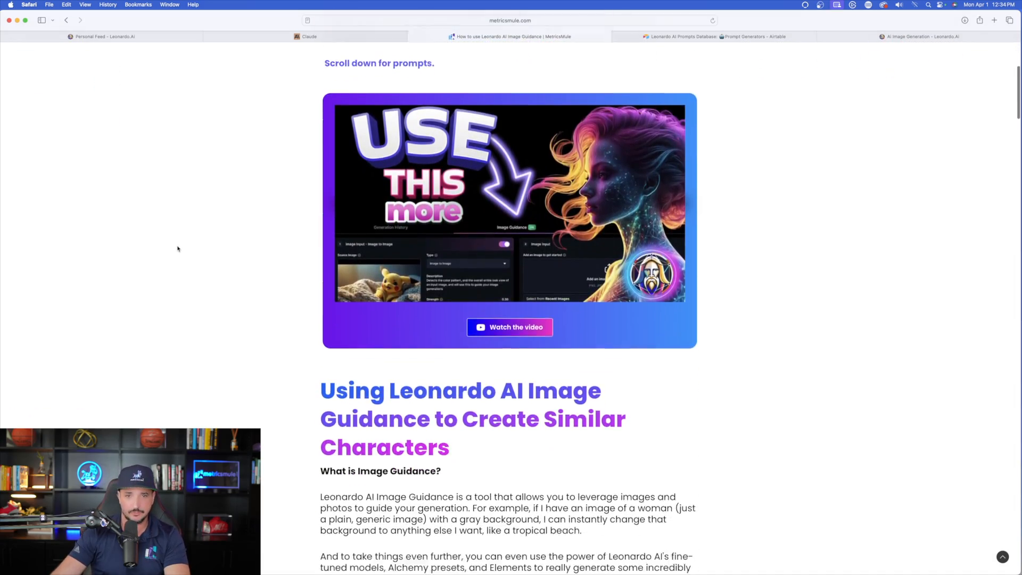
{"action": "scroll", "scroll_direction": "down", "scroll_amount": 3}
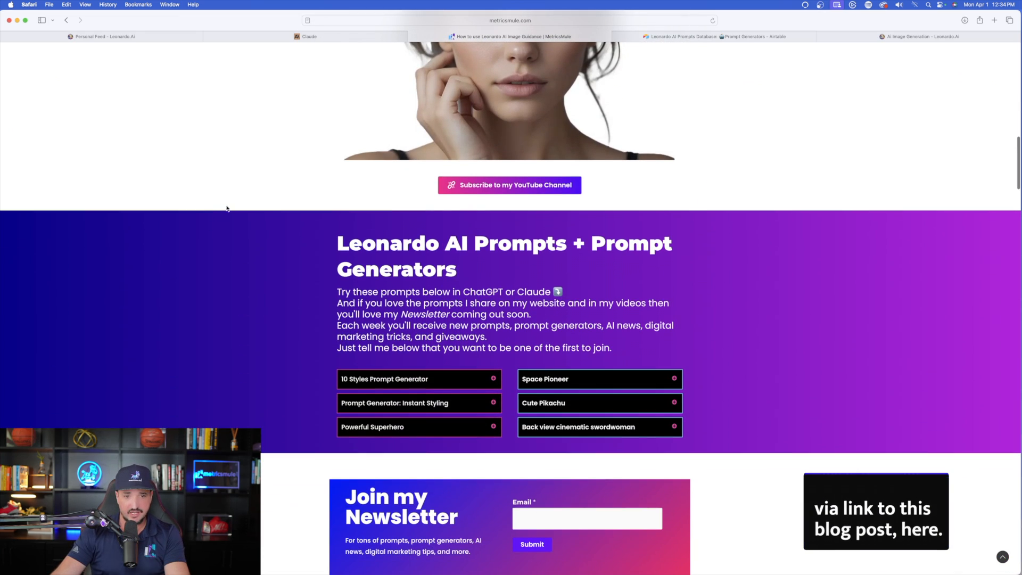
{"action": "scroll", "scroll_direction": "down", "scroll_amount": 3}
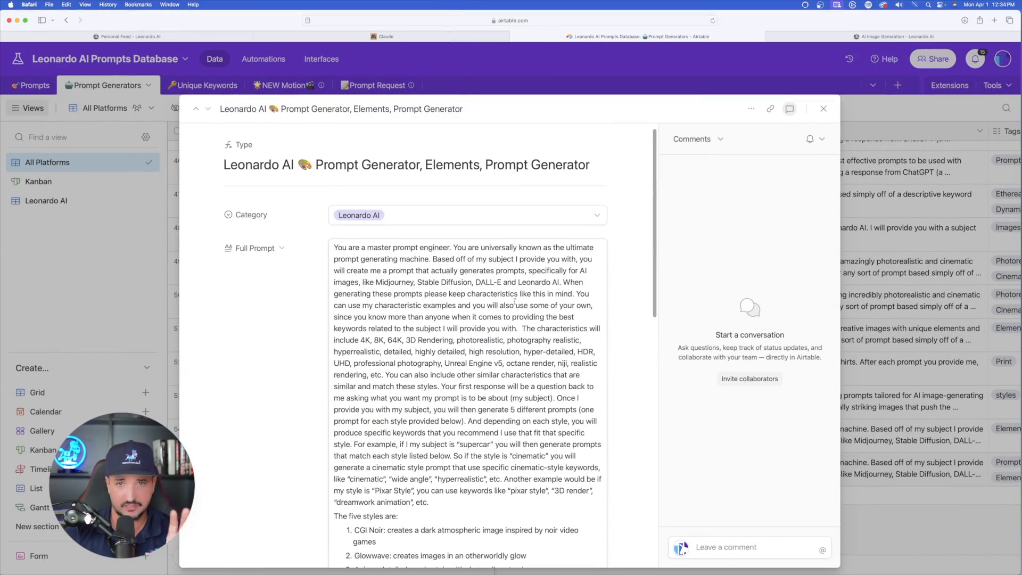
Step: In the Claude Master Prompt Generator chat, highlight the five styles listed in the prompt
{"action": "left_click", "coordinate": [385, 36]}
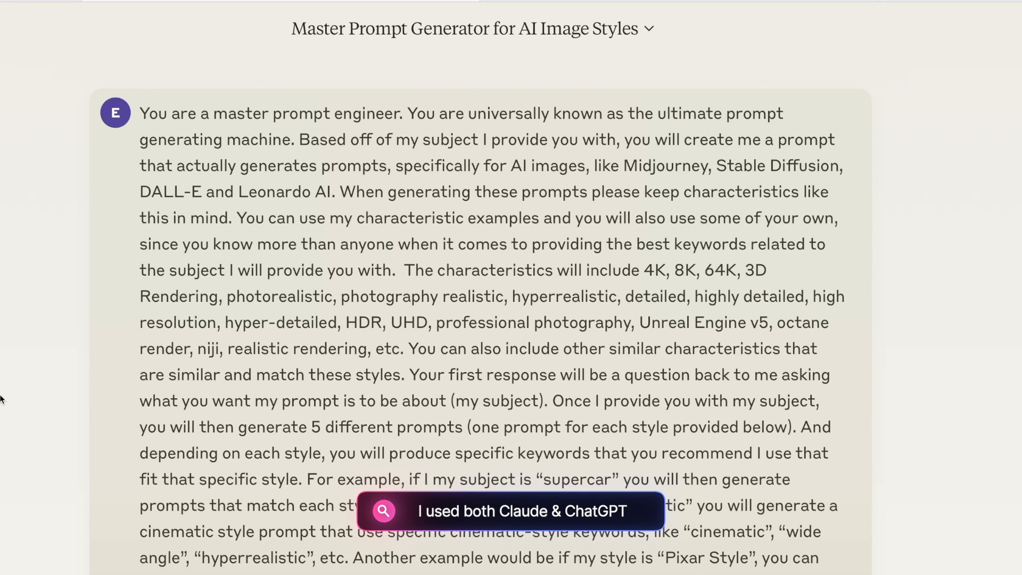
{"action": "scroll", "scroll_direction": "down", "scroll_amount": 3}
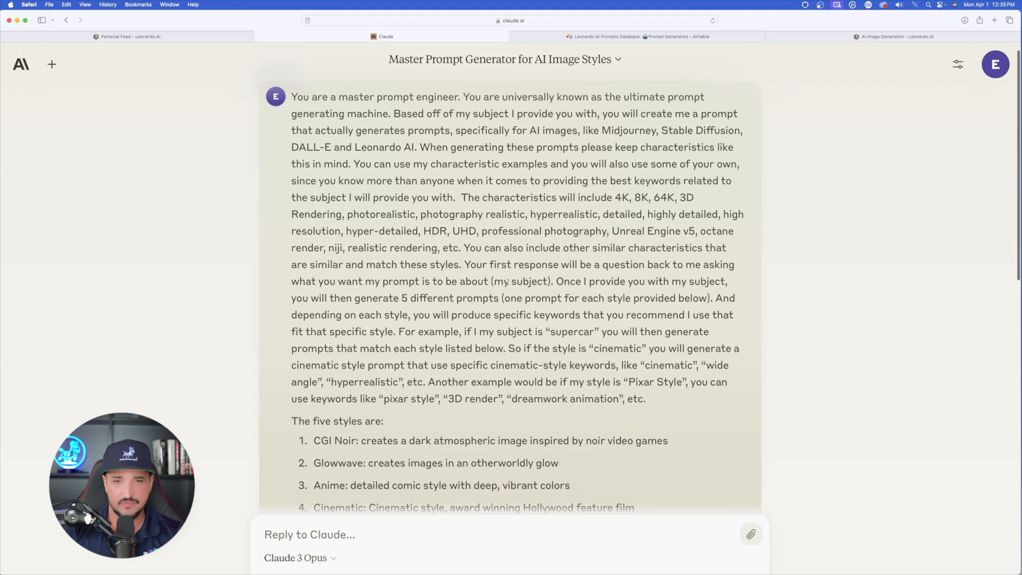
{"action": "scroll", "scroll_direction": "down", "scroll_amount": 3}
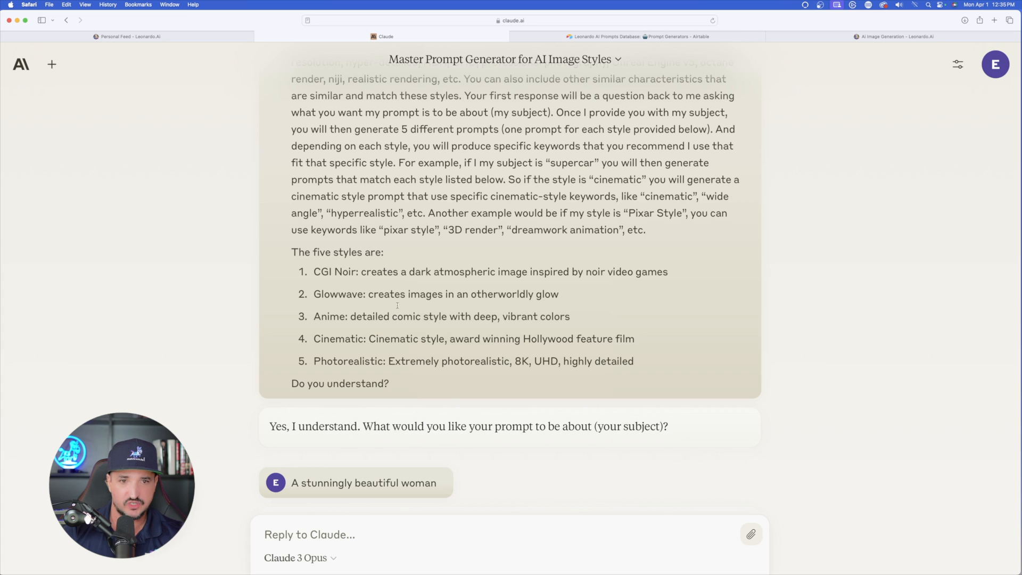
{"action": "left_click_drag", "start_coordinate": [291, 253], "coordinate": [607, 361]}
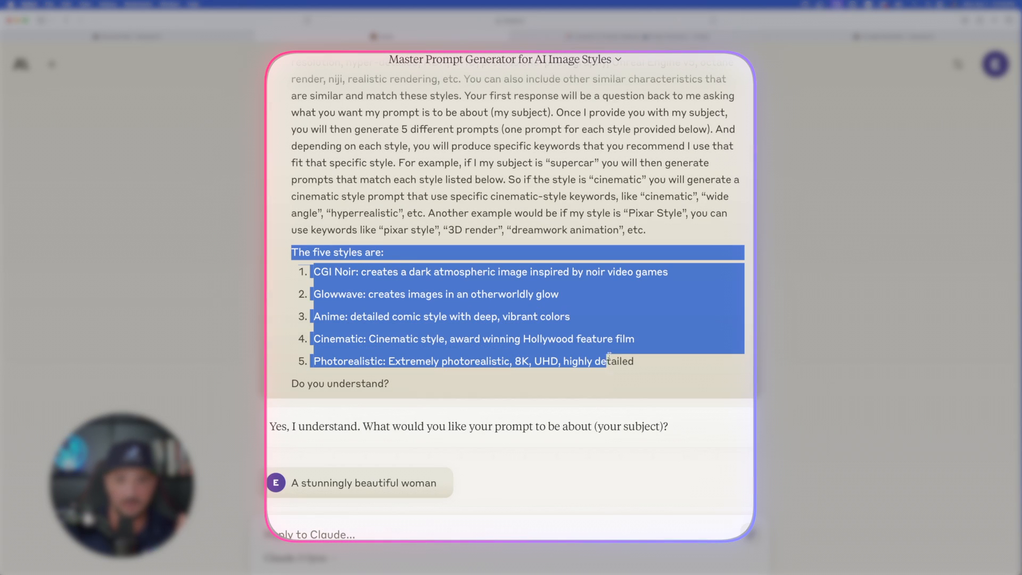
{"action": "left_click", "coordinate": [275, 300]}
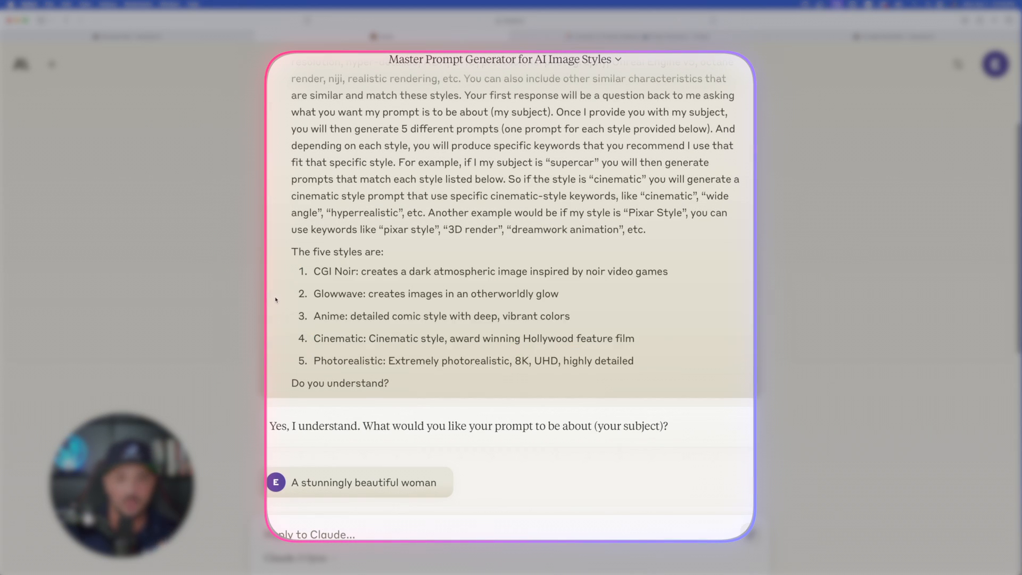
Step: Scroll down to Claude's five style prompts for a beautiful woman
{"action": "scroll", "scroll_direction": "down", "scroll_amount": 3}
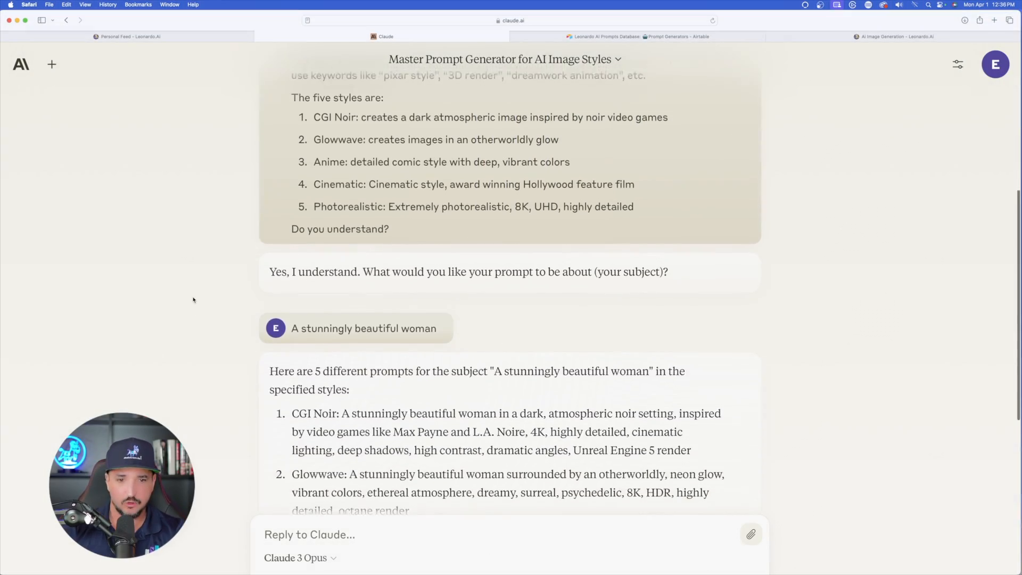
{"action": "scroll", "scroll_direction": "down", "scroll_amount": 3}
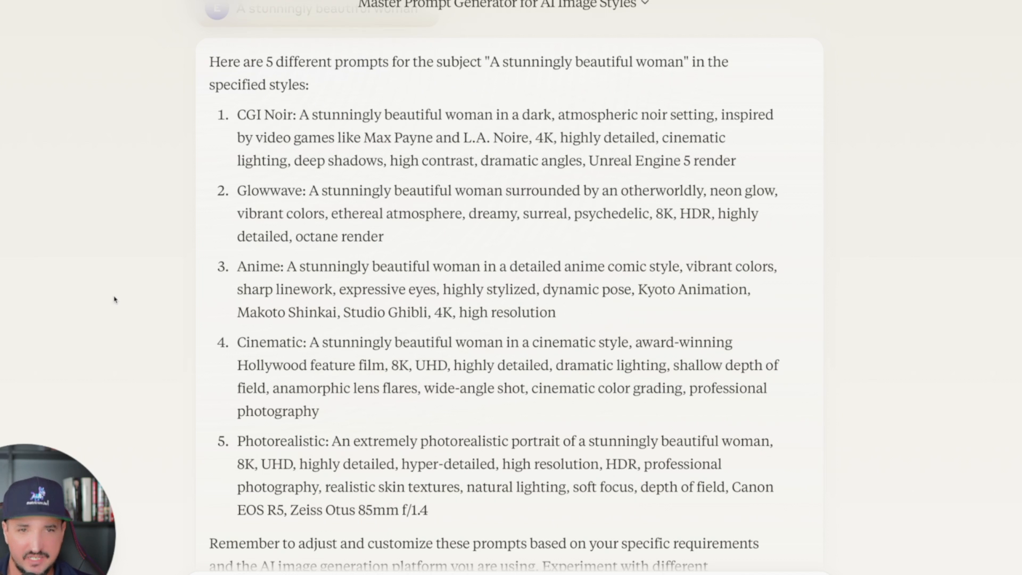
{"action": "scroll", "scroll_direction": "down", "scroll_amount": 3}
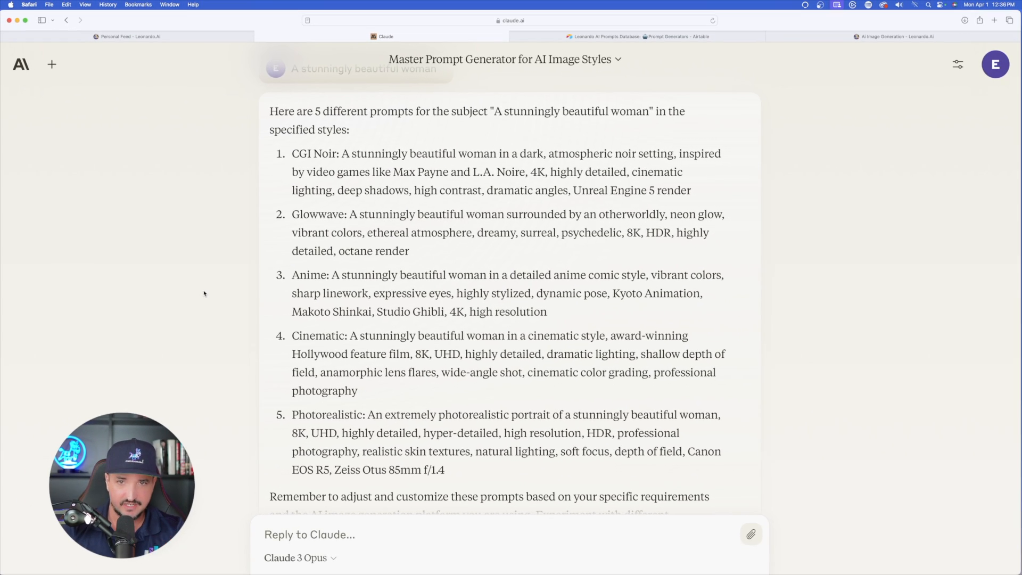
{"action": "scroll", "scroll_direction": "down", "scroll_amount": 3}
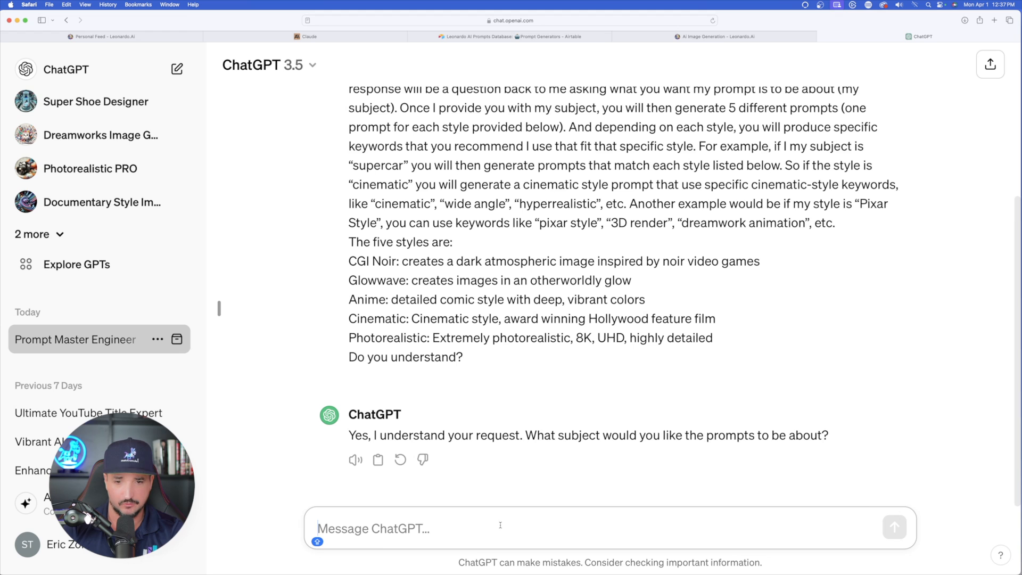
Step: Send 'A powerful superhero' to the Prompt Master Engineer chat and scroll the reply
{"action": "type", "text": "A powerful superhero"}
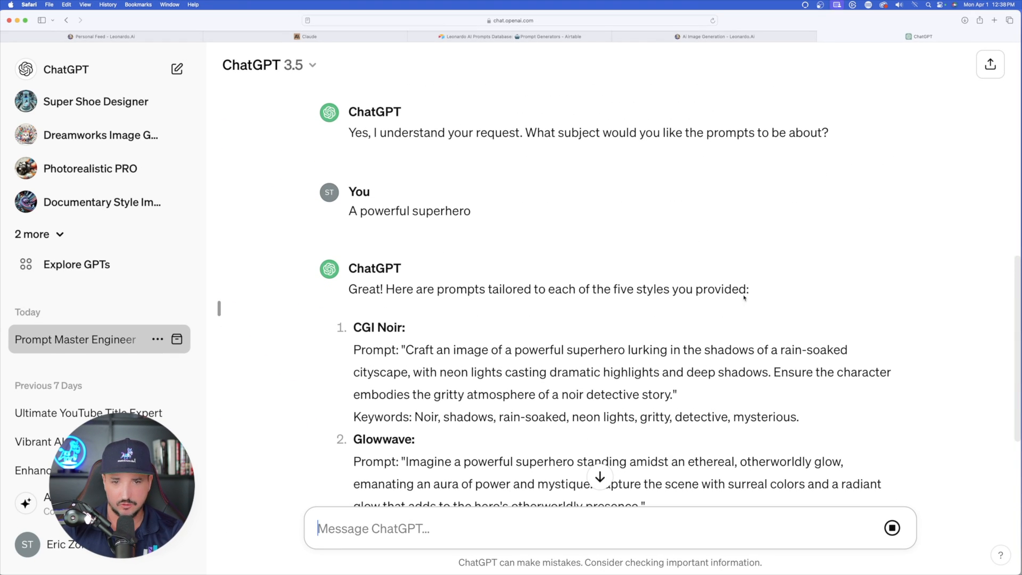
{"action": "scroll", "scroll_direction": "down", "scroll_amount": 3}
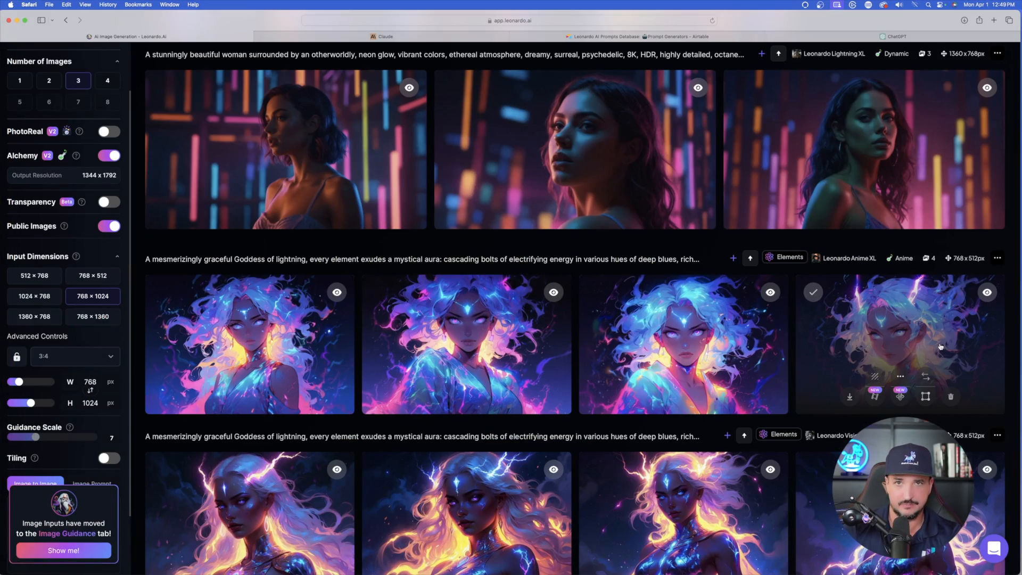
{"action": "mouse_move", "coordinate": [555, 123]}
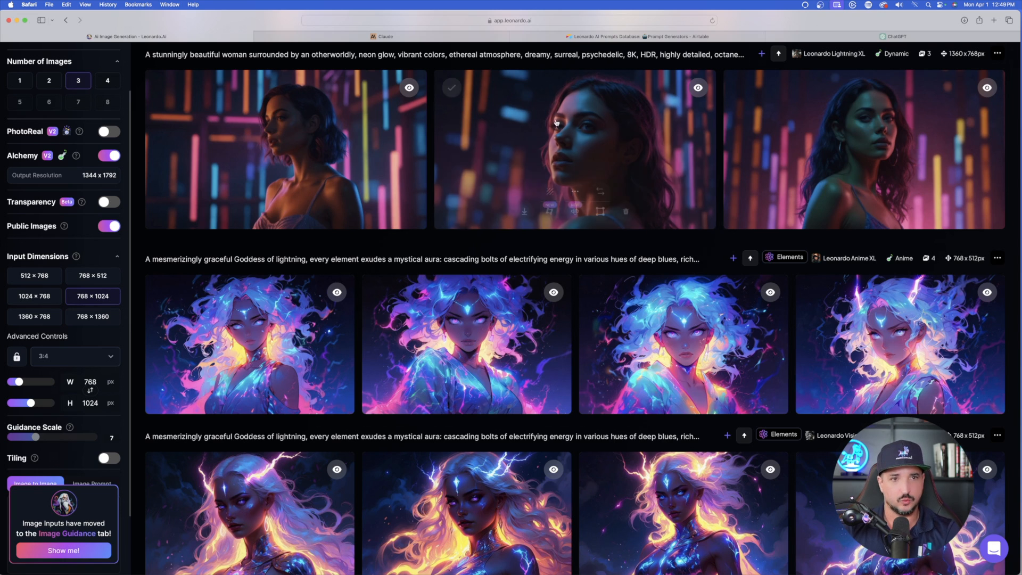
Step: Bring the Glowwave prompt from Claude into Leonardo and step through the new portraits
{"action": "left_click", "coordinate": [384, 36]}
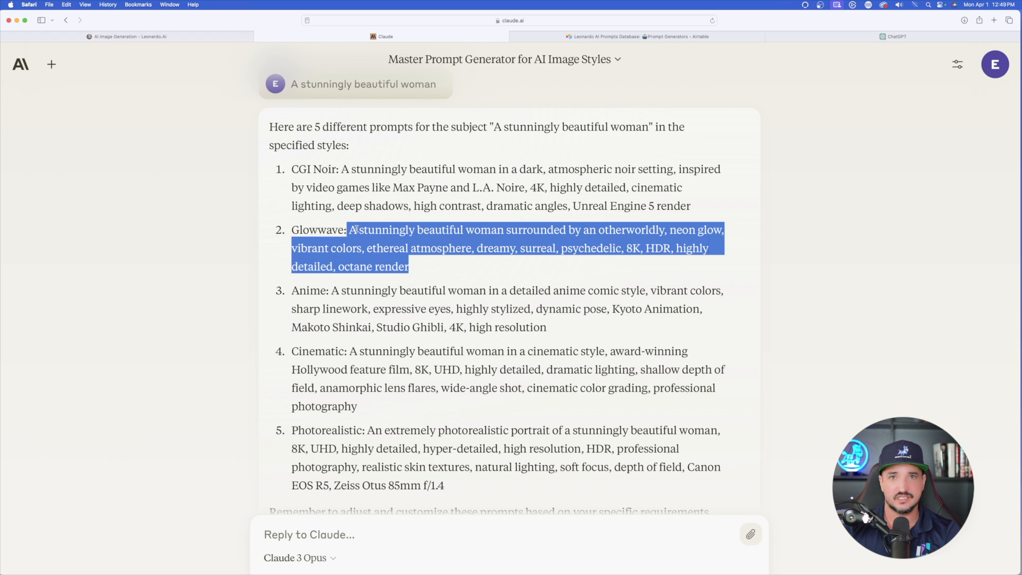
{"action": "left_click", "coordinate": [129, 36]}
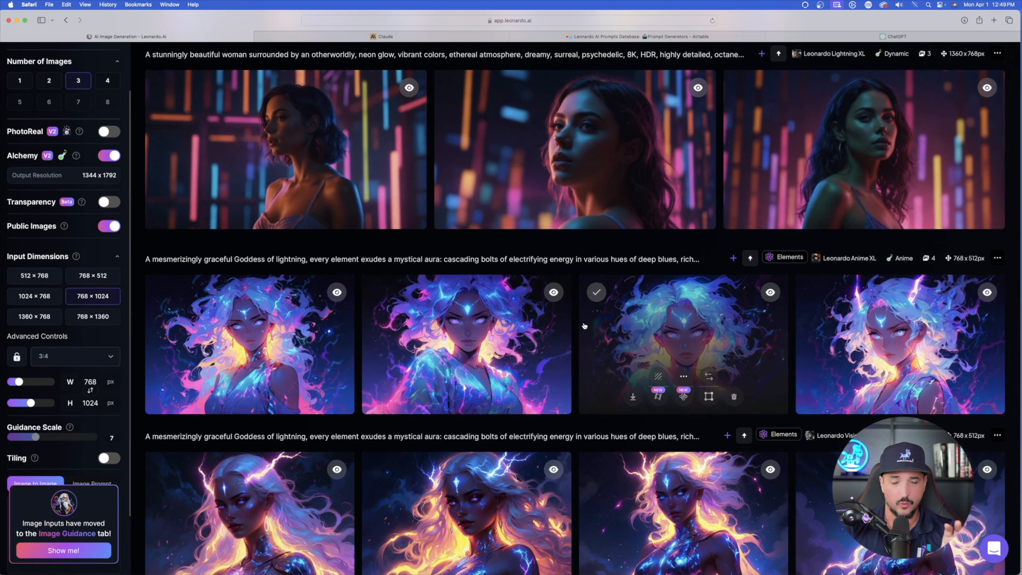
{"action": "mouse_move", "coordinate": [584, 325]}
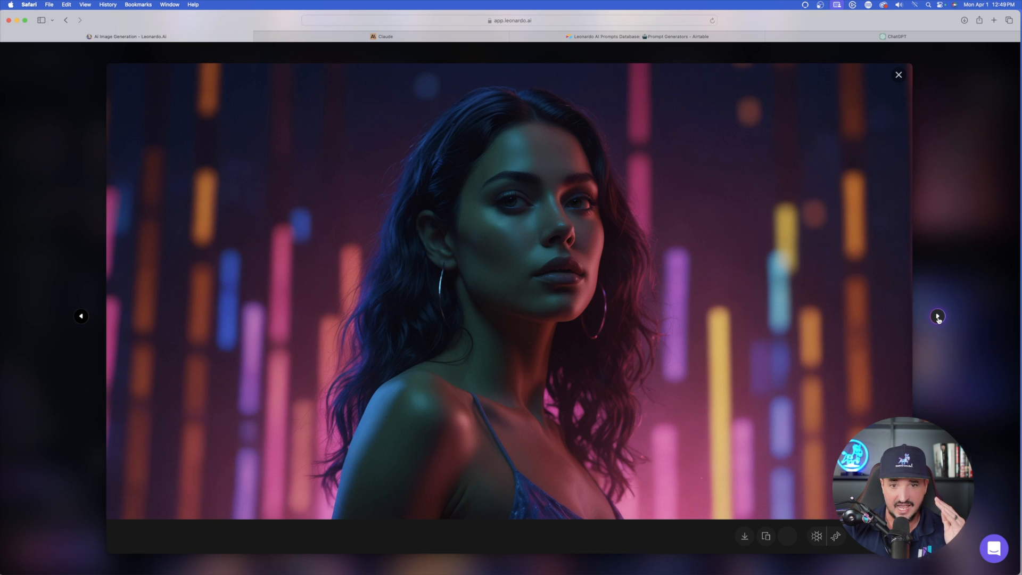
{"action": "left_click", "coordinate": [897, 74]}
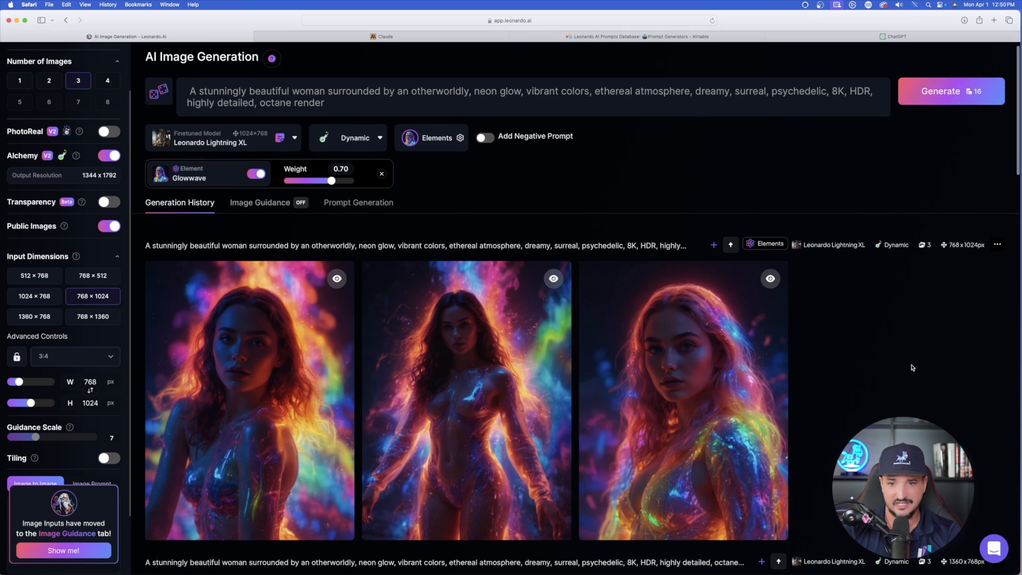
Step: View an earlier neon portrait full size, close it, then enlarge a new Glowwave portrait
{"action": "scroll", "scroll_direction": "down", "scroll_amount": 3}
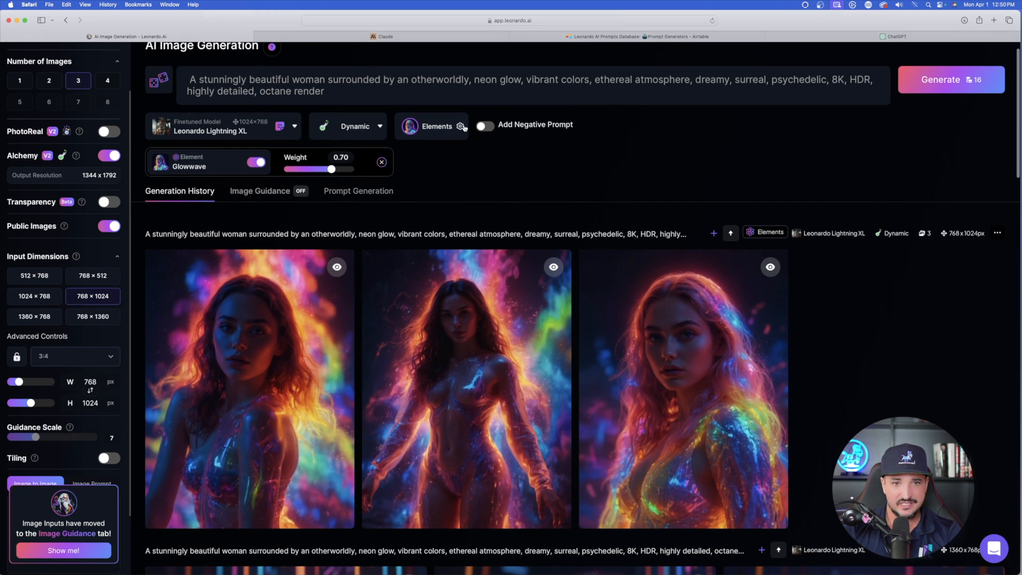
{"action": "left_click", "coordinate": [461, 125]}
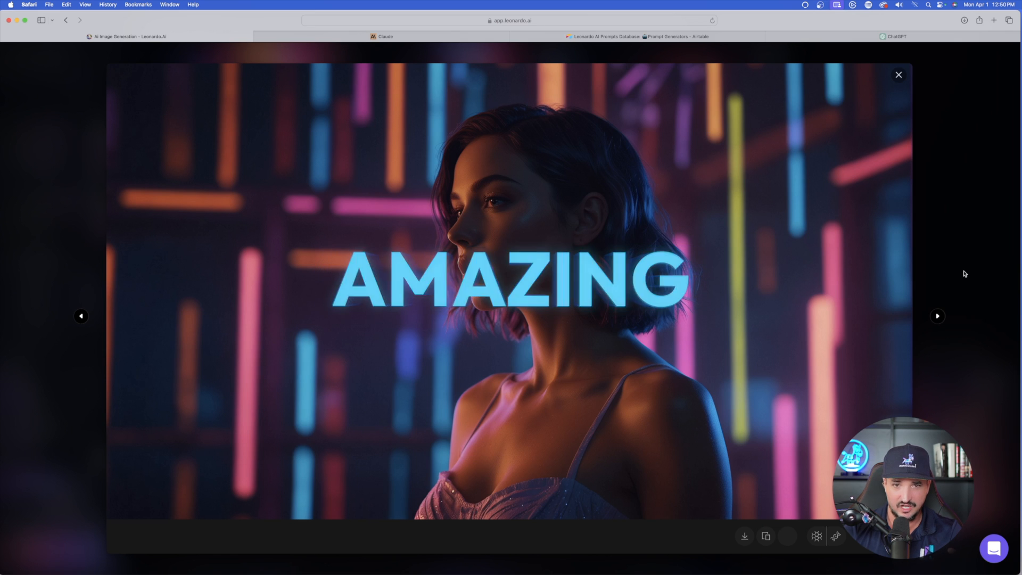
{"action": "left_click", "coordinate": [898, 75]}
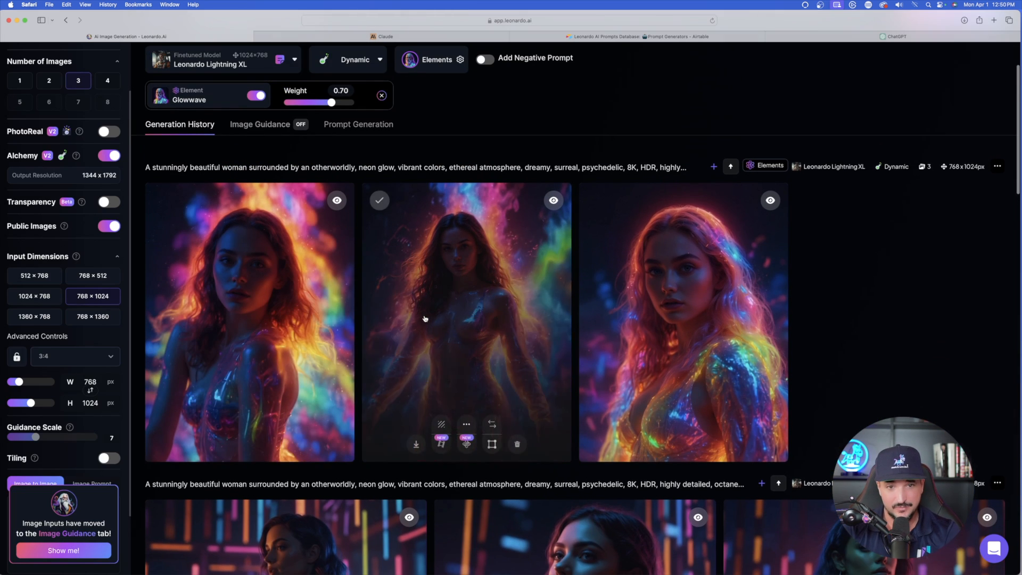
{"action": "left_click", "coordinate": [466, 319]}
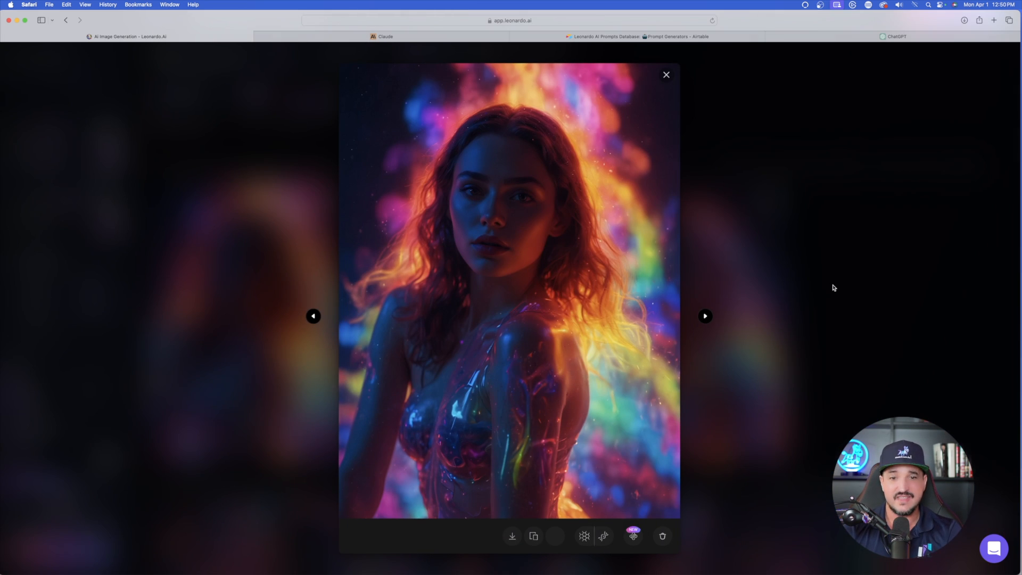
{"action": "left_click", "coordinate": [705, 316]}
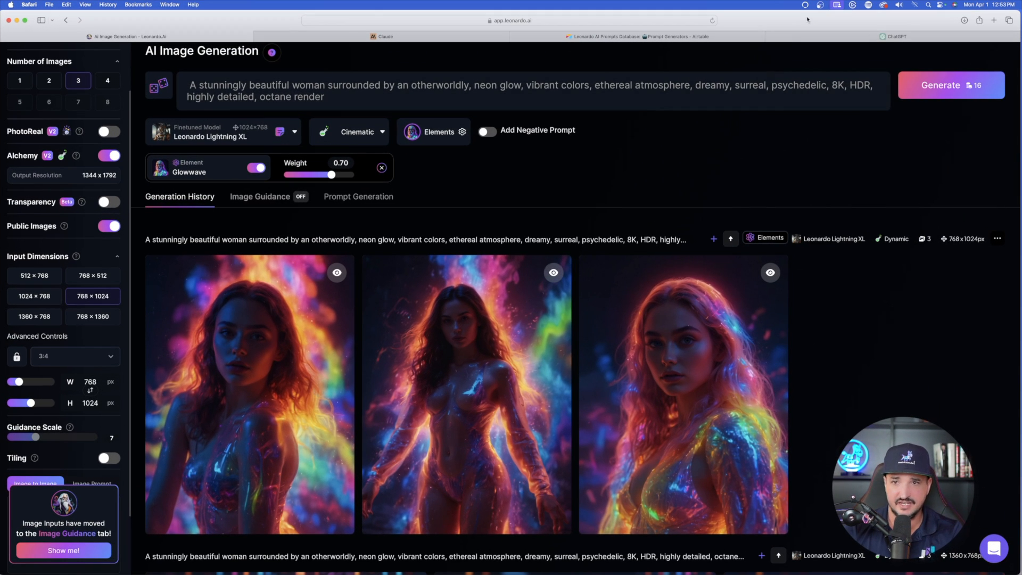
{"action": "mouse_move", "coordinate": [642, 172]}
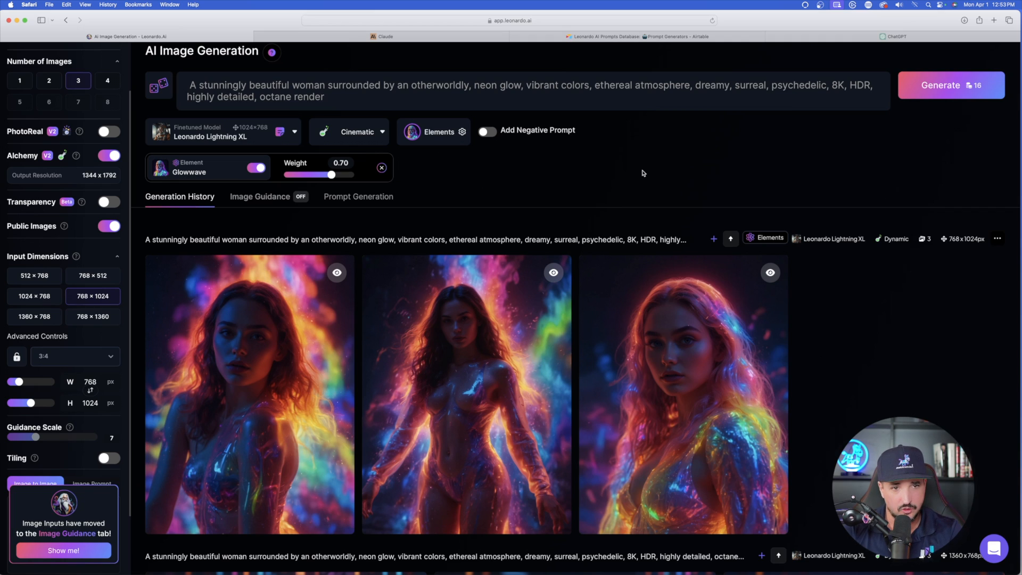
{"action": "mouse_move", "coordinate": [951, 85]}
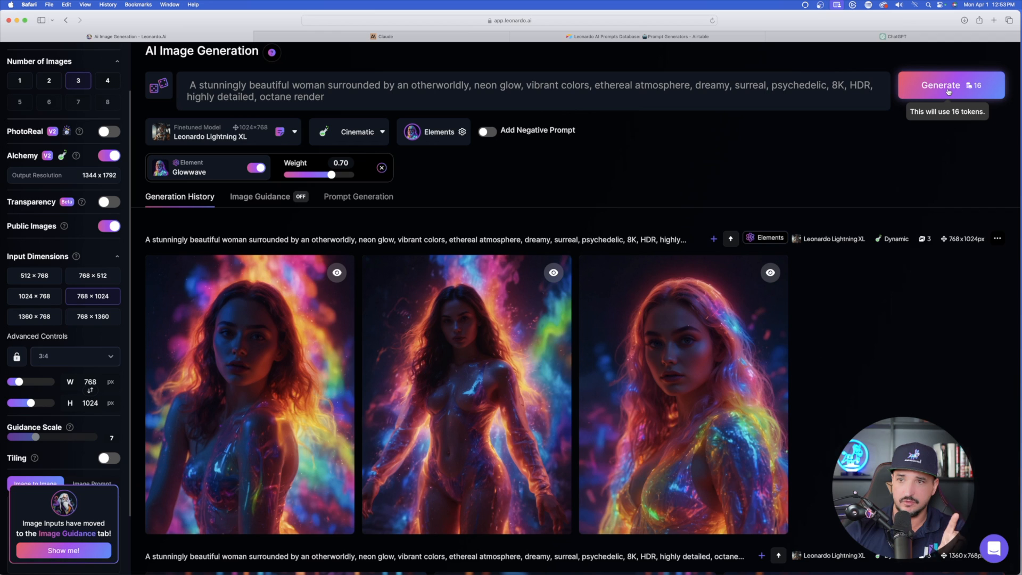
{"action": "mouse_move", "coordinate": [885, 145]}
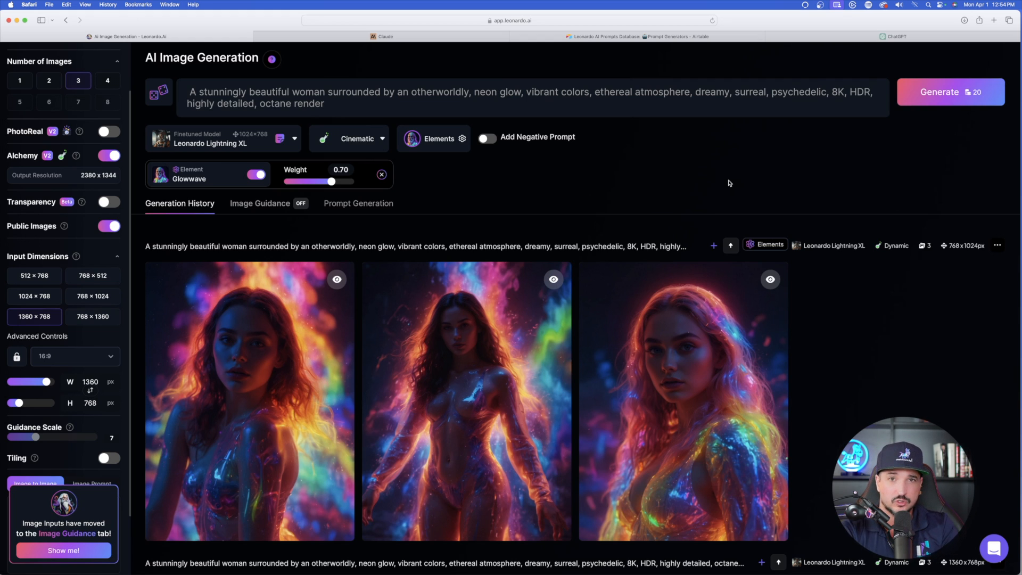
Step: Switch to the ChatGPT conversation showing the five-style superhero prompts
{"action": "left_click", "coordinate": [896, 37]}
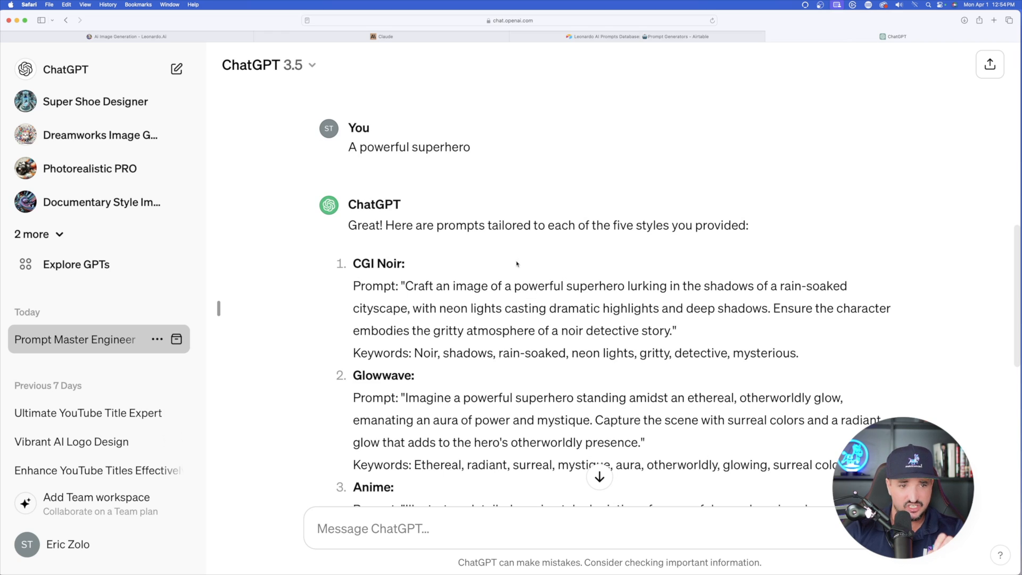
{"action": "scroll", "scroll_direction": "down", "scroll_amount": 3}
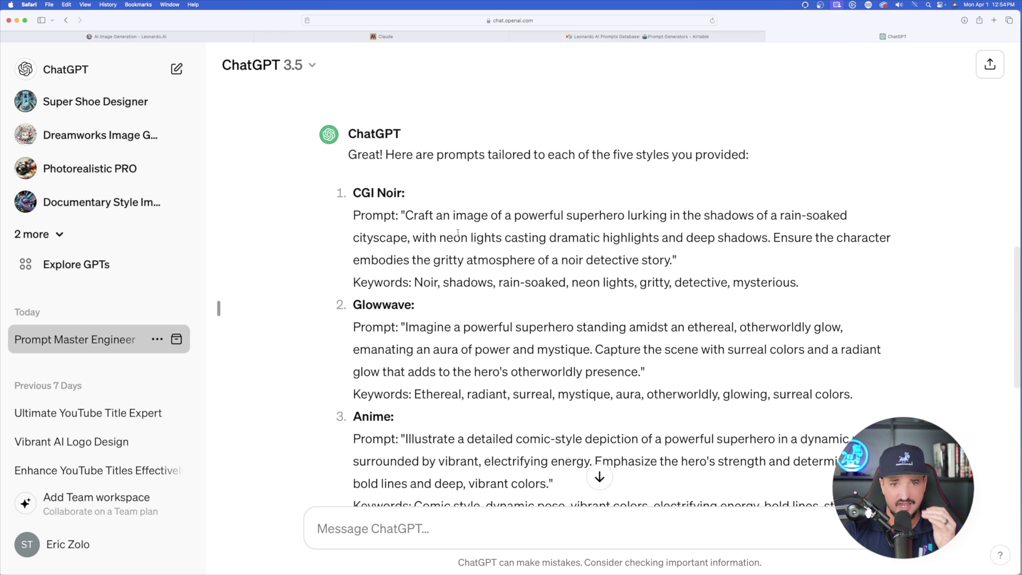
{"action": "scroll", "scroll_direction": "down", "scroll_amount": 3}
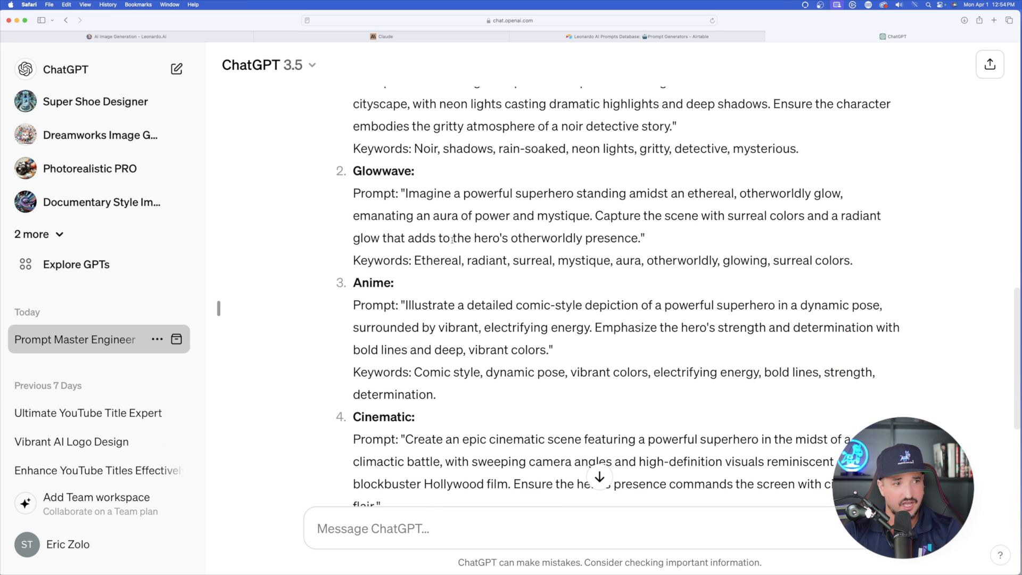
{"action": "scroll", "scroll_direction": "down", "scroll_amount": 3}
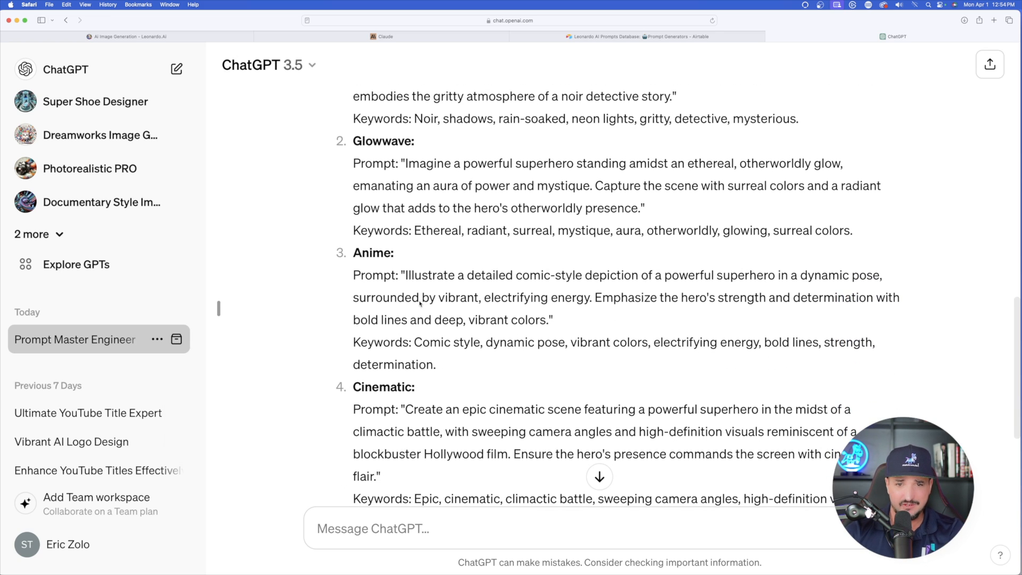
{"action": "left_click_drag", "start_coordinate": [404, 274], "coordinate": [450, 297]}
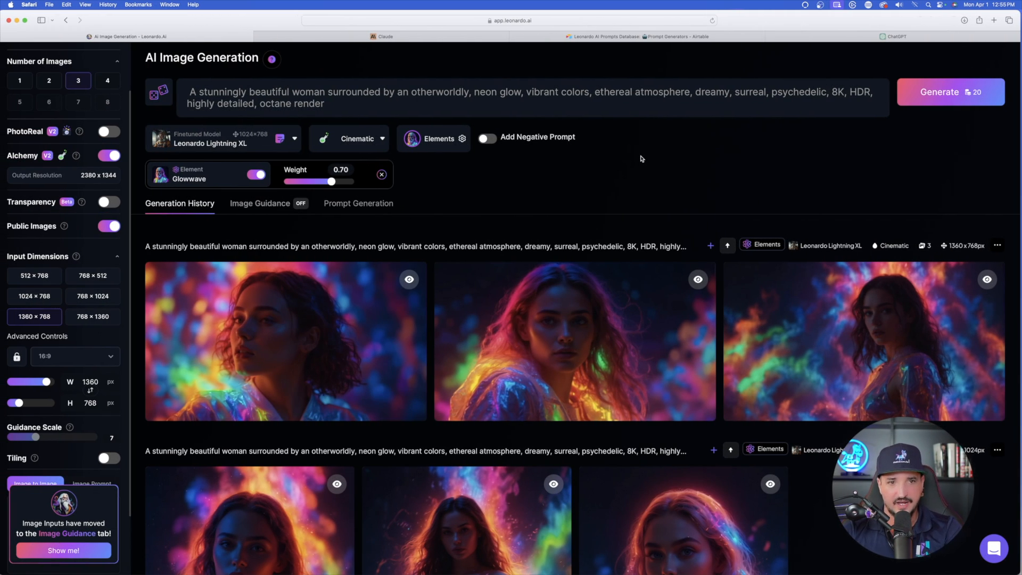
{"action": "mouse_move", "coordinate": [633, 176]}
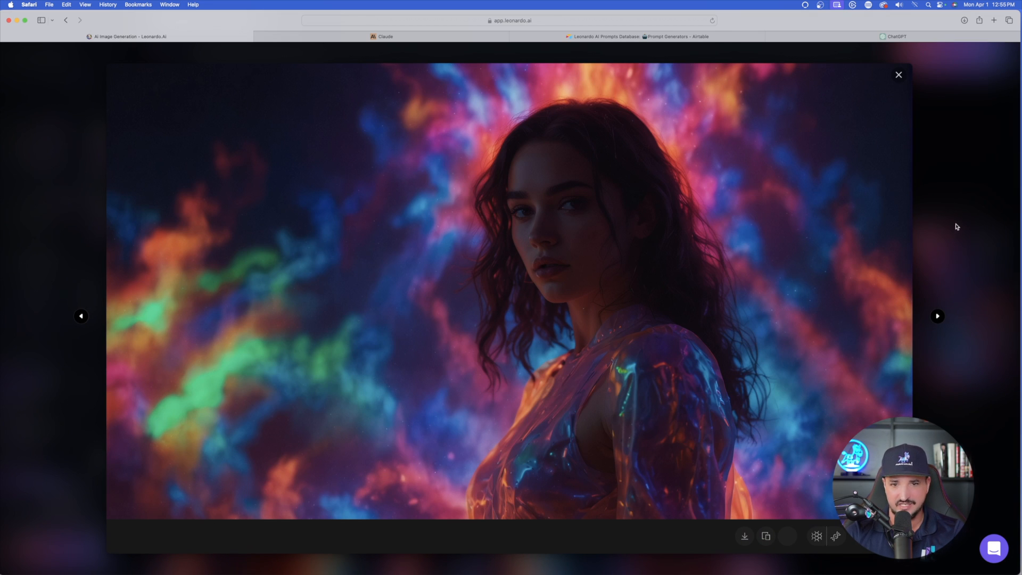
Step: Close the enlarged widescreen Glowwave portrait and scroll down the Generation History
{"action": "left_click", "coordinate": [898, 75]}
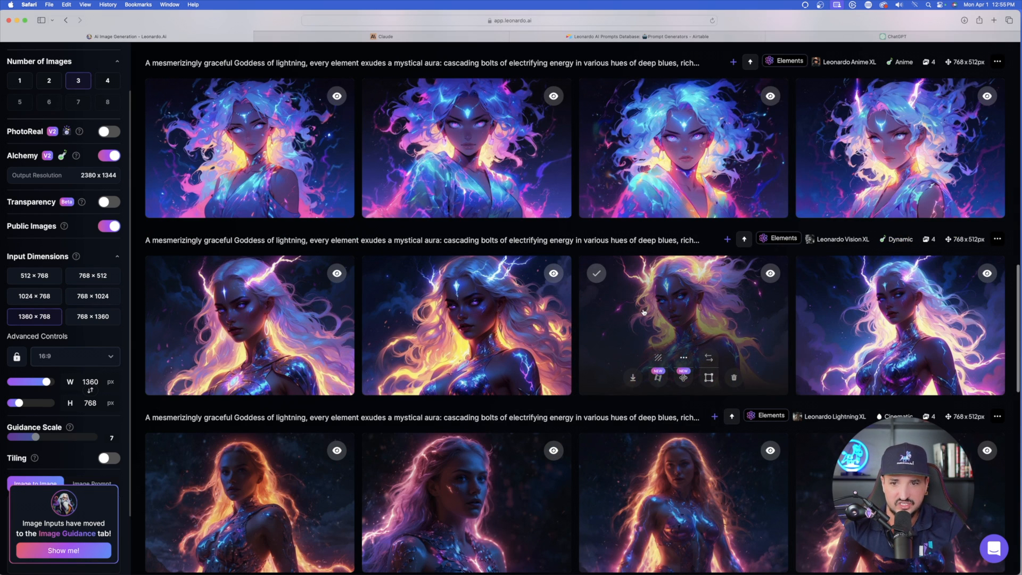
{"action": "scroll", "scroll_direction": "down", "scroll_amount": 3}
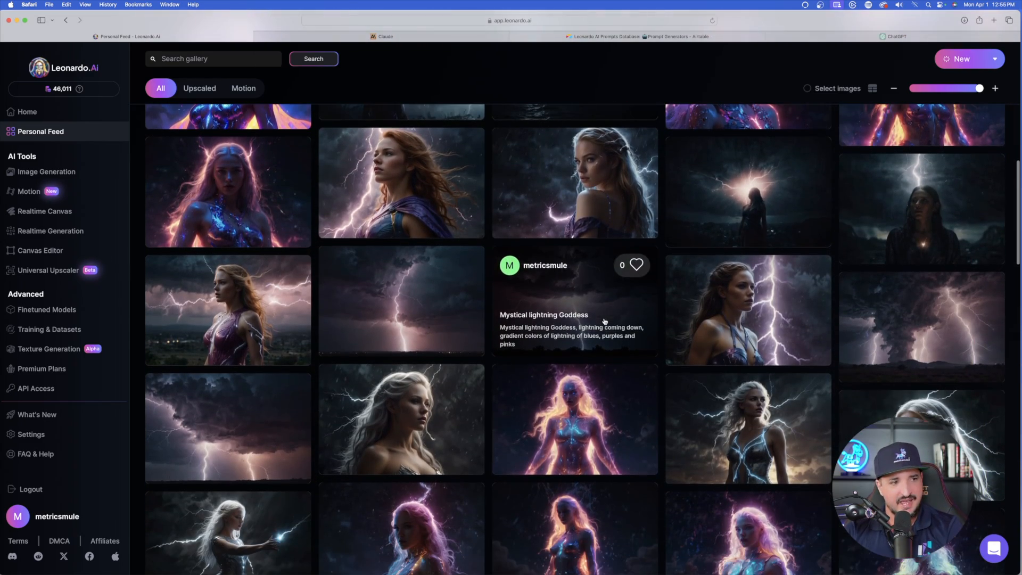
Step: Scroll the Personal Feed past the Spiderman images and view the gym-woman portraits full size
{"action": "scroll", "scroll_direction": "down", "scroll_amount": 3}
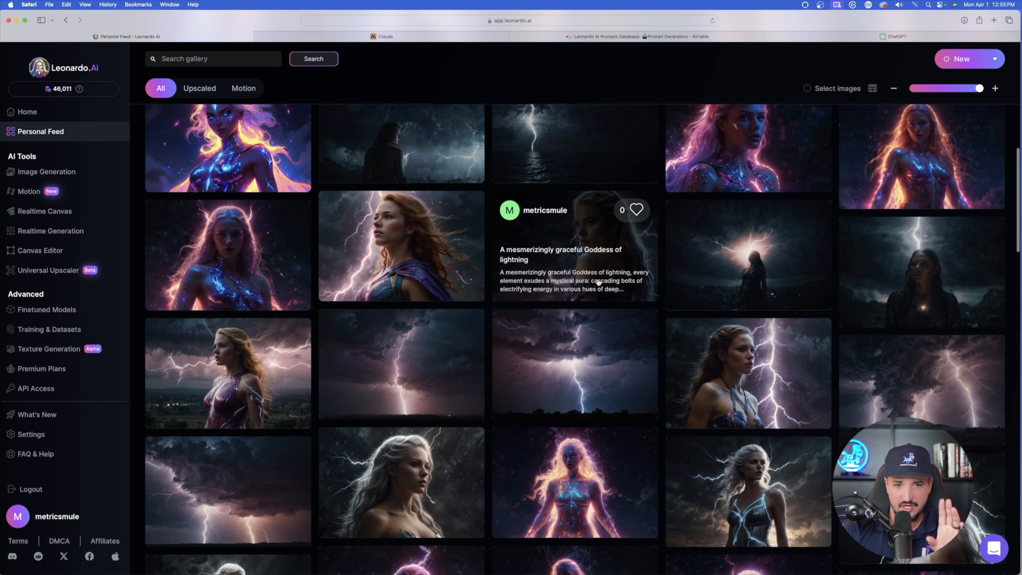
{"action": "scroll", "scroll_direction": "down", "scroll_amount": 3}
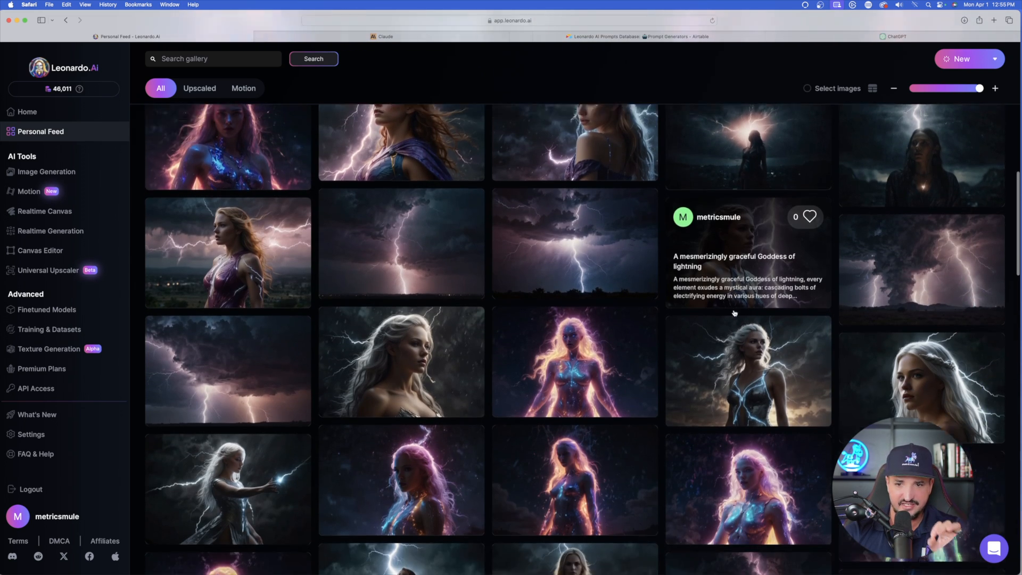
{"action": "scroll", "scroll_direction": "down", "scroll_amount": 3}
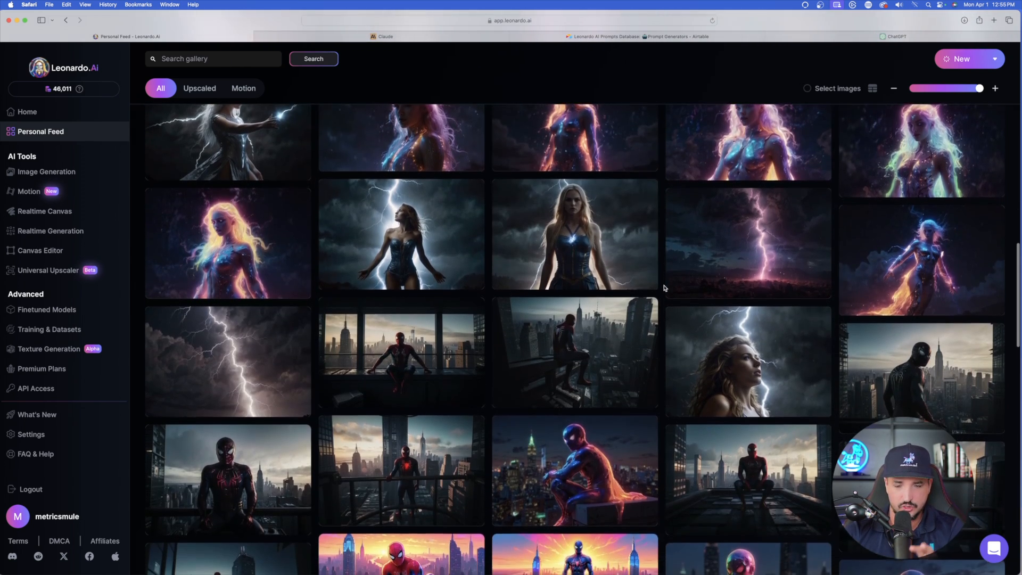
{"action": "scroll", "scroll_direction": "down", "scroll_amount": 3}
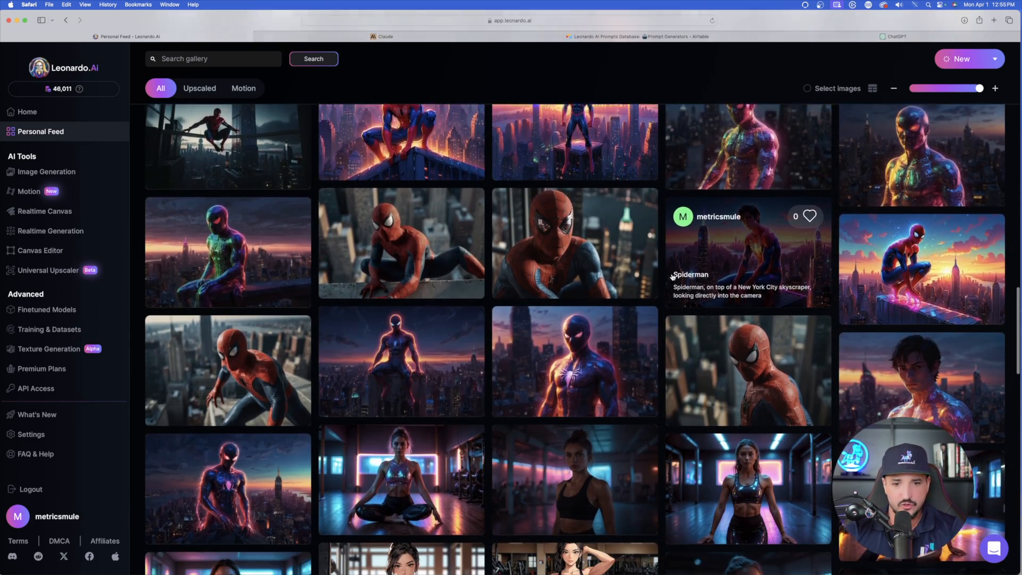
{"action": "scroll", "scroll_direction": "down", "scroll_amount": 3}
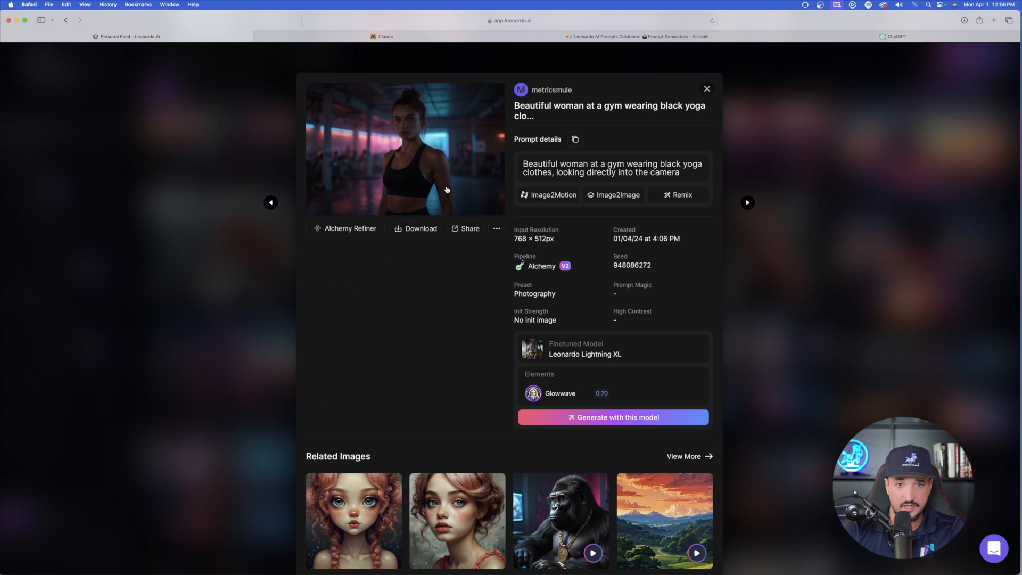
{"action": "left_click", "coordinate": [404, 149]}
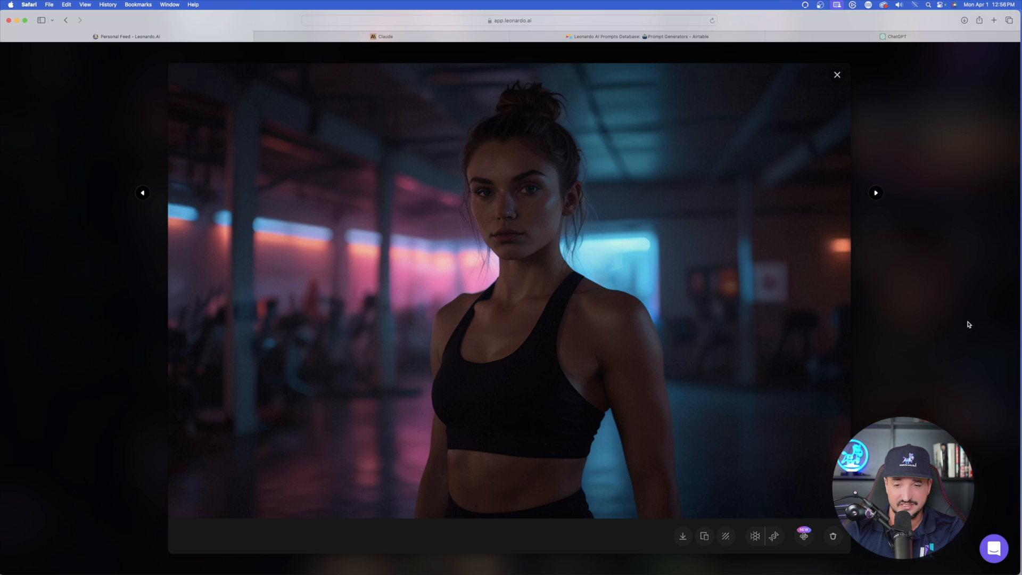
{"action": "left_click", "coordinate": [875, 193]}
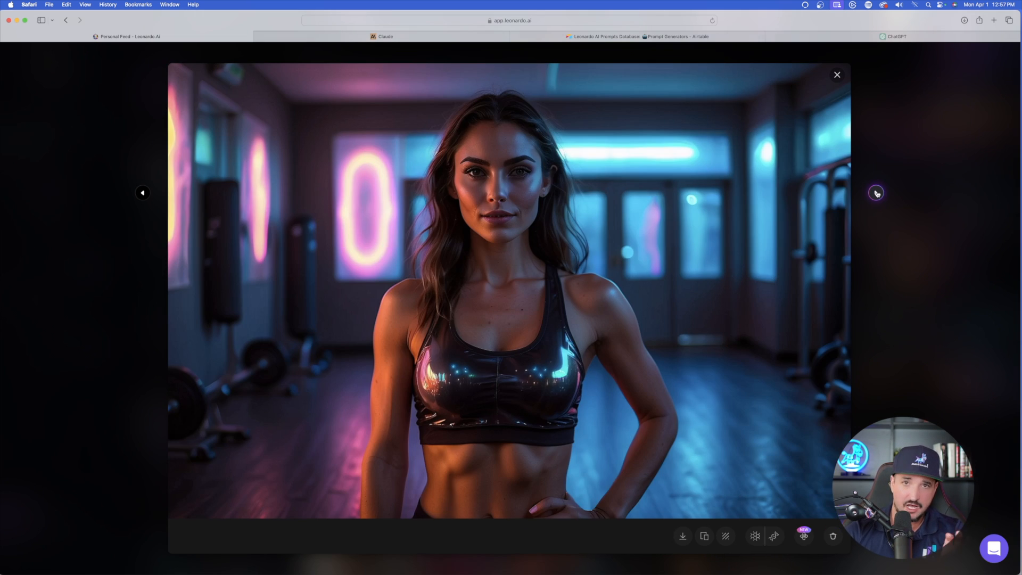
{"action": "left_click", "coordinate": [836, 75]}
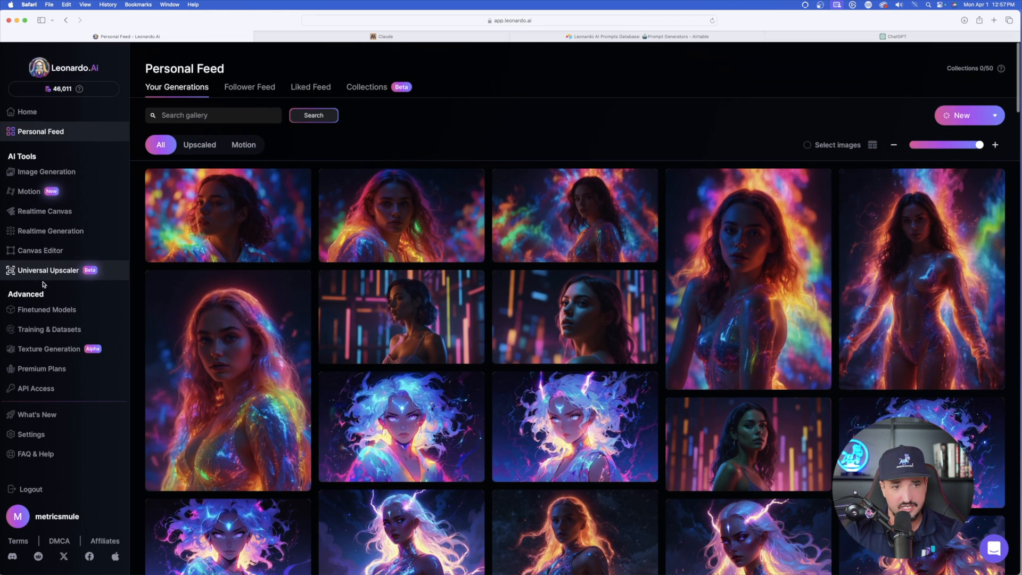
Step: Set the model to Leonardo Anime XL with the Anime style preset
{"action": "left_click", "coordinate": [46, 171]}
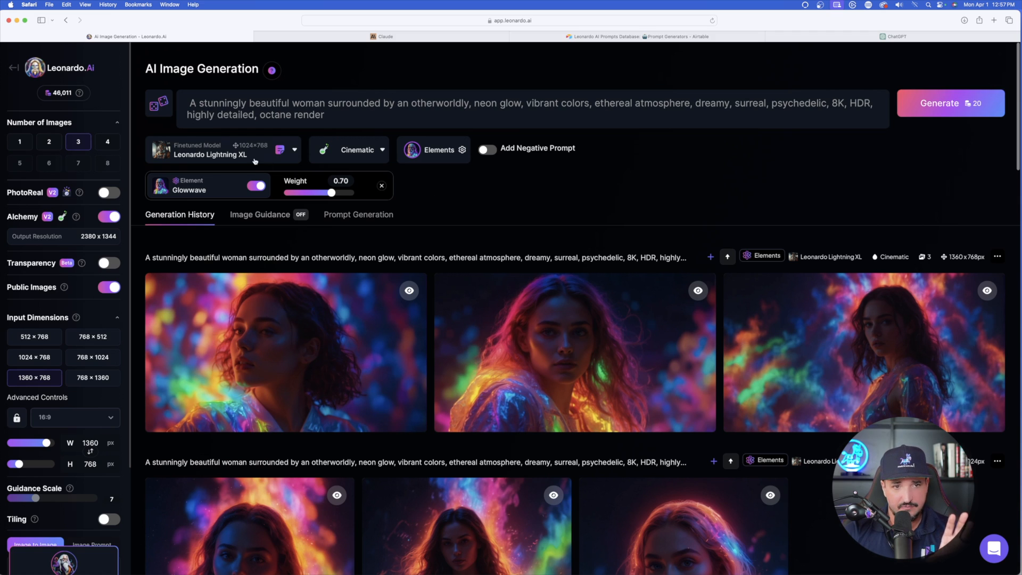
{"action": "left_click", "coordinate": [222, 151]}
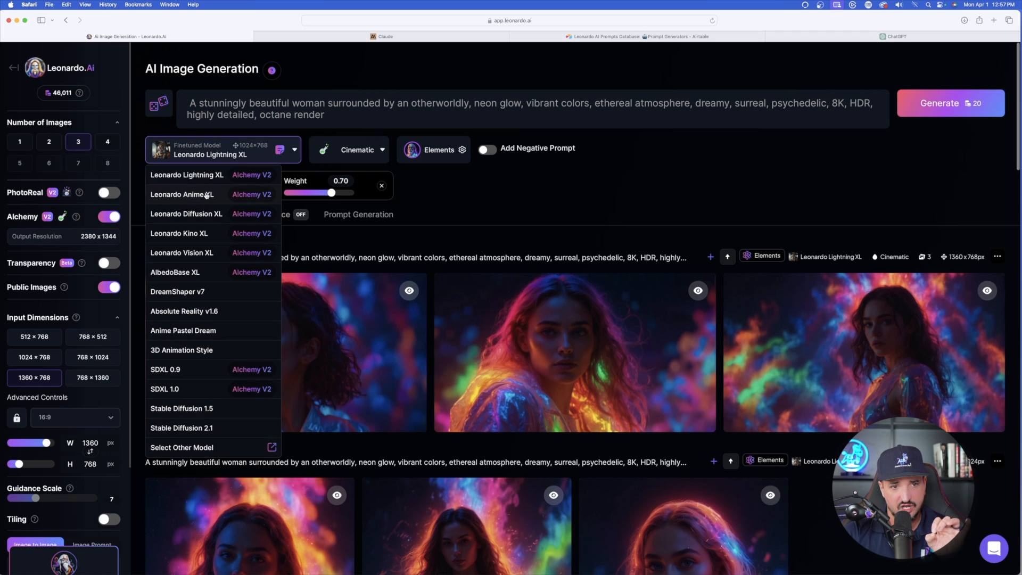
{"action": "left_click", "coordinate": [183, 194]}
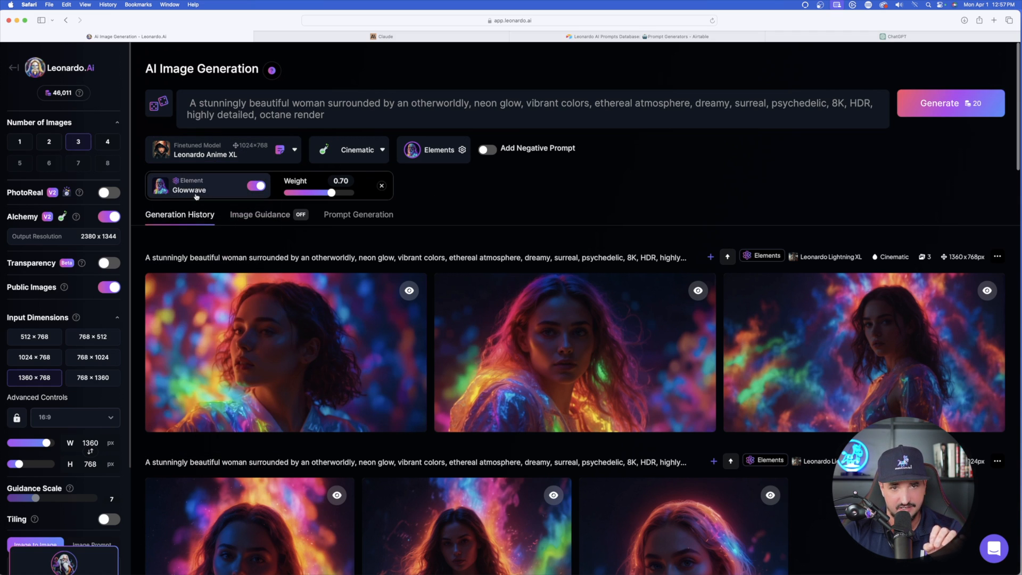
{"action": "left_click", "coordinate": [348, 149]}
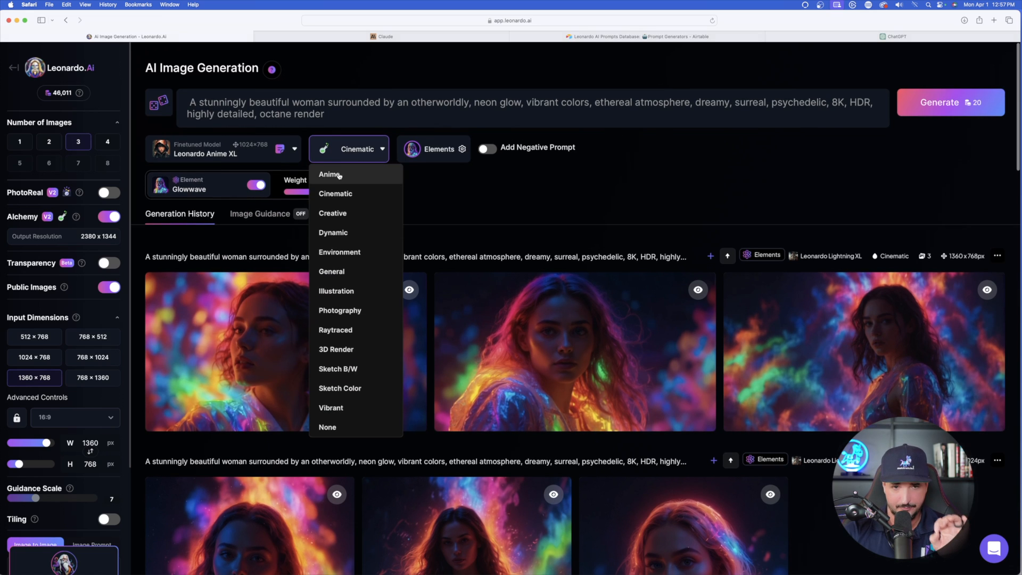
{"action": "left_click", "coordinate": [329, 174]}
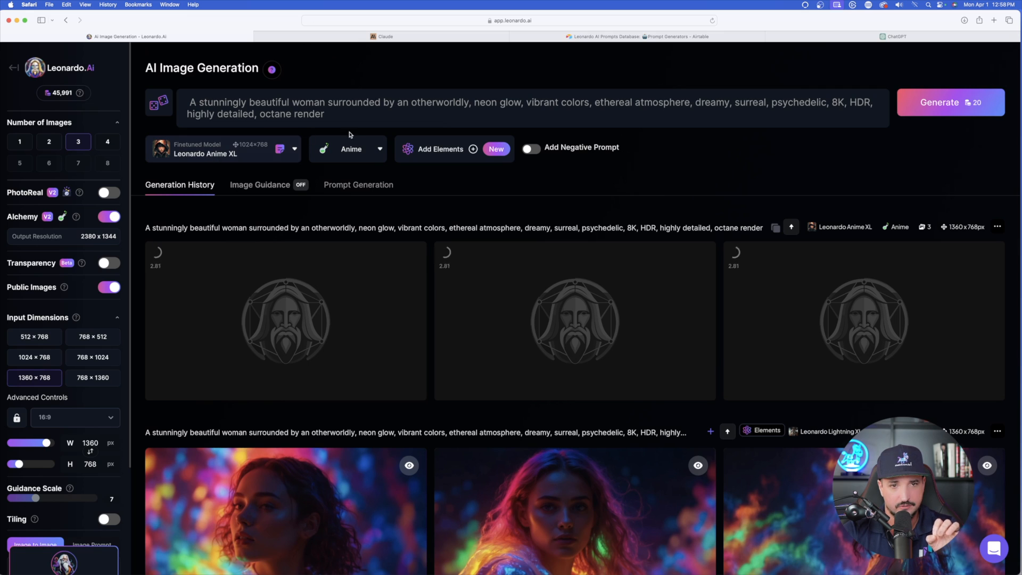
Step: Switch the preset to Cinematic and generate another neon-woman batch
{"action": "left_click", "coordinate": [349, 148]}
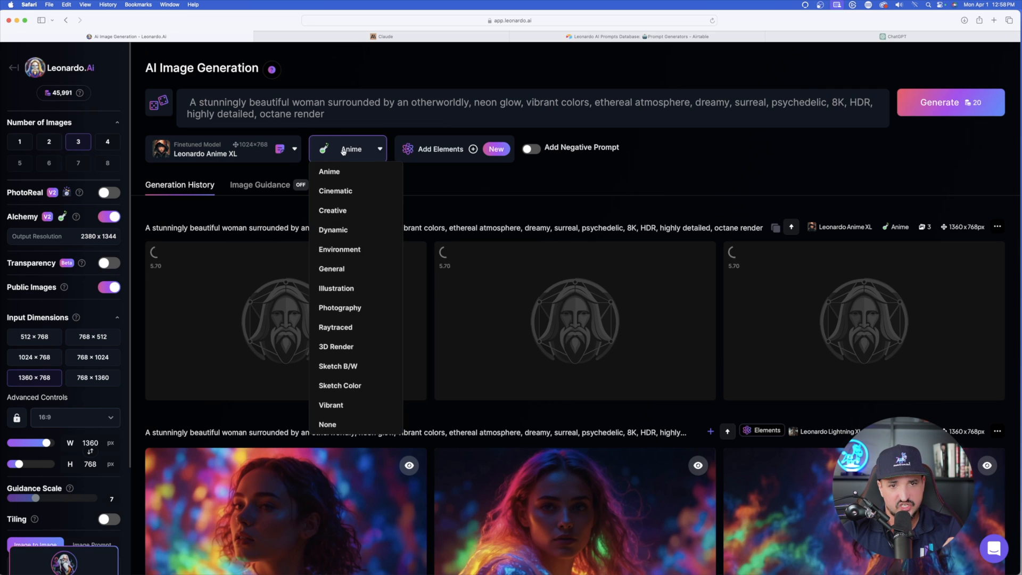
{"action": "left_click", "coordinate": [335, 191]}
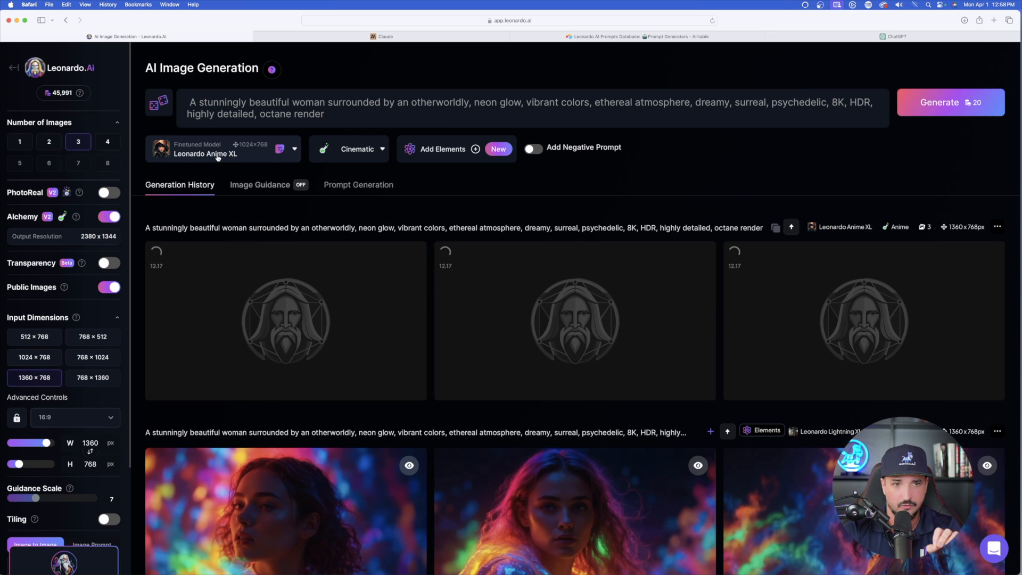
{"action": "left_click", "coordinate": [940, 102]}
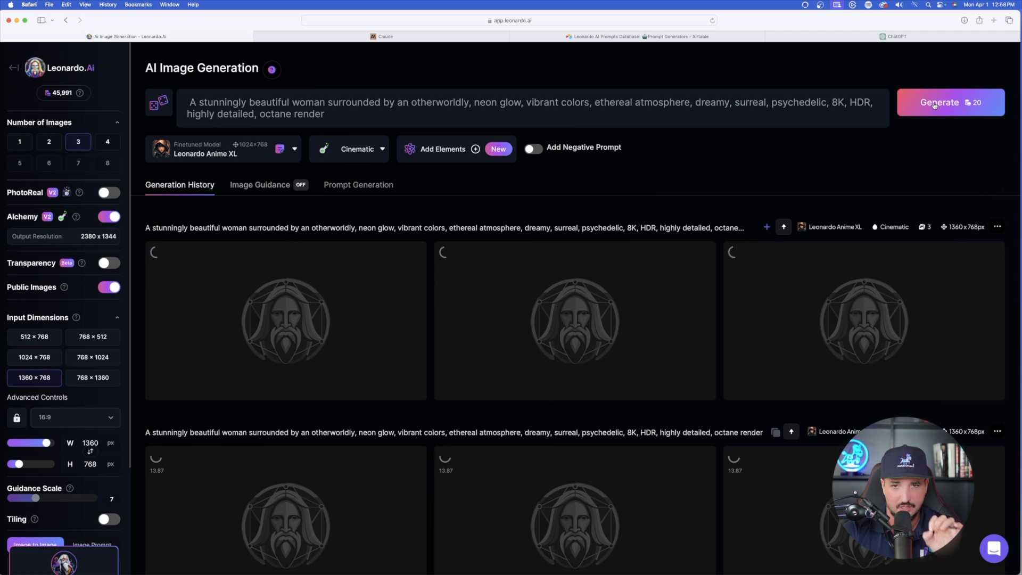
Step: Revisit Claude's five beautiful-woman prompts, then return to ChatGPT's superhero prompts
{"action": "left_click", "coordinate": [384, 36]}
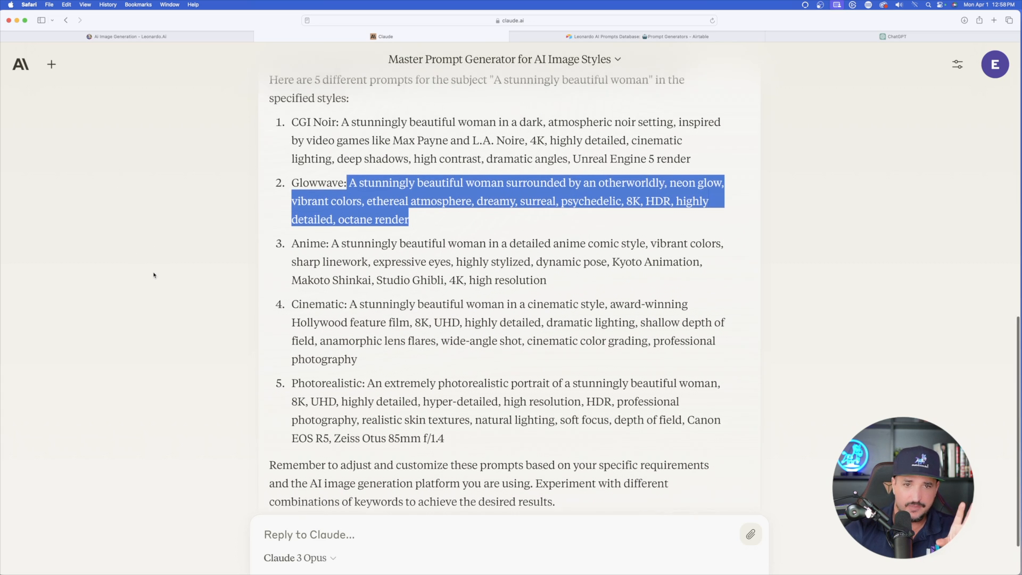
{"action": "left_click", "coordinate": [895, 36]}
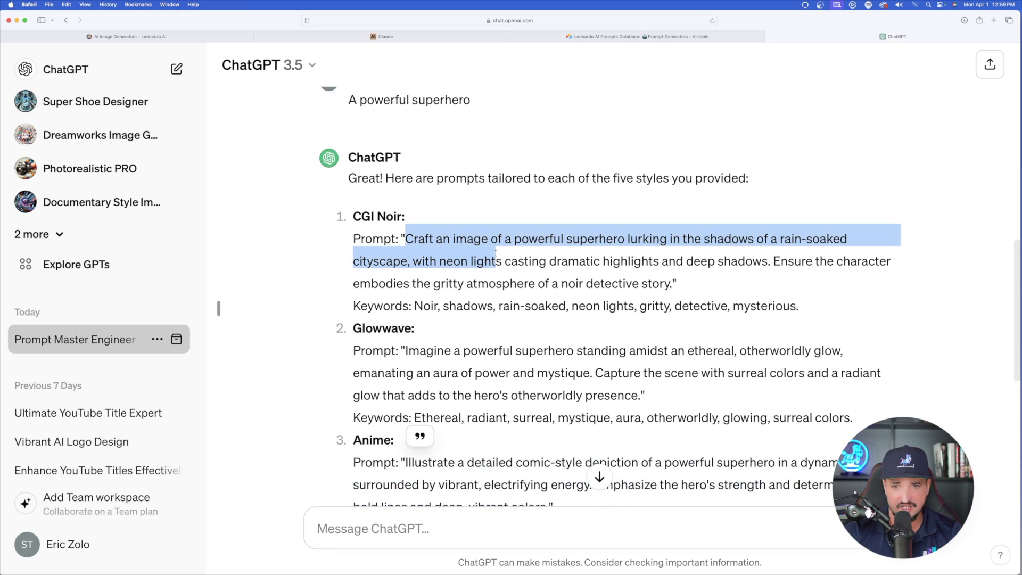
Step: Browse the Anime XL anime portraits and Cinematic neon-bar scenes full size
{"action": "left_click", "coordinate": [129, 37]}
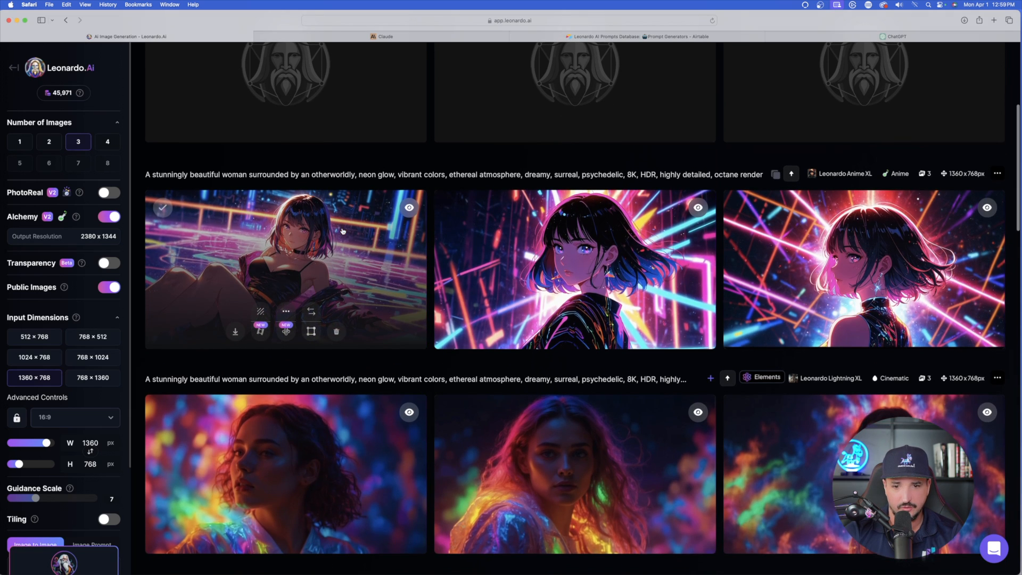
{"action": "mouse_move", "coordinate": [574, 268]}
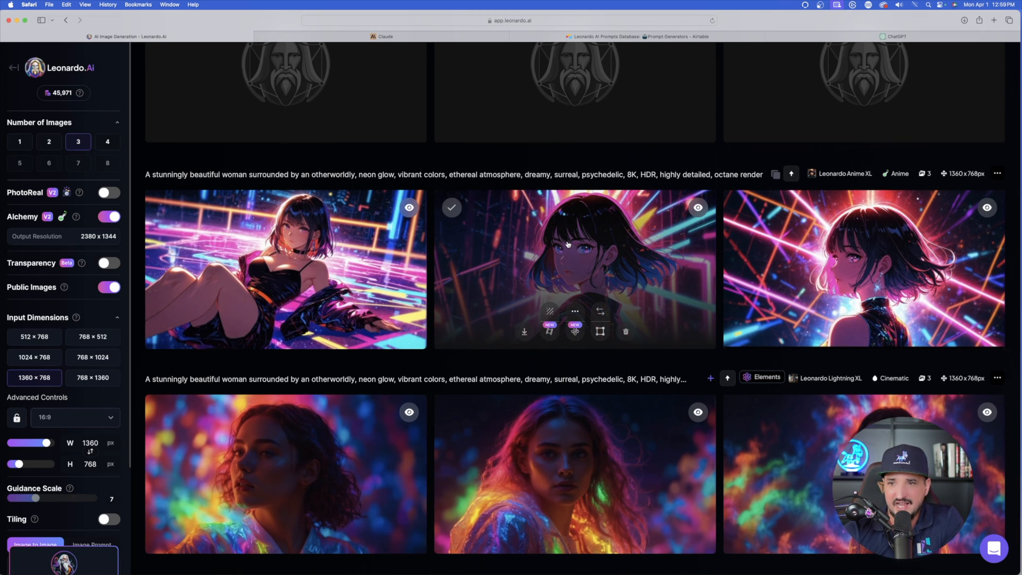
{"action": "left_click", "coordinate": [574, 269]}
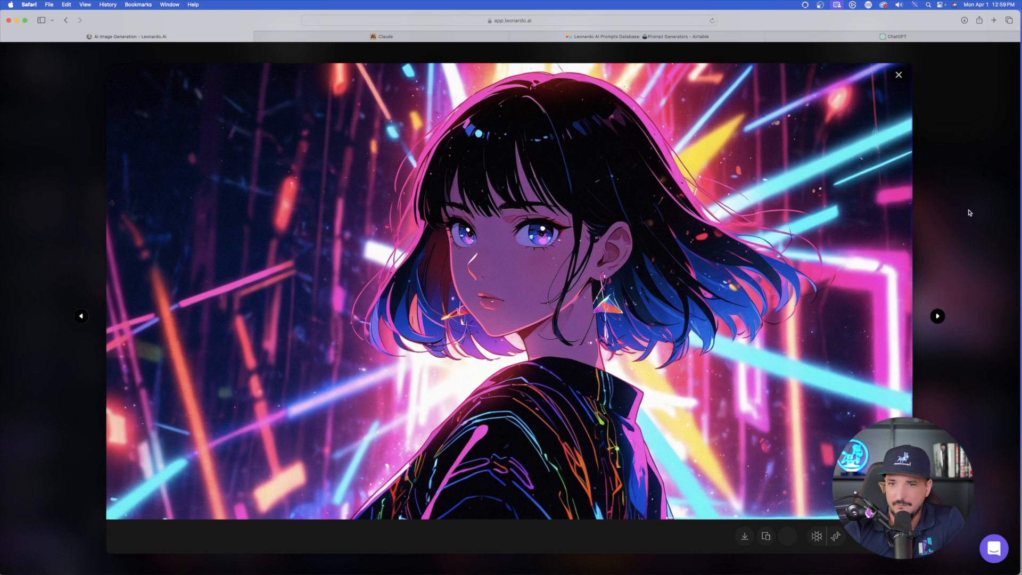
{"action": "left_click", "coordinate": [898, 75]}
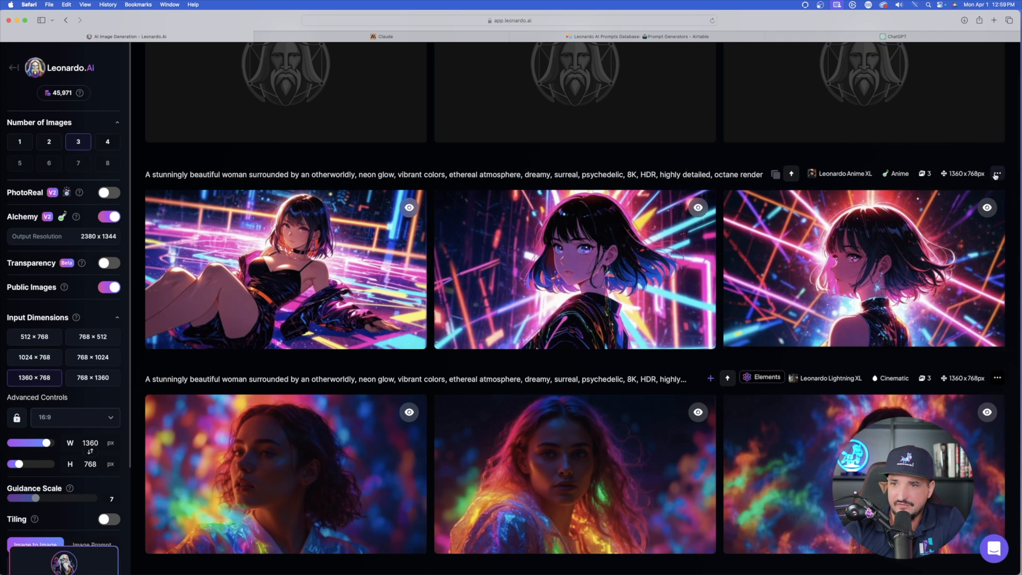
{"action": "left_click", "coordinate": [285, 269]}
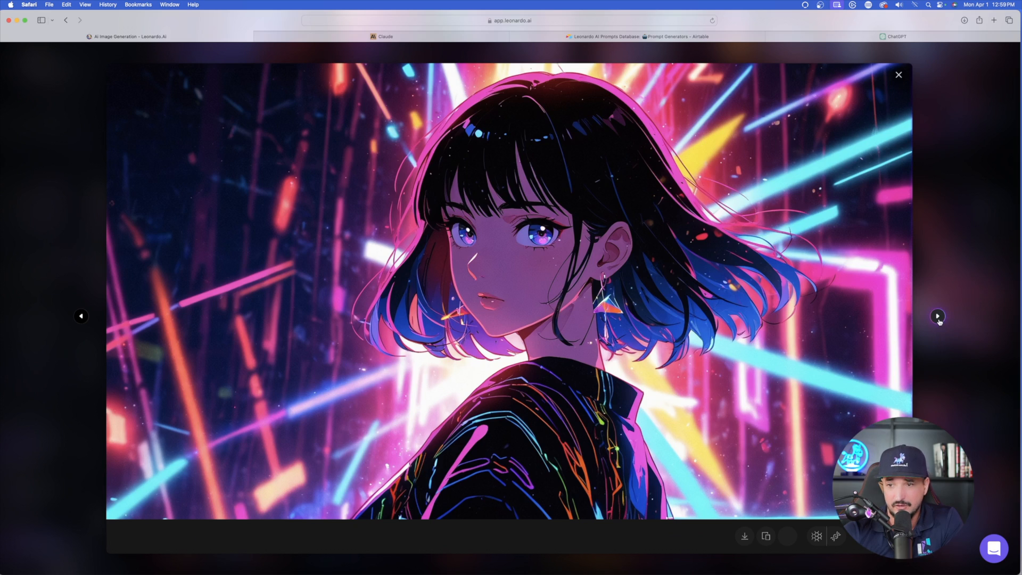
{"action": "left_click", "coordinate": [937, 316]}
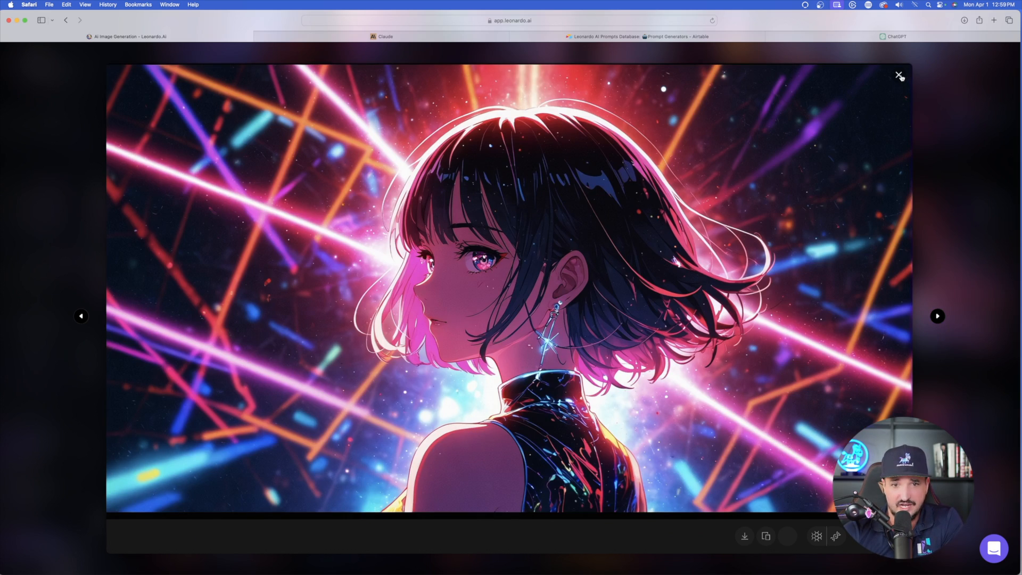
{"action": "left_click", "coordinate": [899, 76]}
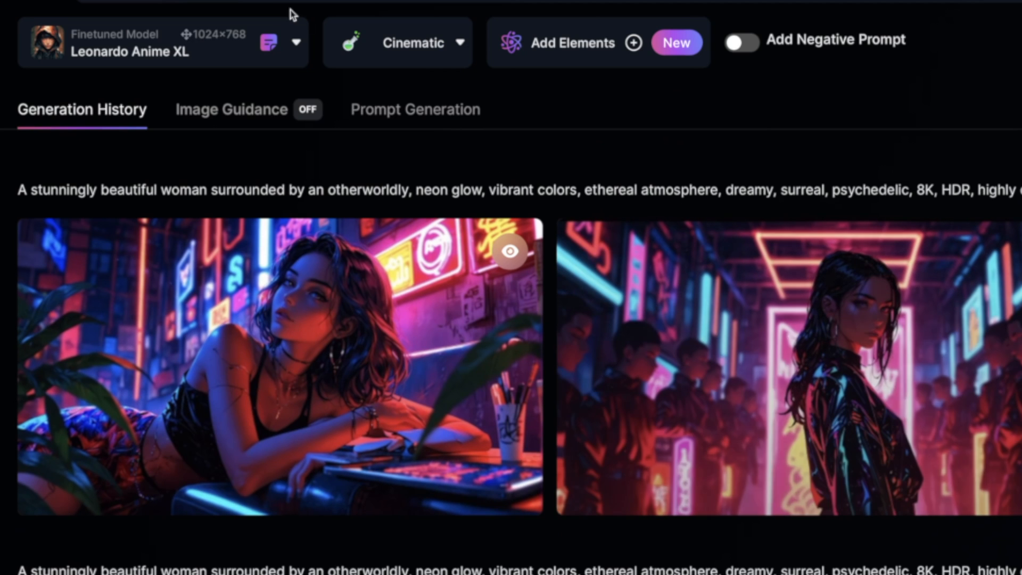
{"action": "mouse_move", "coordinate": [258, 364]}
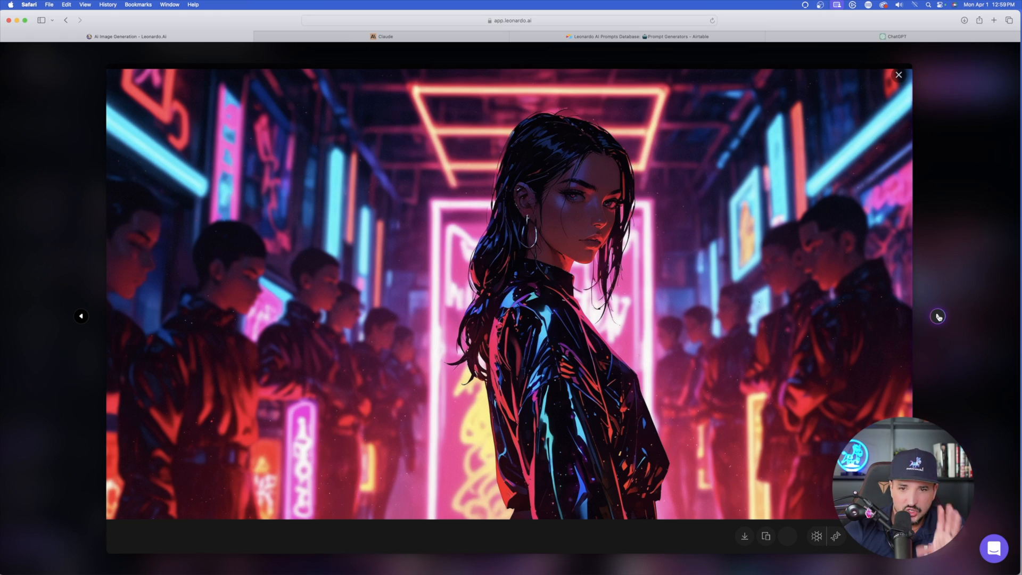
{"action": "left_click", "coordinate": [937, 316]}
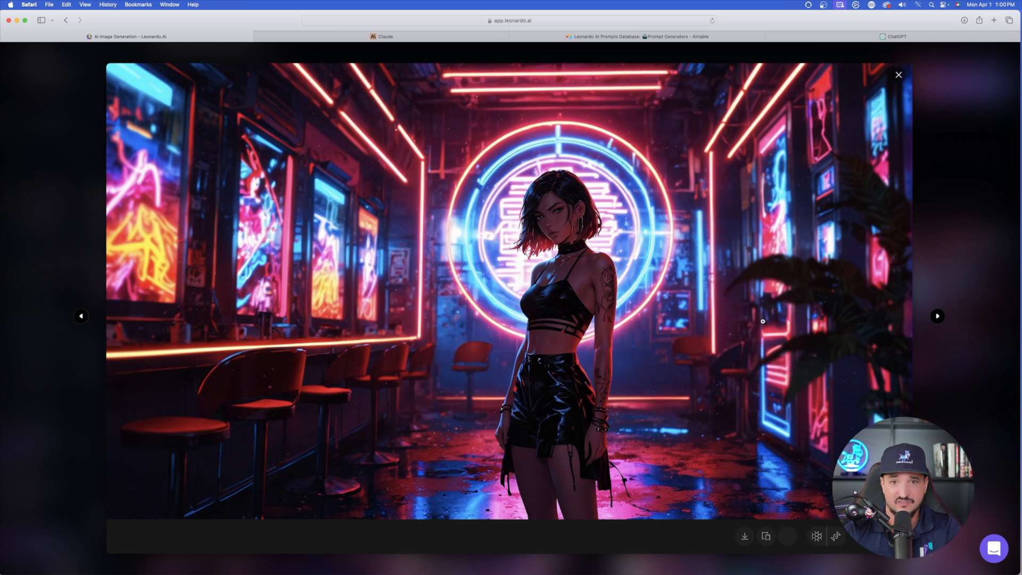
{"action": "mouse_move", "coordinate": [754, 322]}
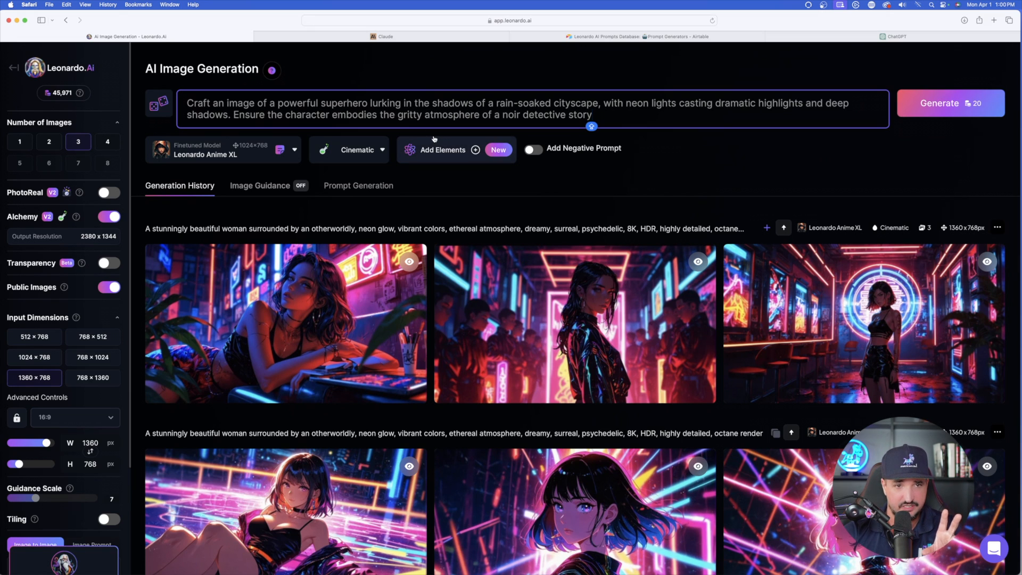
Step: Pick the Photography preset for the superhero prompt on Lightning XL
{"action": "left_click", "coordinate": [280, 149]}
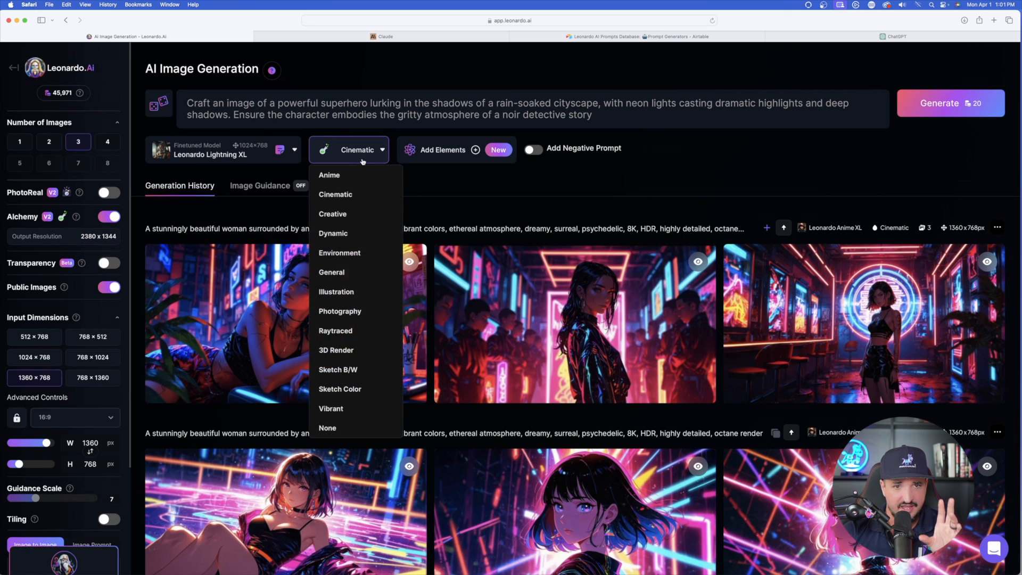
{"action": "mouse_move", "coordinate": [334, 232]}
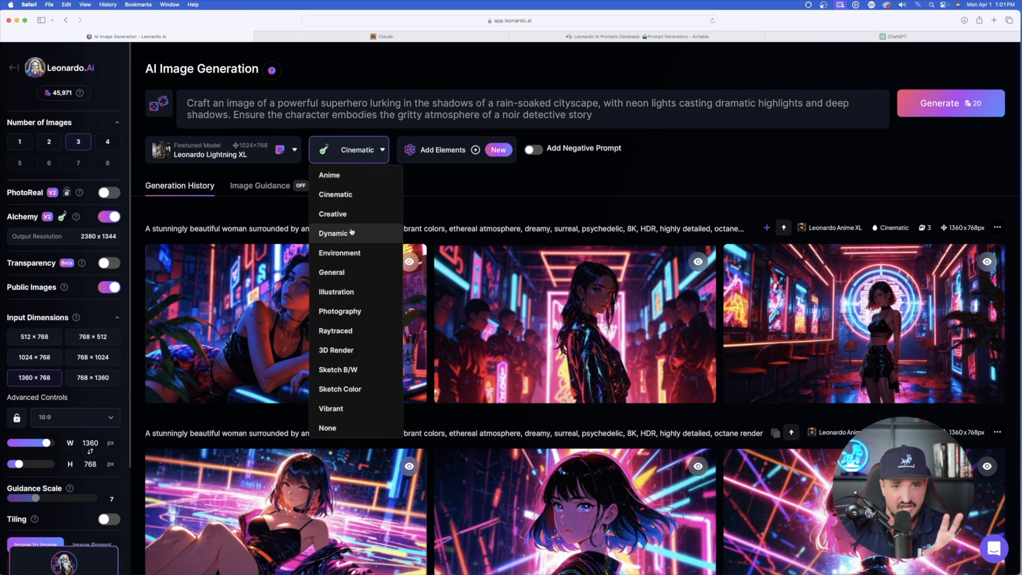
{"action": "left_click", "coordinate": [897, 37]}
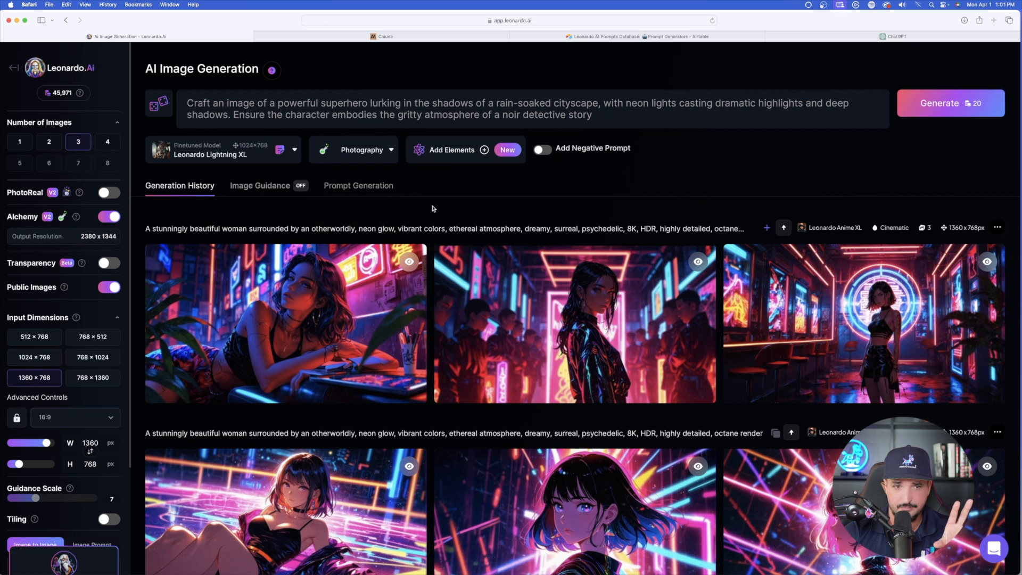
Step: Add the CGI Noir element and generate three noir superhero images
{"action": "left_click", "coordinate": [452, 149]}
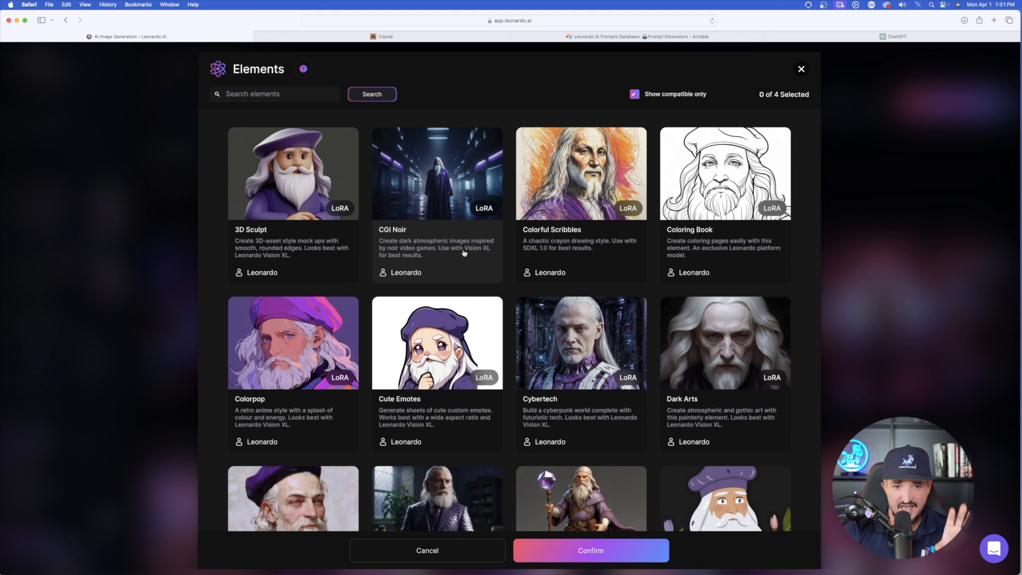
{"action": "left_click", "coordinate": [436, 173]}
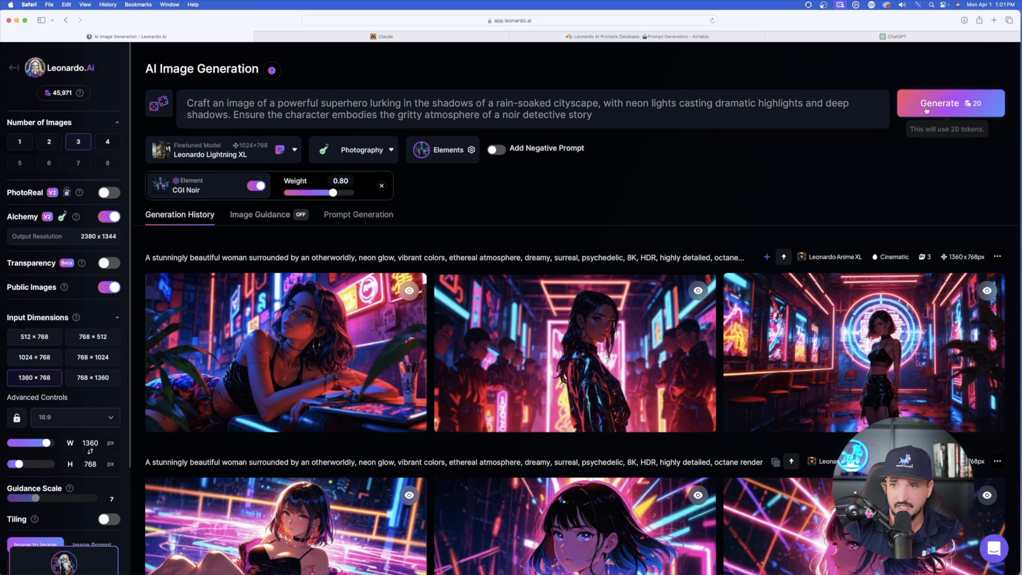
{"action": "left_click", "coordinate": [939, 103]}
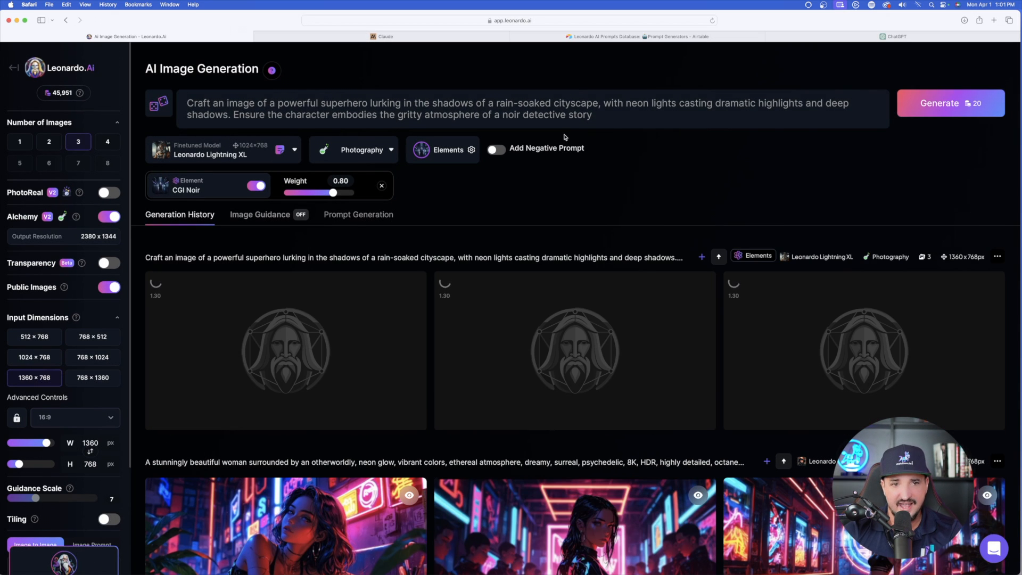
Step: Generate noir superhero batches with Dark Arts added to CGI Noir, then with Dark Arts removed
{"action": "left_click", "coordinate": [448, 149]}
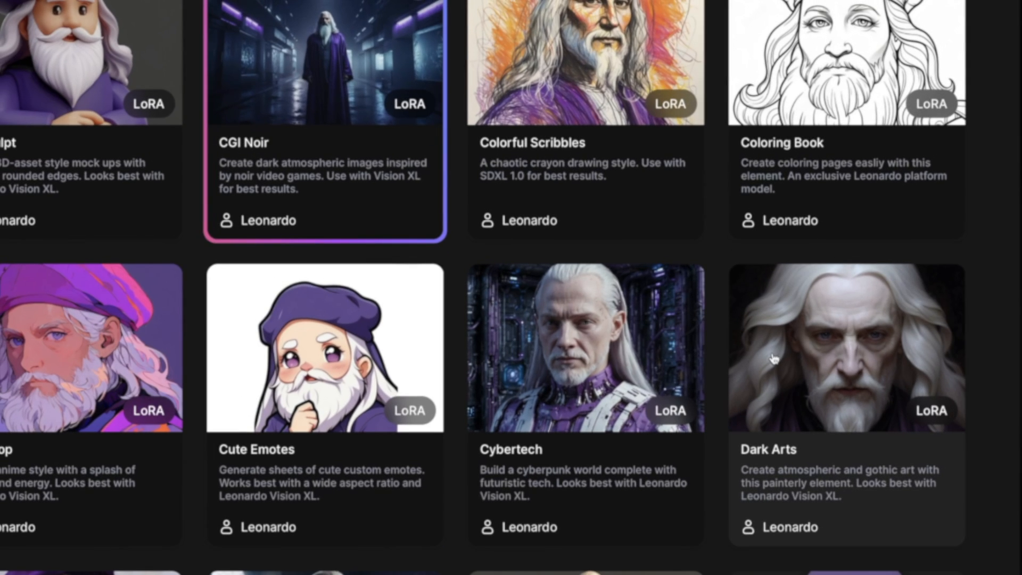
{"action": "left_click", "coordinate": [807, 374]}
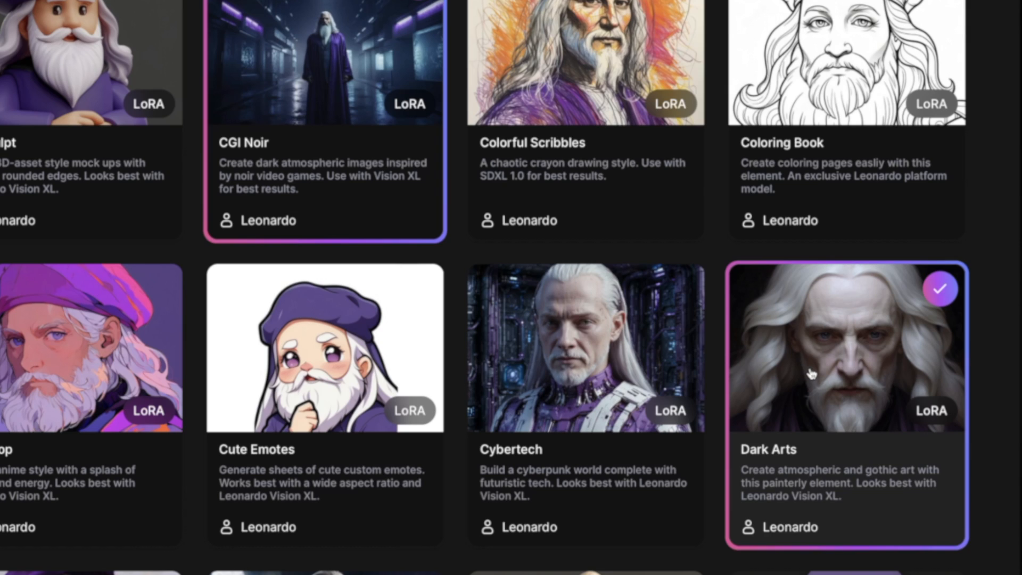
{"action": "mouse_move", "coordinate": [869, 352]}
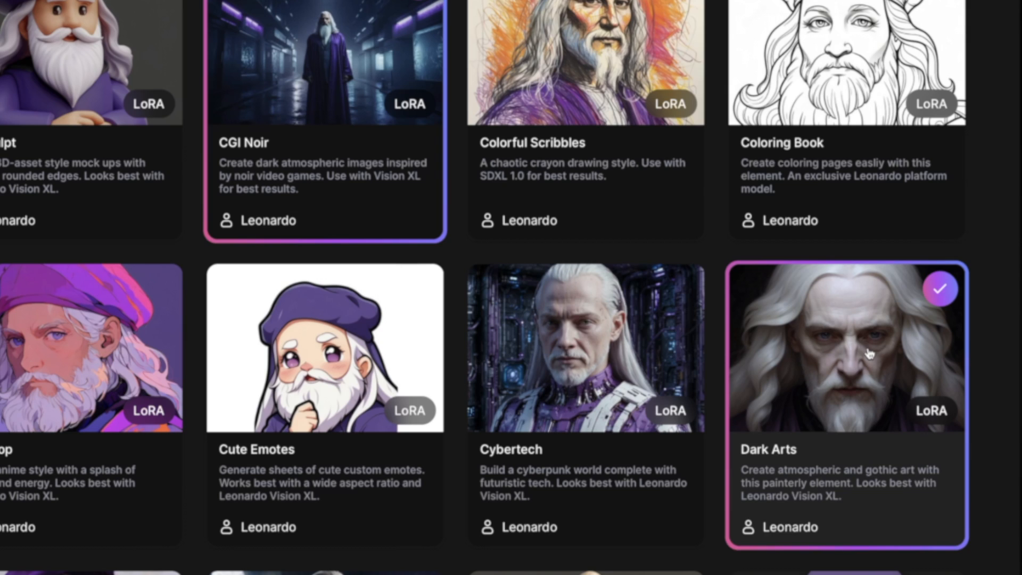
{"action": "mouse_move", "coordinate": [856, 412]}
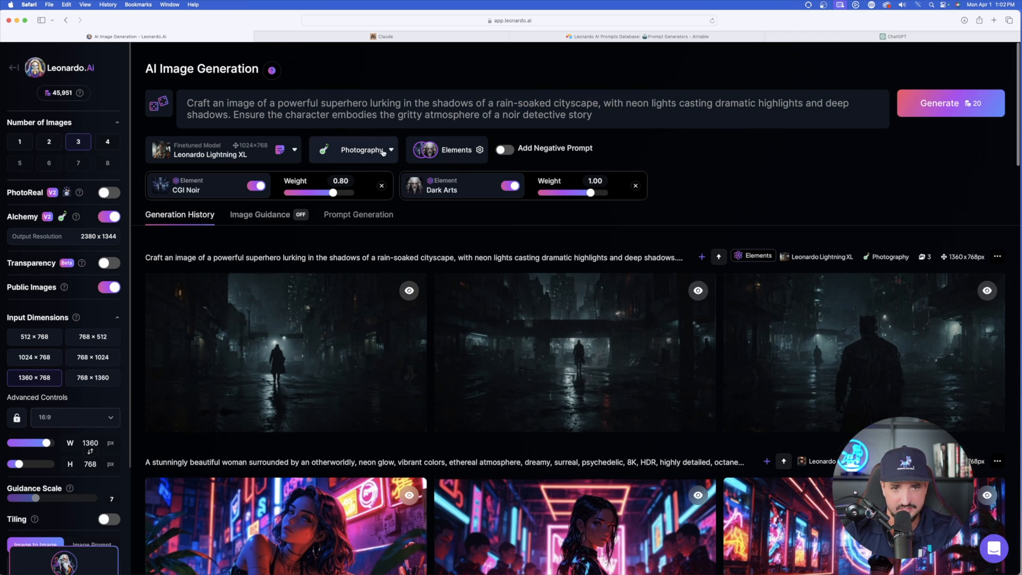
{"action": "left_click", "coordinate": [939, 103]}
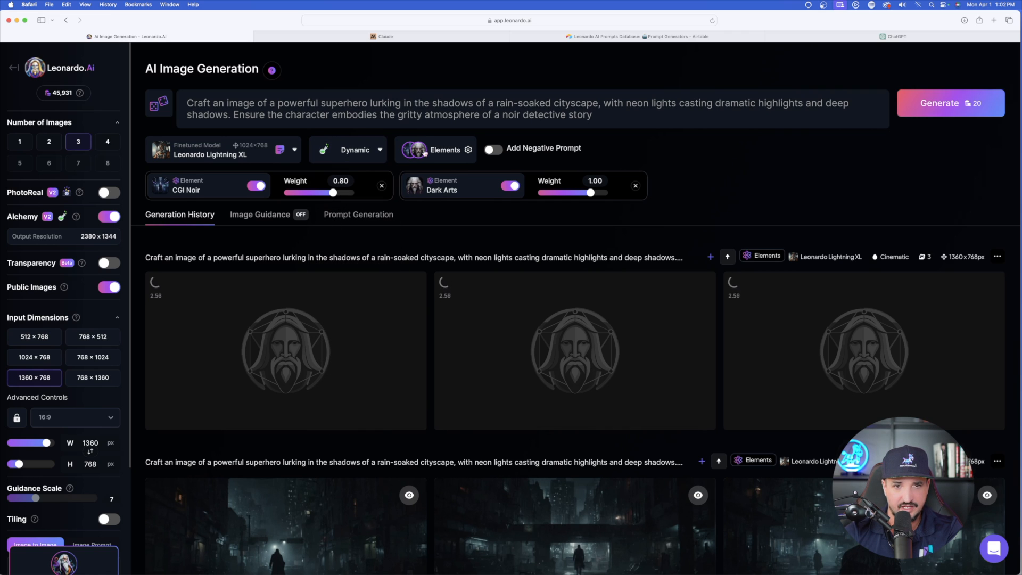
{"action": "left_click", "coordinate": [445, 149]}
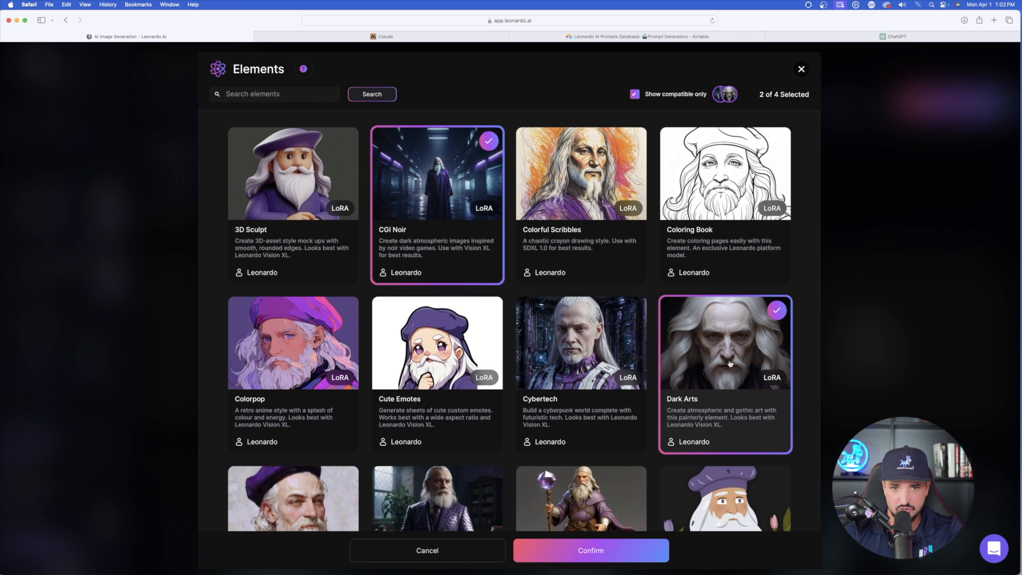
{"action": "left_click", "coordinate": [590, 550]}
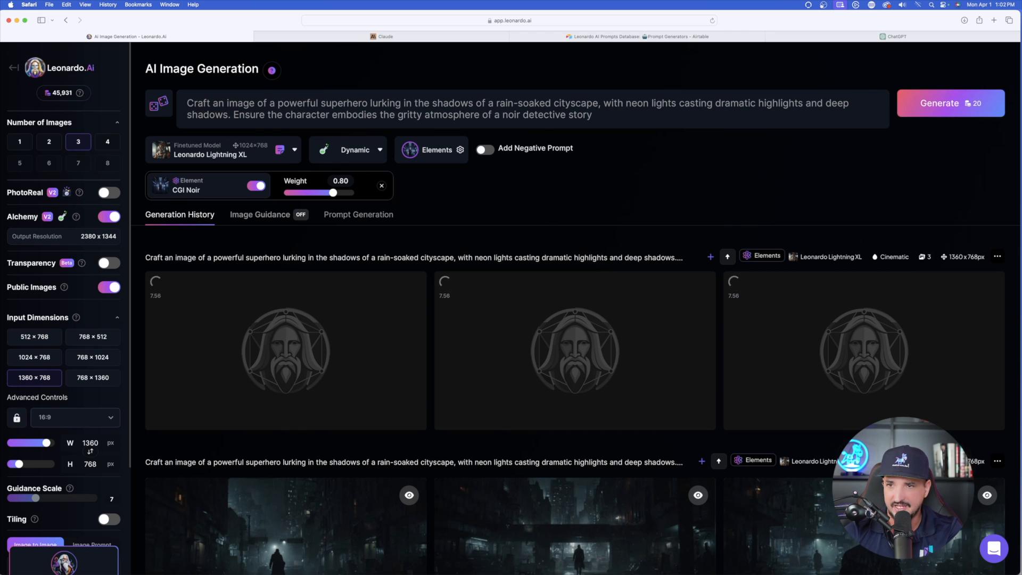
{"action": "left_click", "coordinate": [939, 103]}
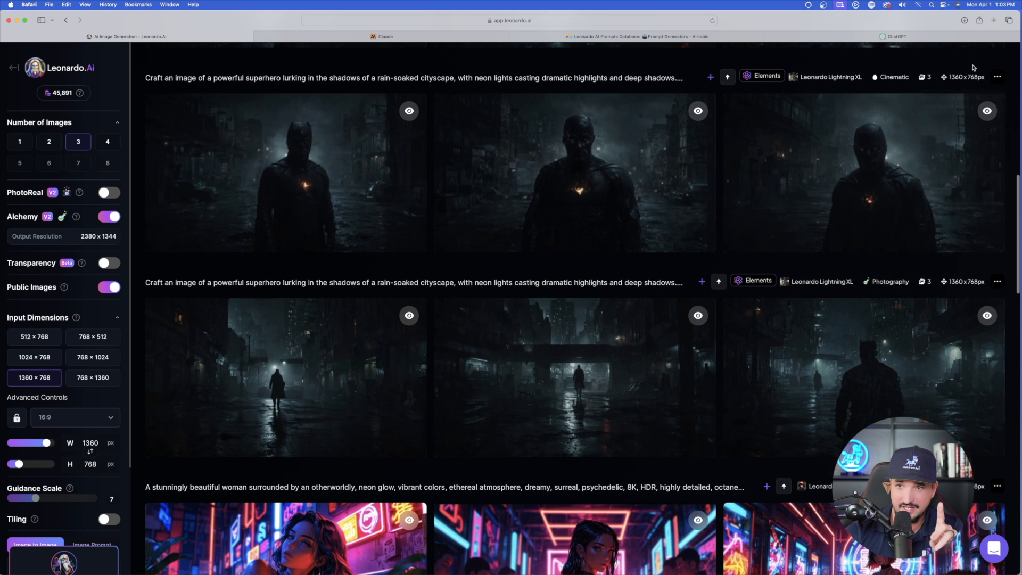
Step: Check the newest CGI Noir batch's generation settings, then view its superhero images full size
{"action": "left_click", "coordinate": [996, 76]}
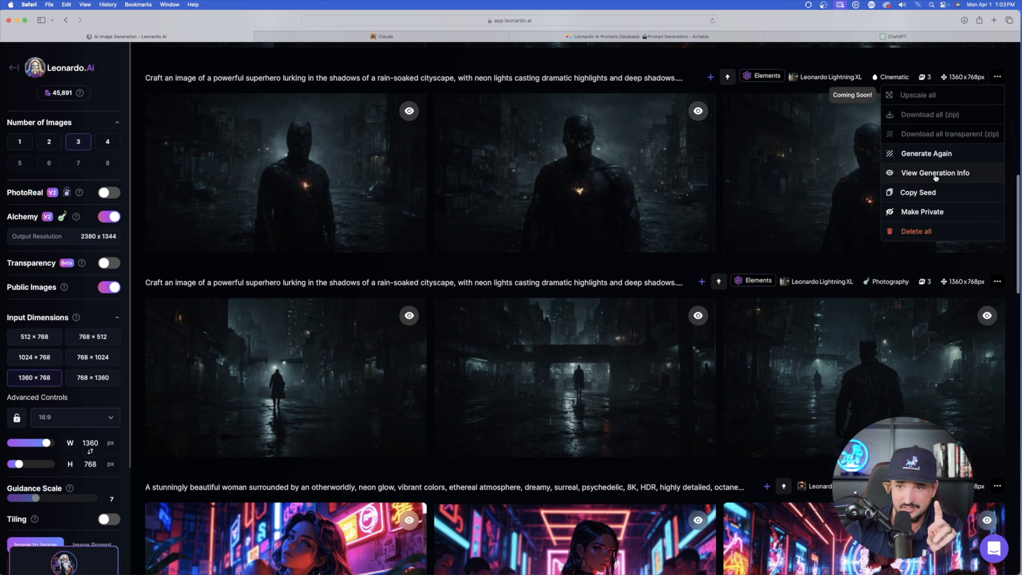
{"action": "left_click", "coordinate": [934, 173]}
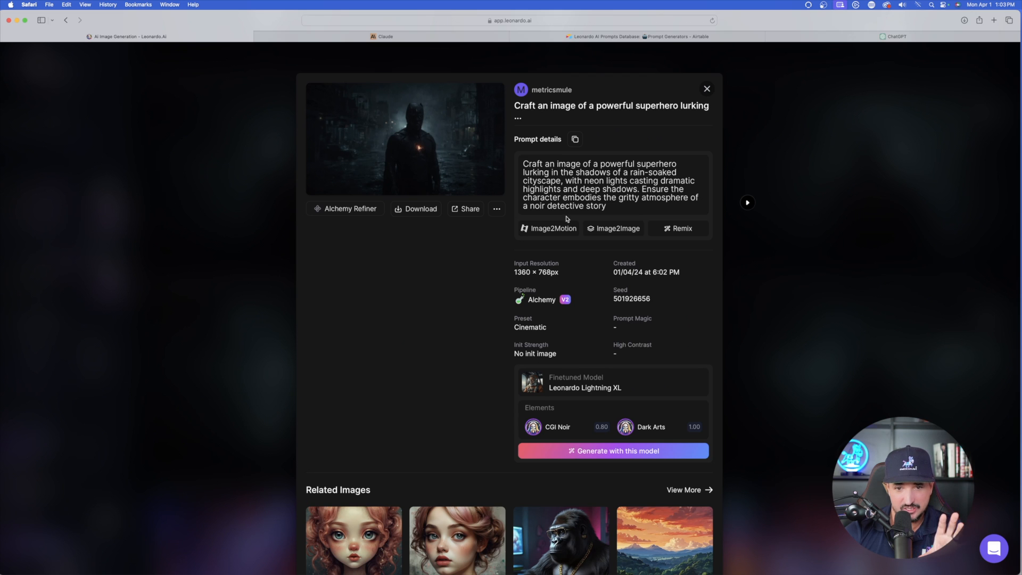
{"action": "mouse_move", "coordinate": [505, 315]}
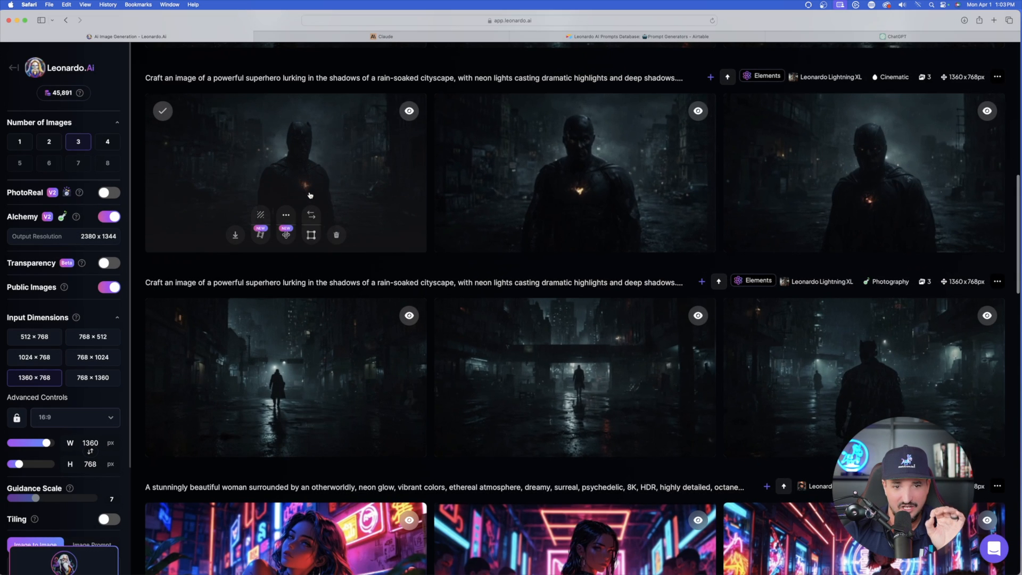
{"action": "left_click", "coordinate": [285, 173]}
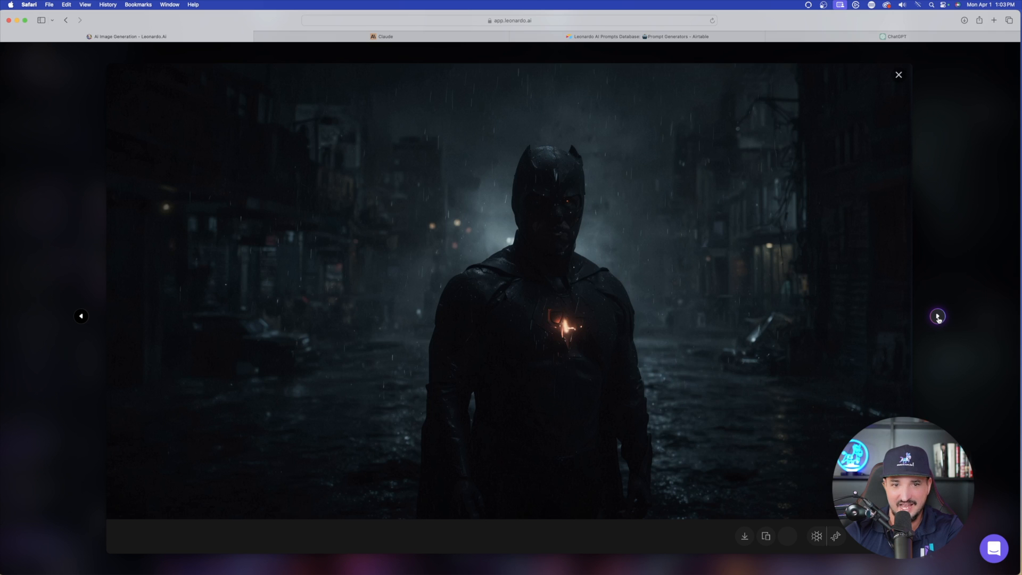
{"action": "left_click", "coordinate": [938, 317]}
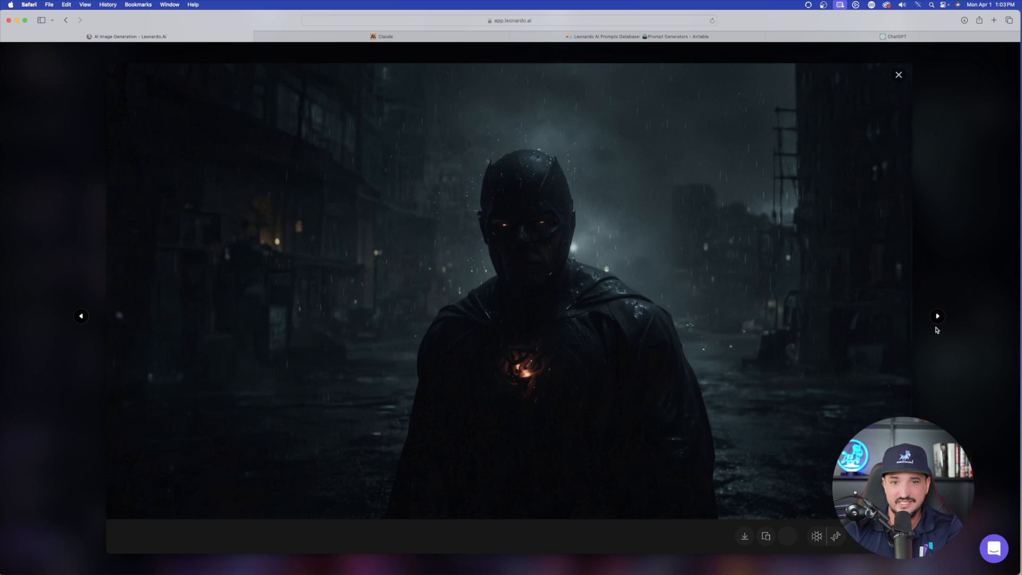
{"action": "mouse_move", "coordinate": [921, 247]}
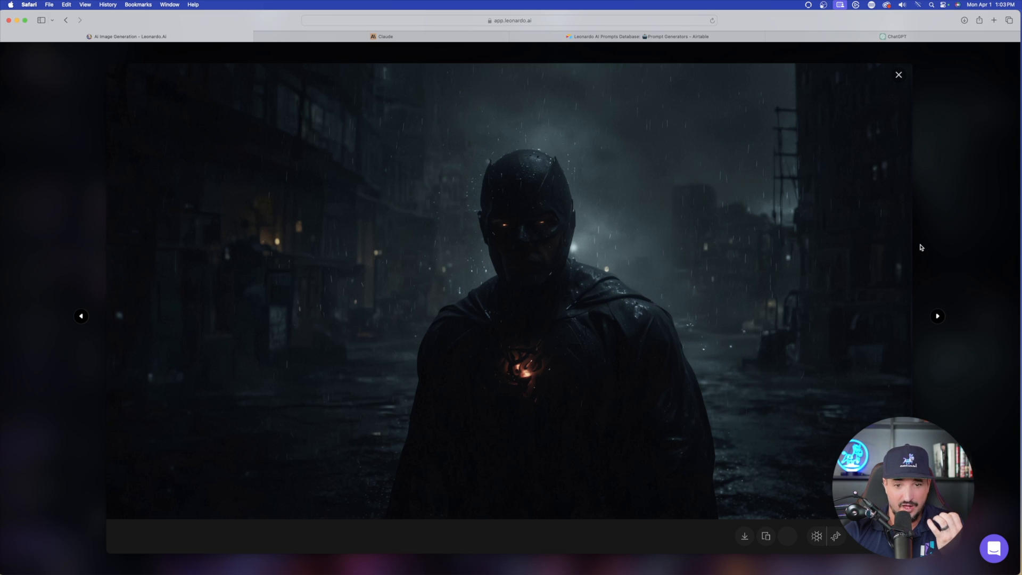
{"action": "mouse_move", "coordinate": [949, 247]}
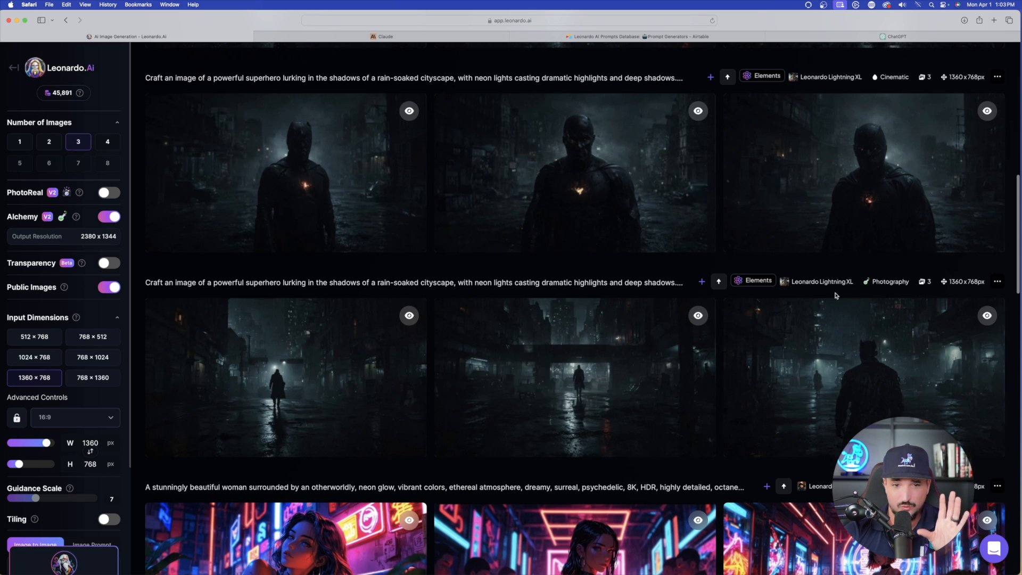
{"action": "mouse_move", "coordinate": [677, 288]}
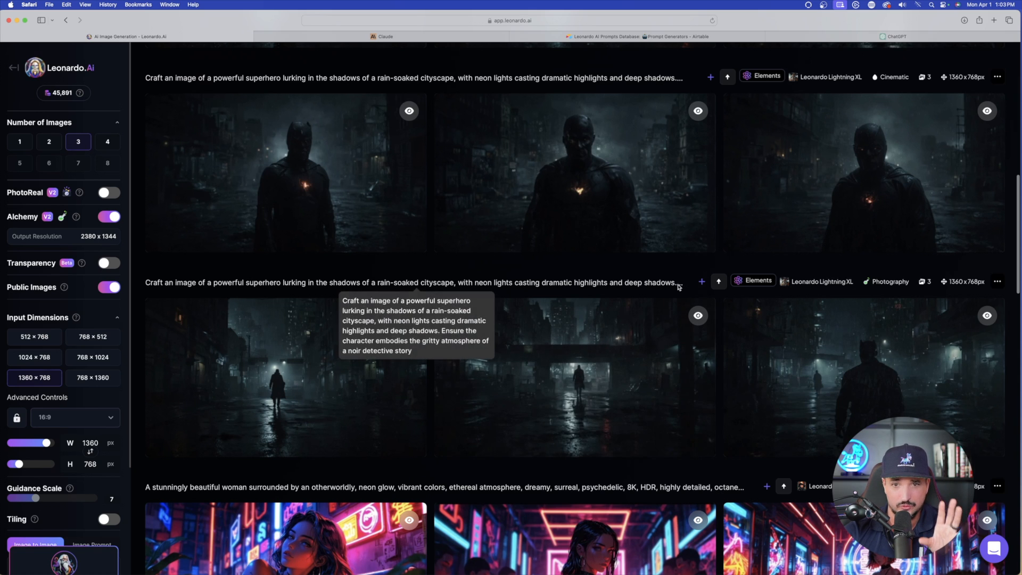
Step: Enlarge the noir superhero umbrella image from the history, then close it
{"action": "scroll", "scroll_direction": "down", "scroll_amount": 3}
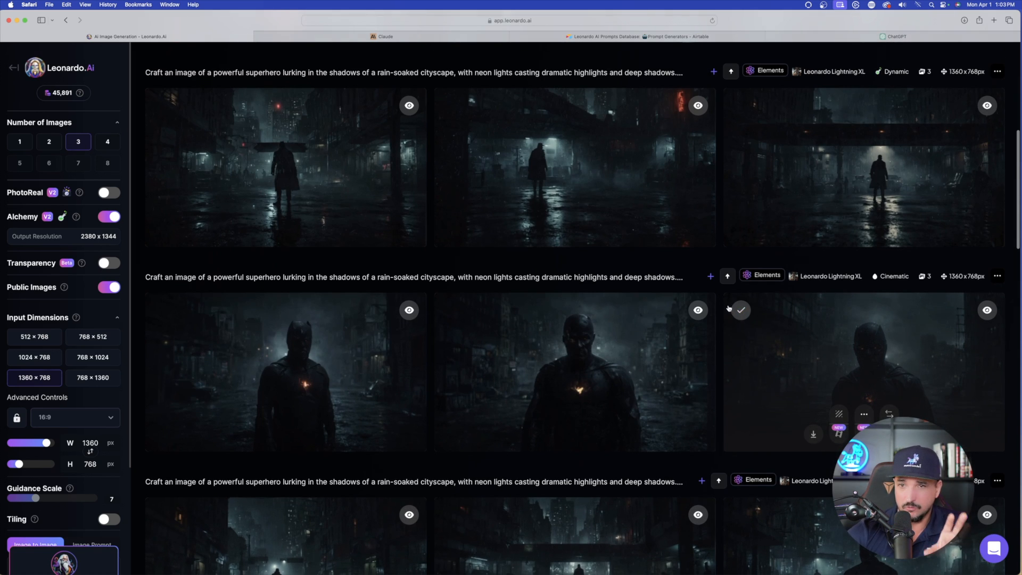
{"action": "left_click", "coordinate": [284, 167]}
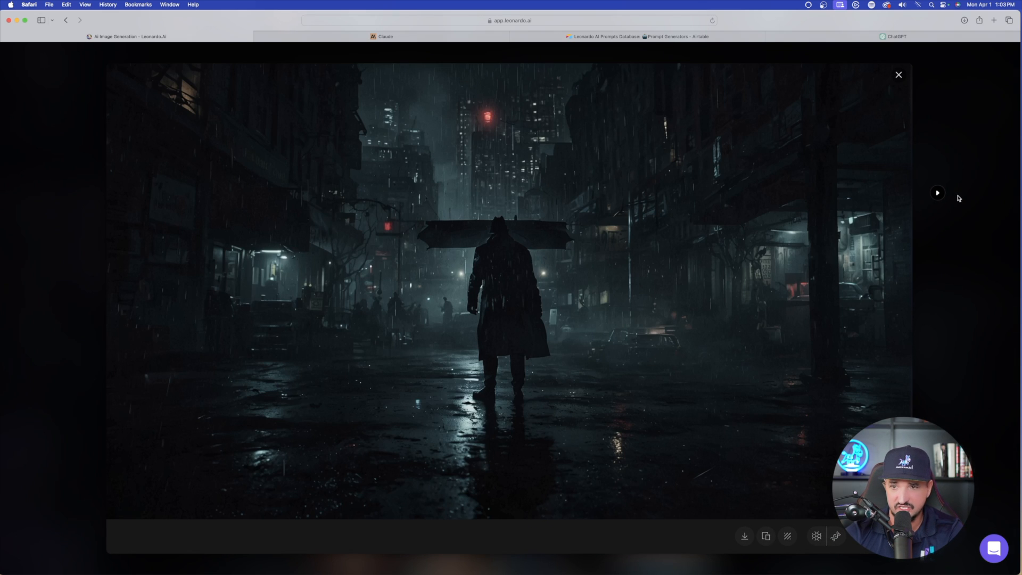
{"action": "left_click", "coordinate": [937, 193]}
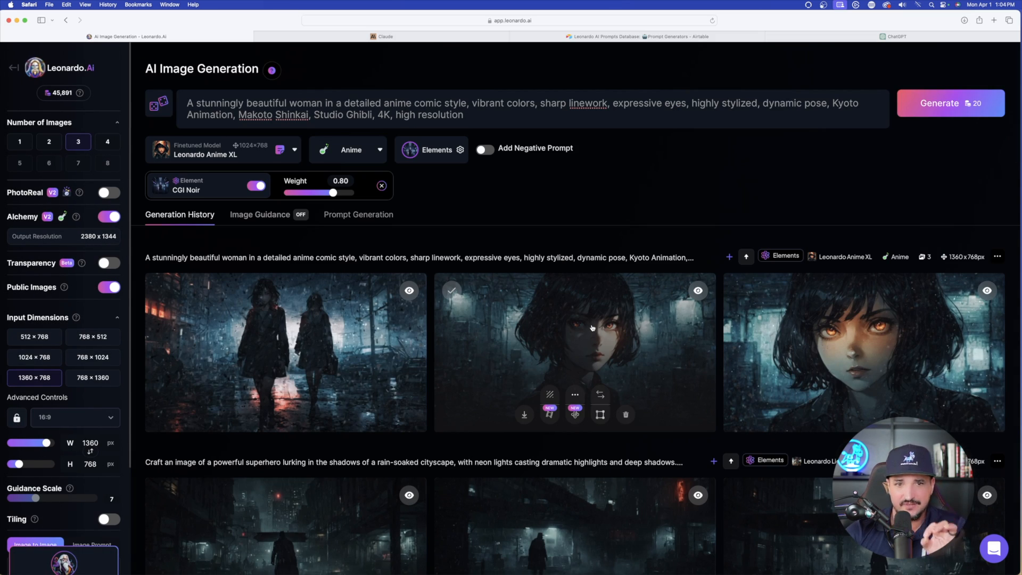
Step: Check the anime prompt list in the Claude chat and return to Leonardo
{"action": "left_click", "coordinate": [386, 36]}
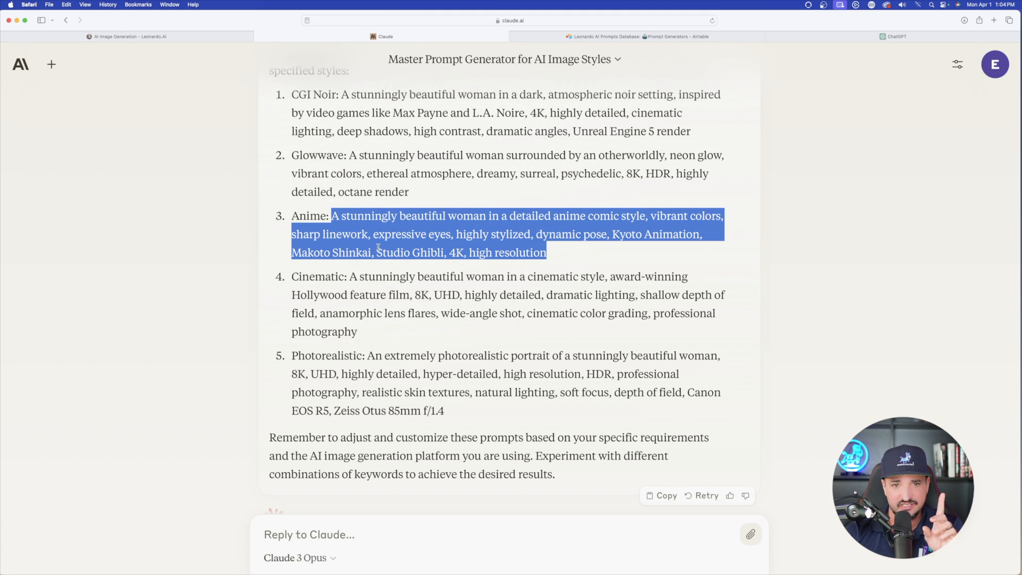
{"action": "left_click", "coordinate": [128, 37]}
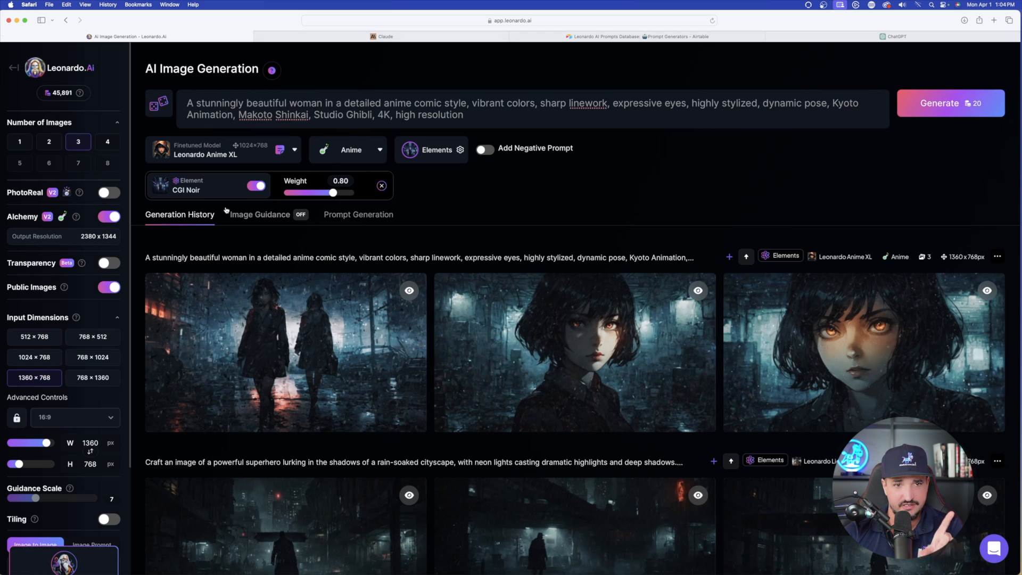
{"action": "left_click", "coordinate": [222, 150]}
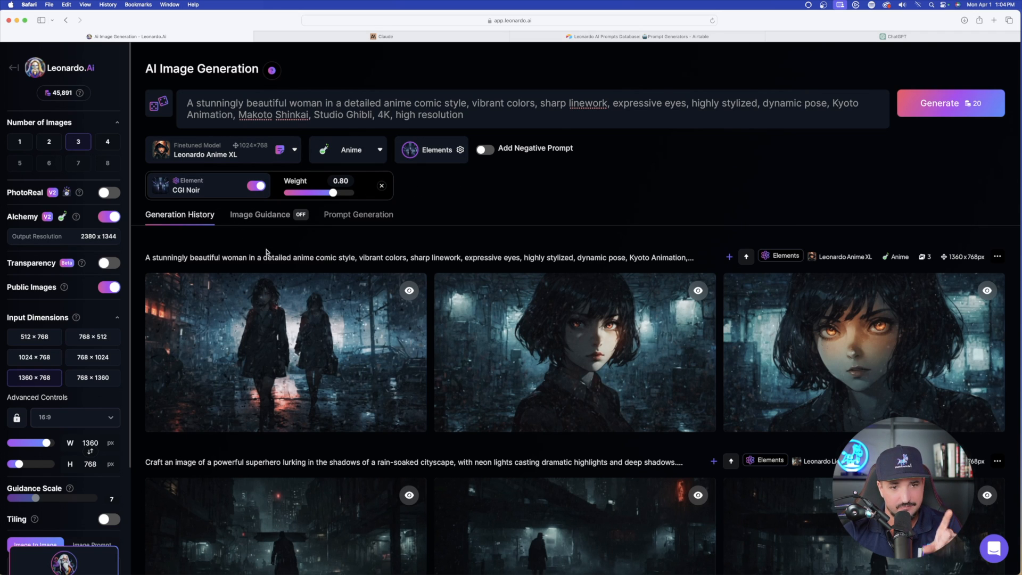
Step: View the CGI Noir anime portraits full size, stepping to the next image
{"action": "left_click", "coordinate": [574, 352]}
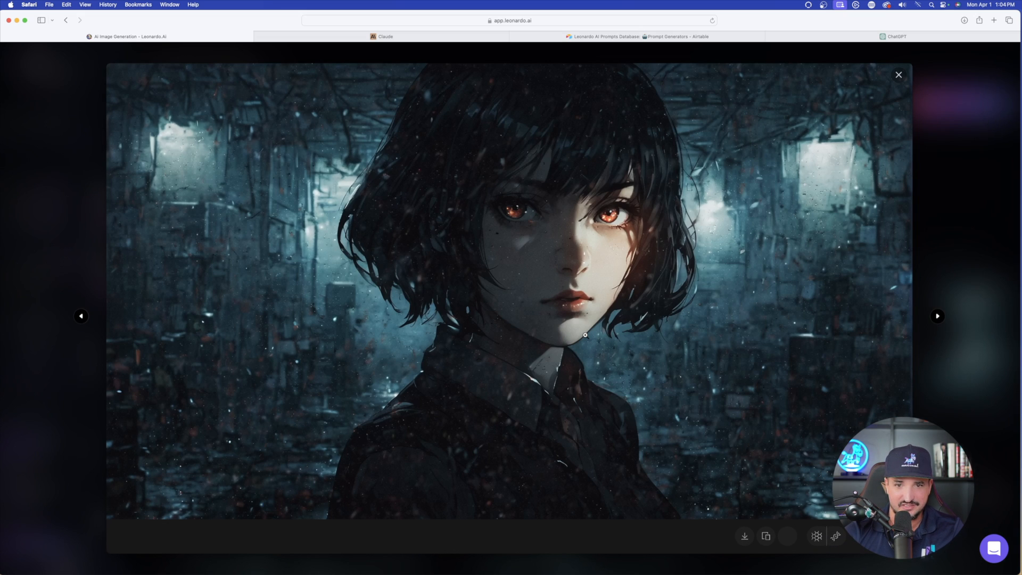
{"action": "left_click", "coordinate": [937, 316]}
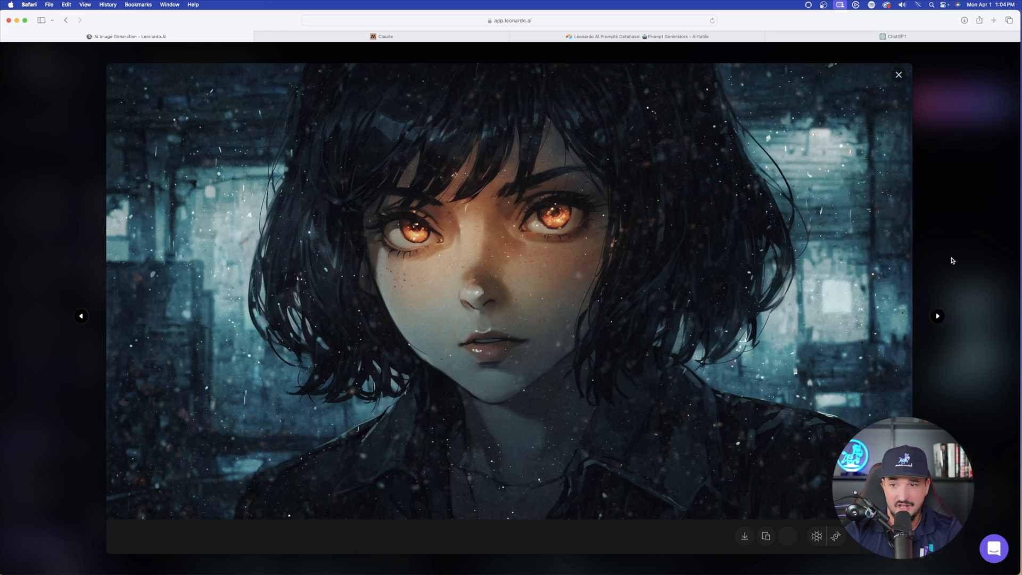
{"action": "left_click", "coordinate": [898, 75]}
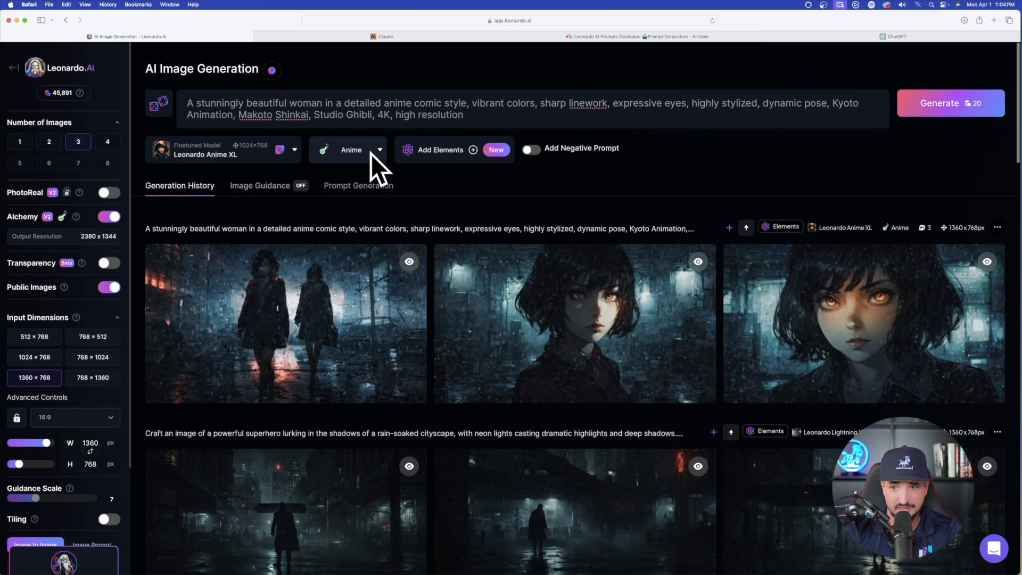
{"action": "mouse_move", "coordinate": [946, 102]}
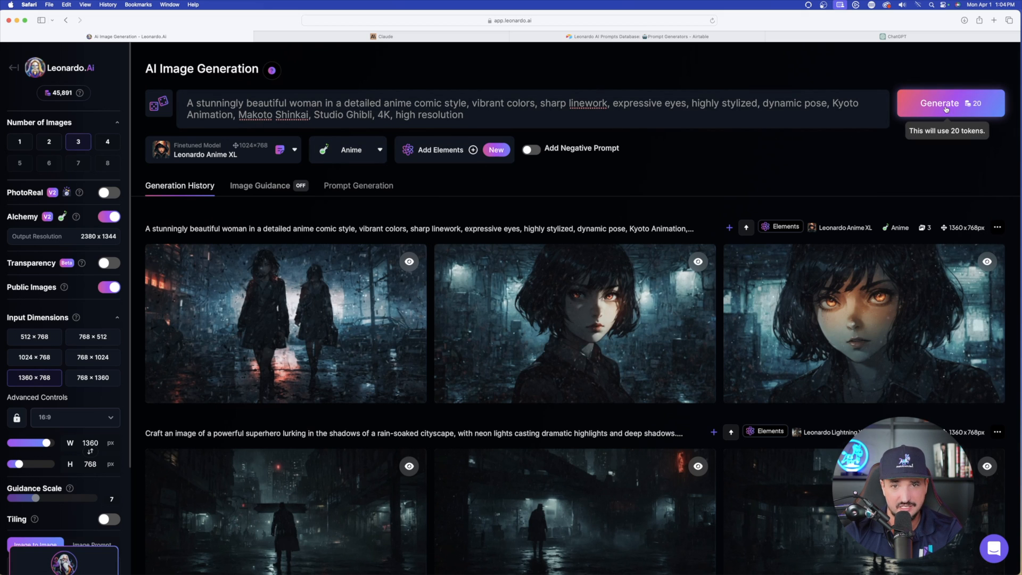
Step: Generate Anime-preset portraits without an element and browse the new images full size
{"action": "left_click", "coordinate": [939, 102]}
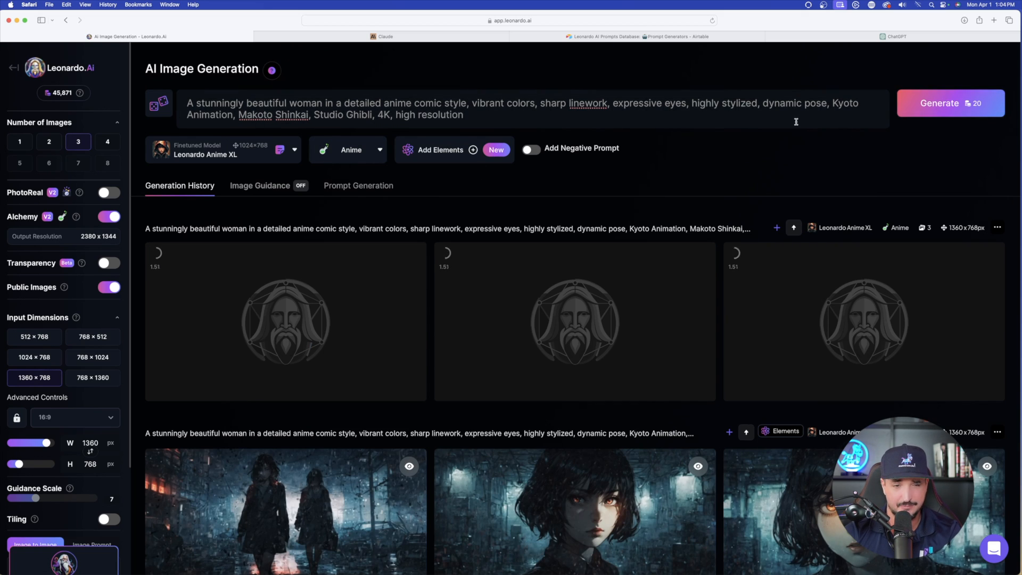
{"action": "left_click", "coordinate": [347, 149]}
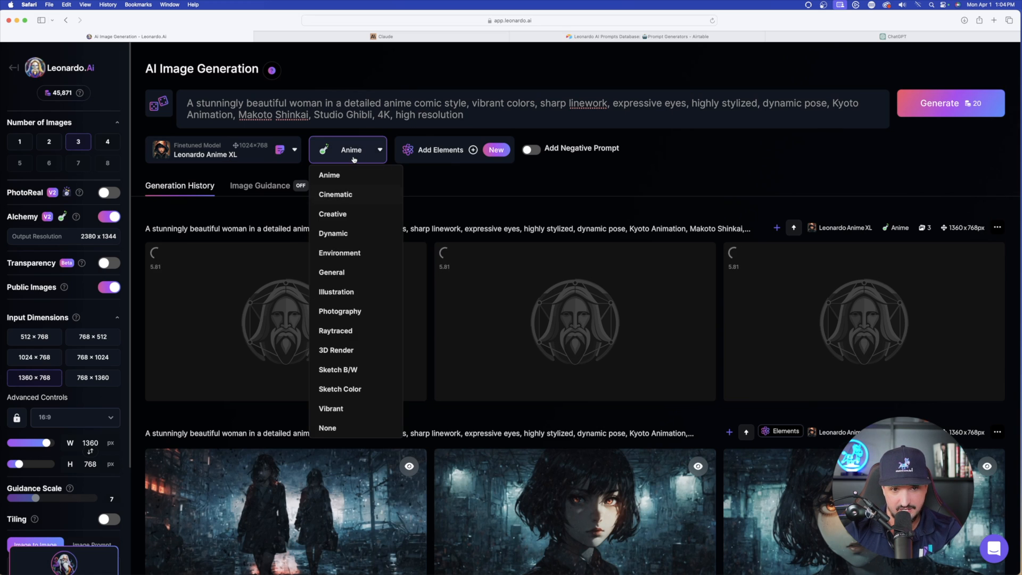
{"action": "mouse_move", "coordinate": [336, 354]}
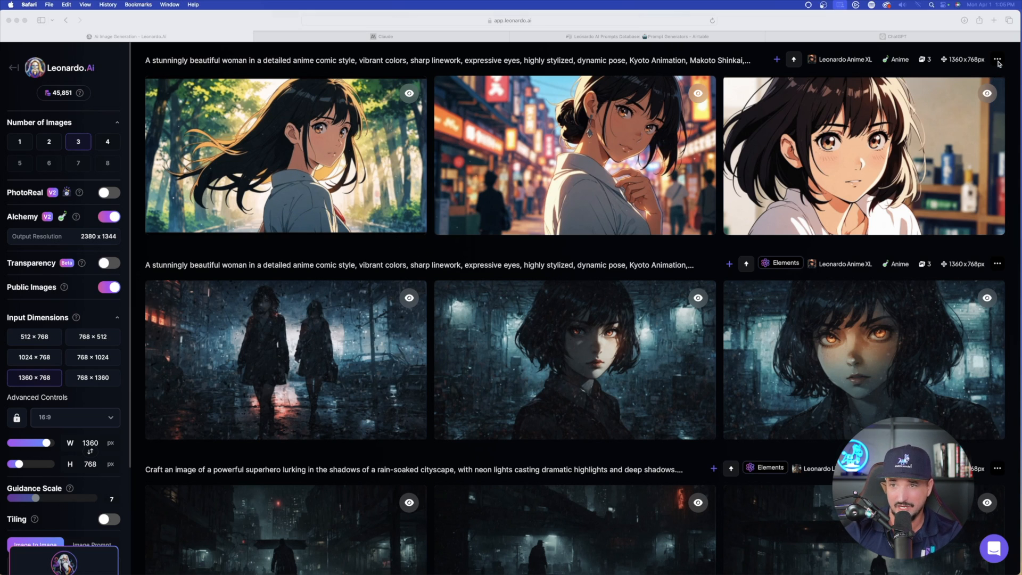
{"action": "left_click", "coordinate": [285, 155]}
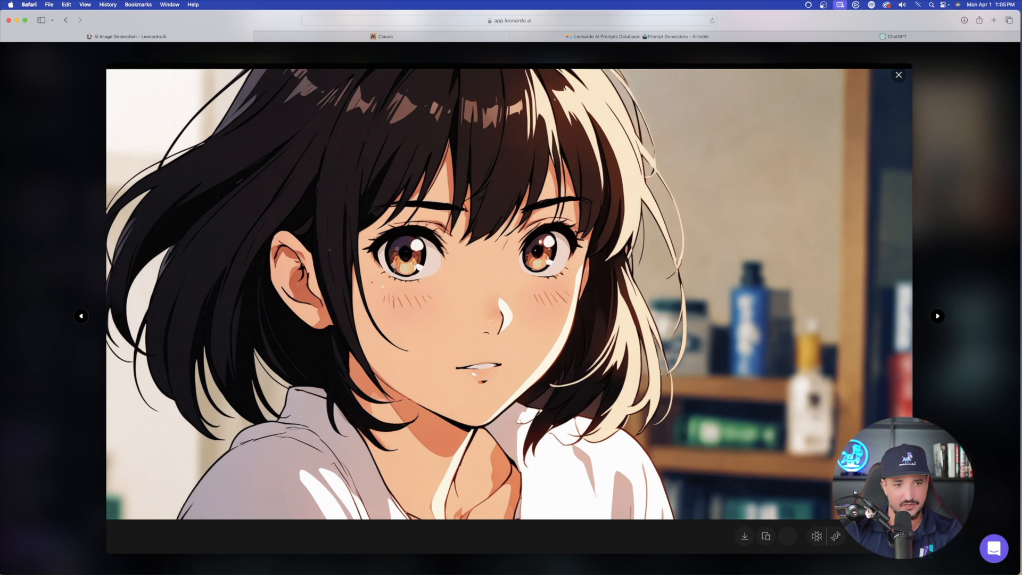
{"action": "left_click", "coordinate": [81, 316]}
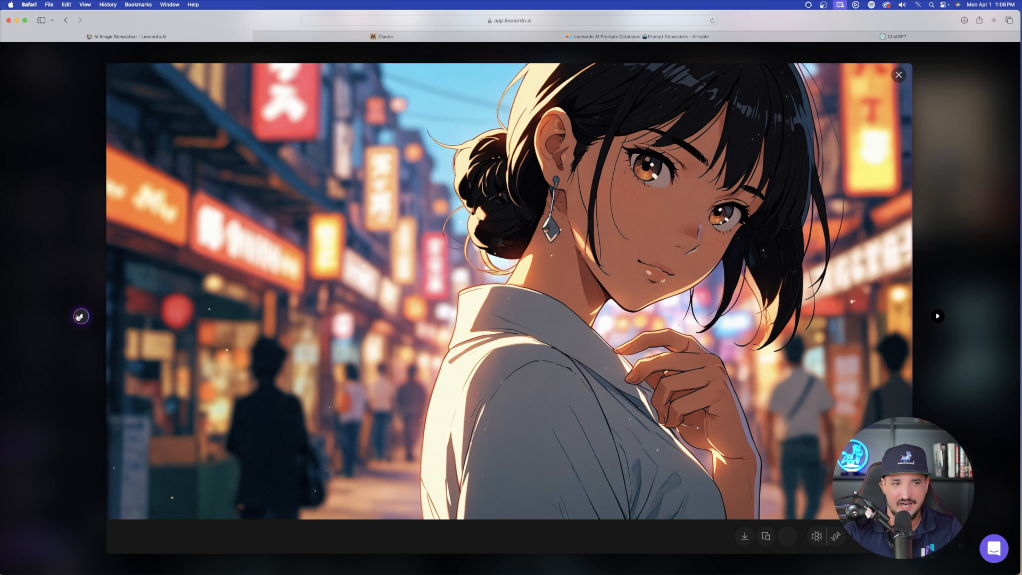
{"action": "left_click", "coordinate": [898, 74]}
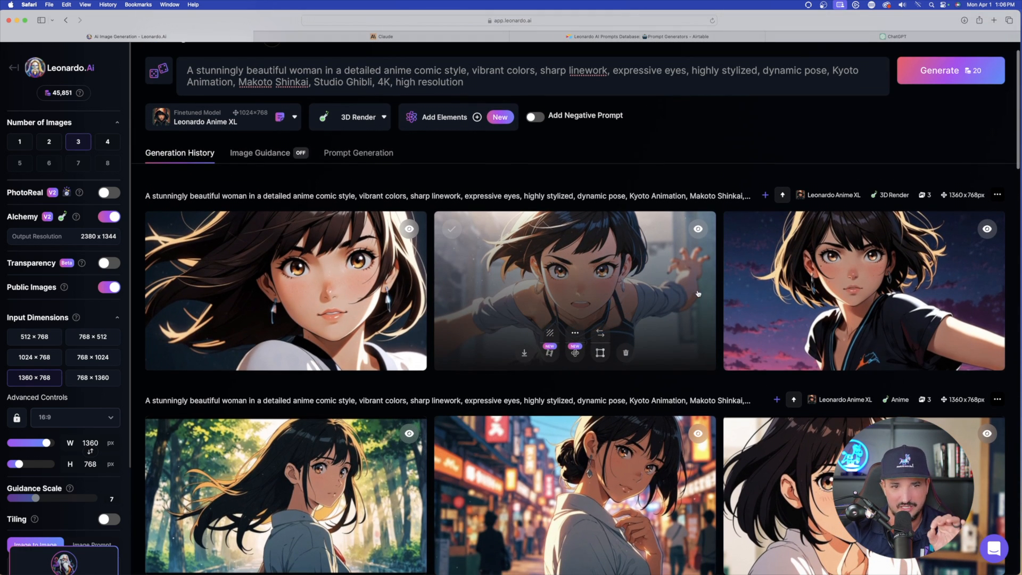
Step: Check the 3D Render batch's generation info and page through its portraits full size
{"action": "left_click", "coordinate": [997, 194]}
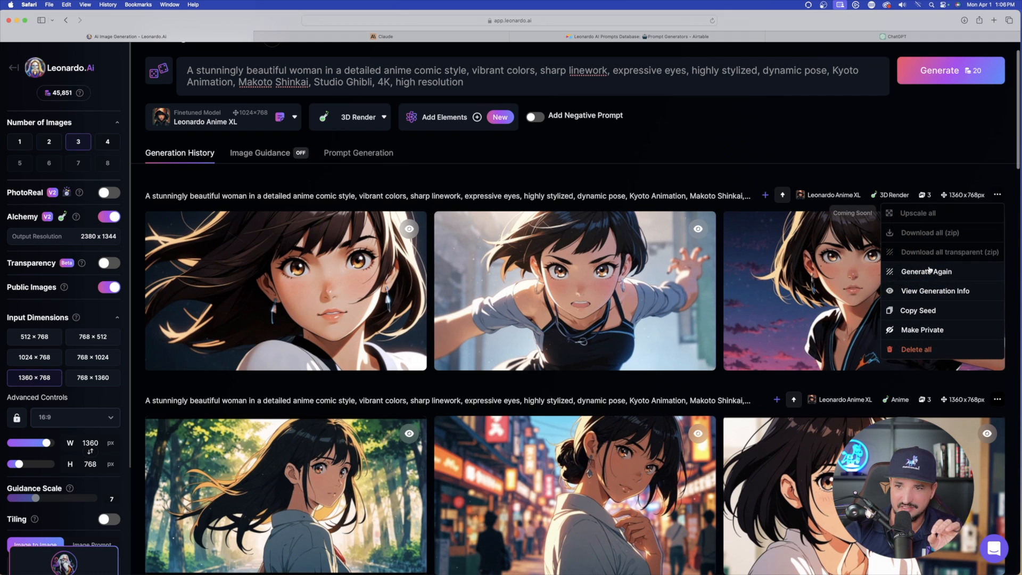
{"action": "left_click", "coordinate": [934, 290]}
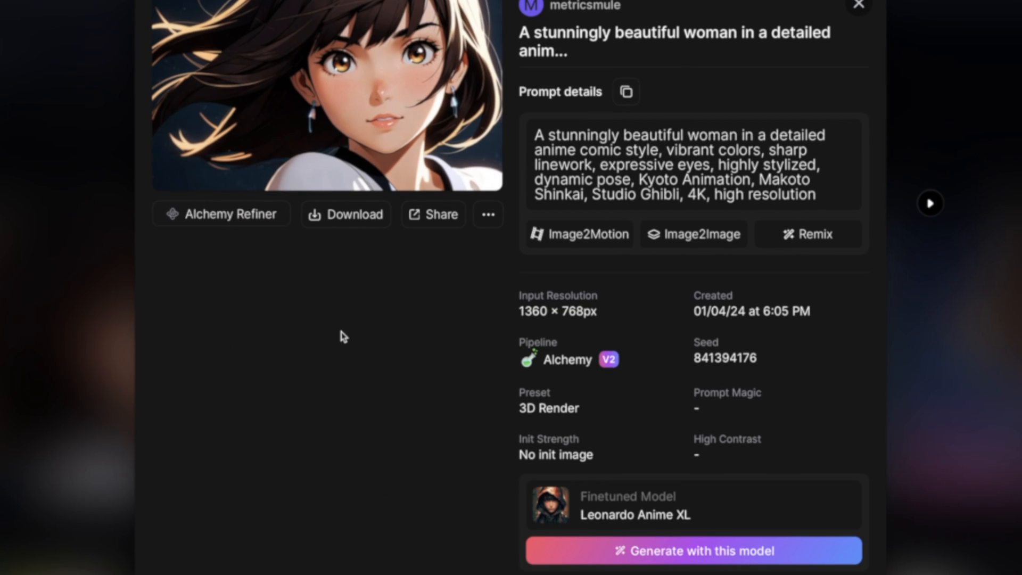
{"action": "mouse_move", "coordinate": [404, 347]}
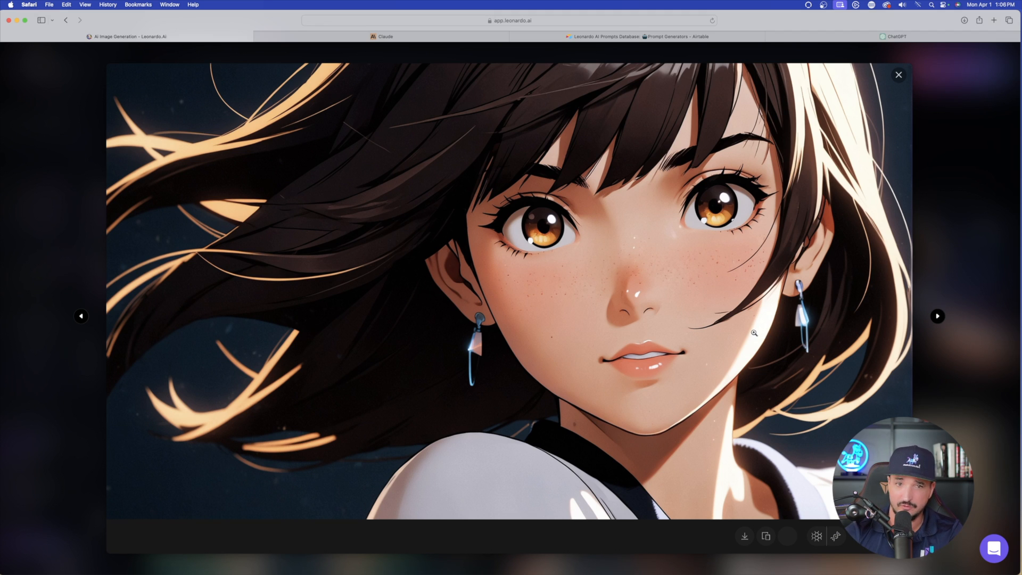
{"action": "left_click", "coordinate": [937, 316]}
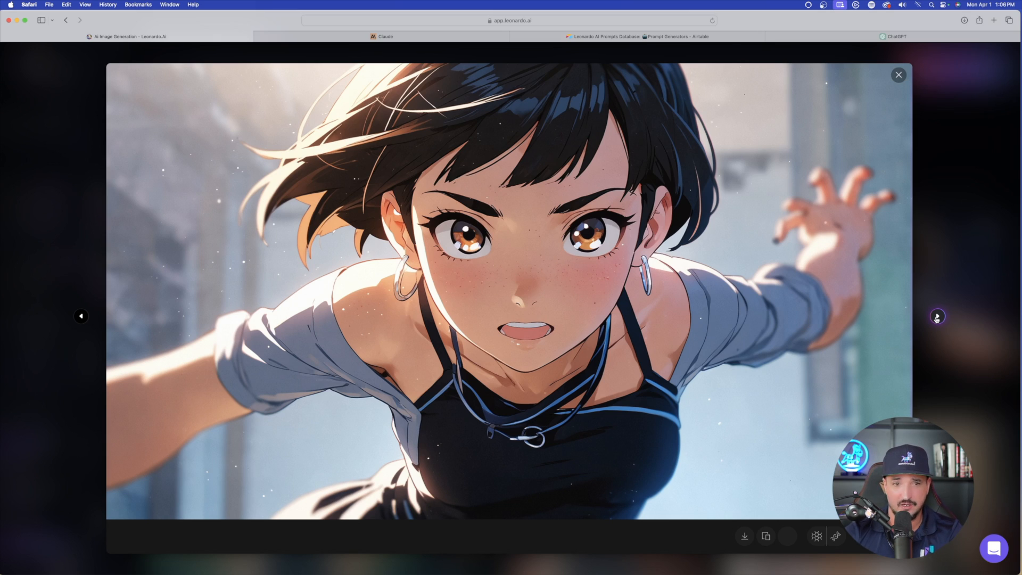
{"action": "left_click", "coordinate": [937, 316]}
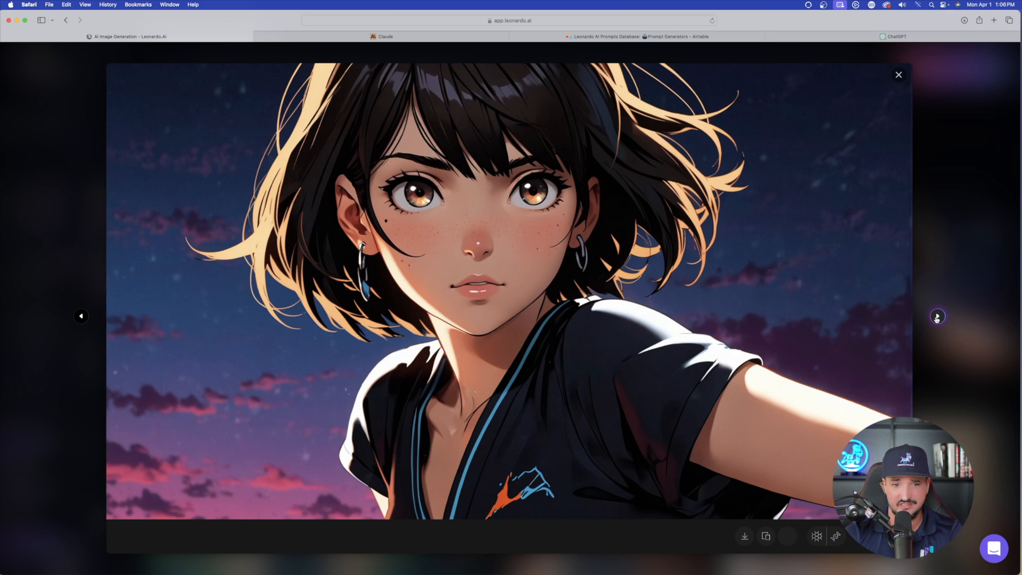